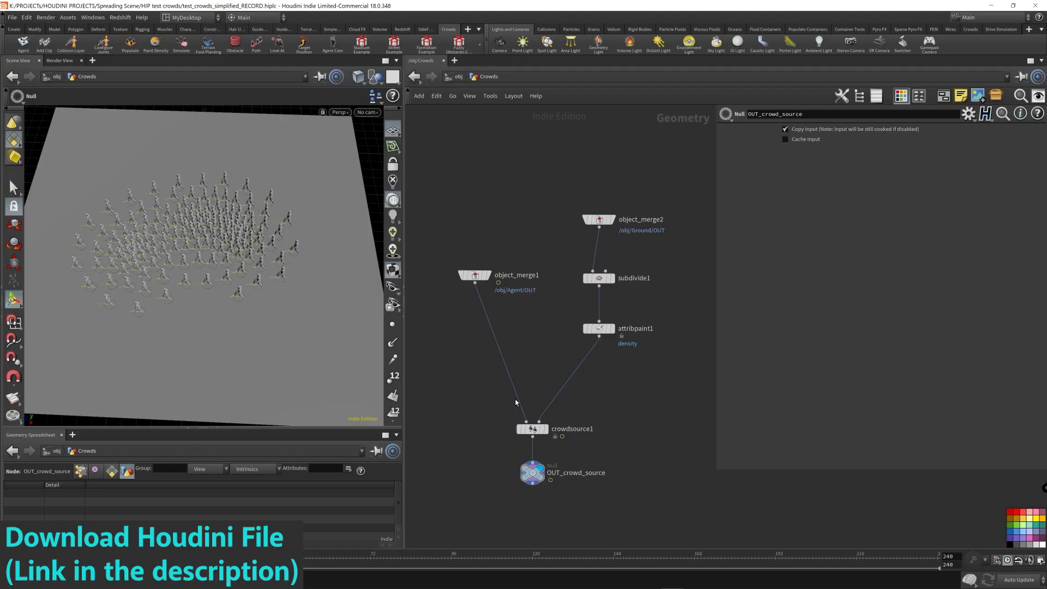
{"action": "mouse_move", "coordinate": [515, 147]}
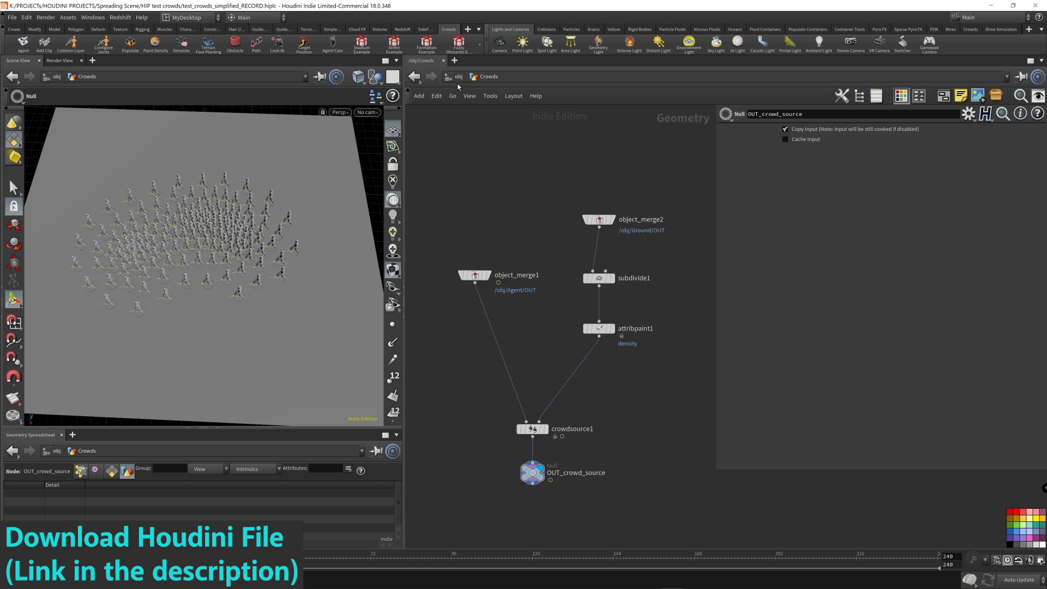
Navigate the network view up to the scene's /obj level
{"action": "left_click", "coordinate": [457, 76]}
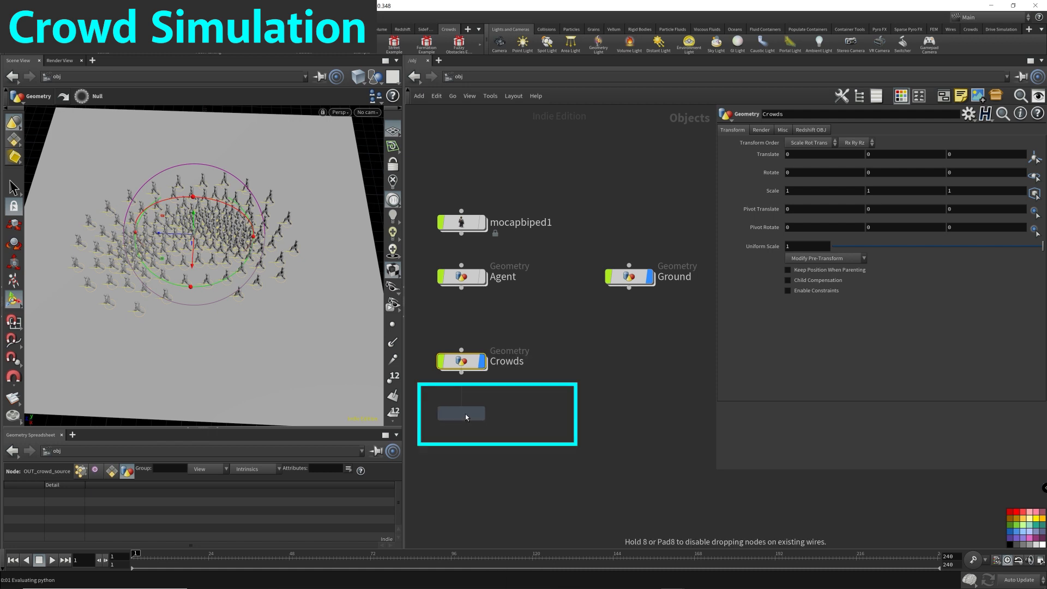
Rename the new geometry object to Crowds_dopnet
{"action": "double_click", "coordinate": [460, 413]}
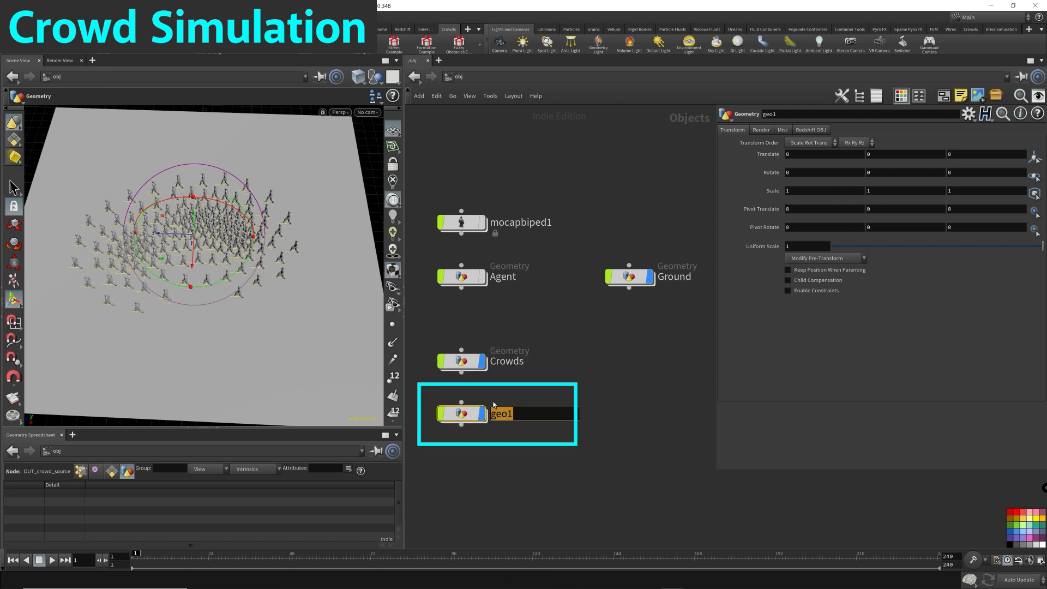
{"action": "type", "text": "Crowds_dopnet"}
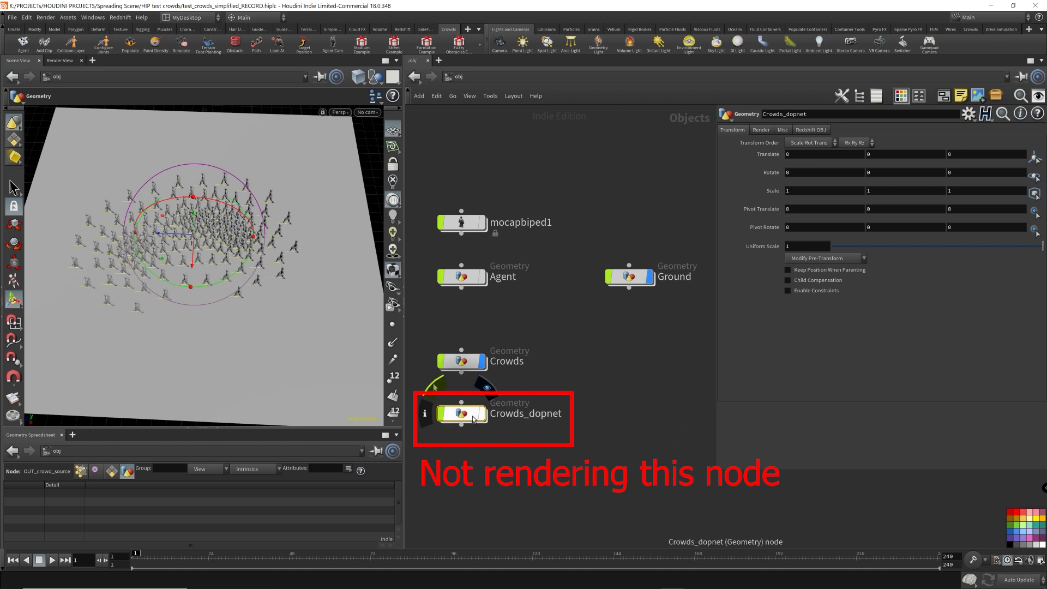
{"action": "mouse_move", "coordinate": [498, 399]}
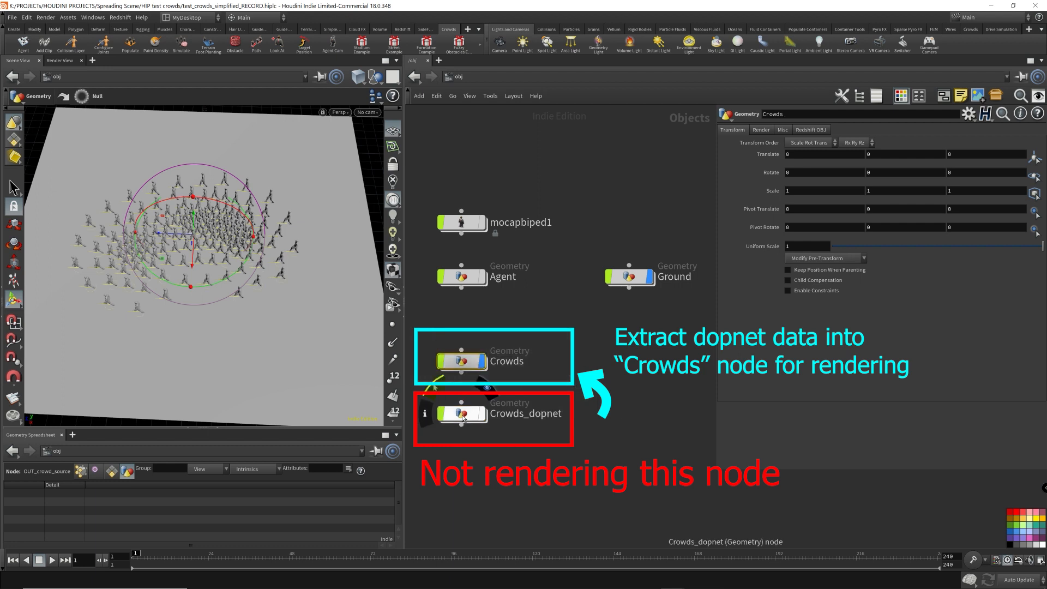
Inside Crowds_dopnet, name the Object Merge node crowd_source
{"action": "double_click", "coordinate": [460, 412]}
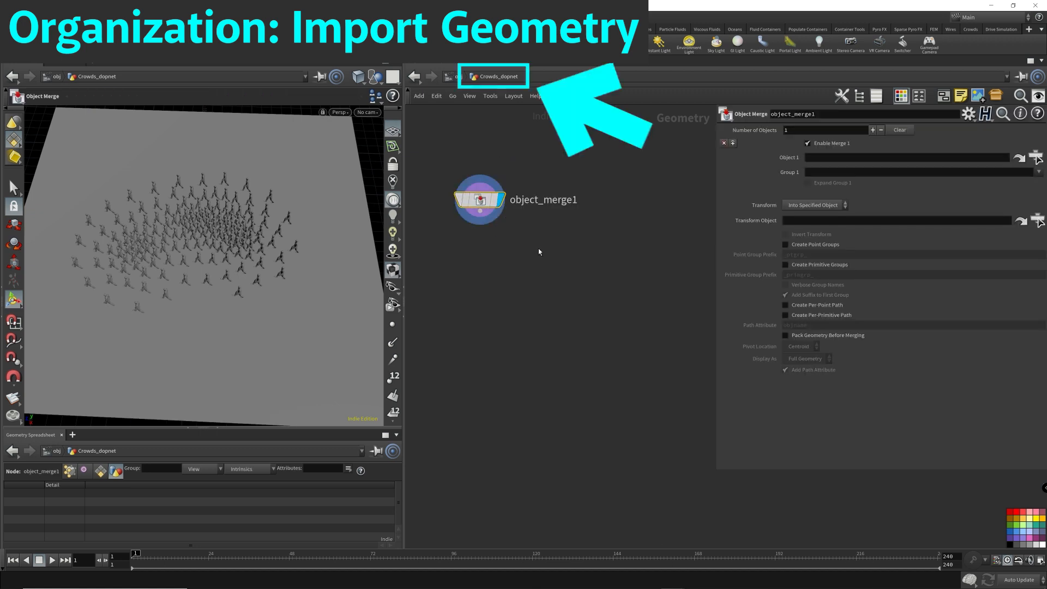
{"action": "mouse_move", "coordinate": [570, 270]}
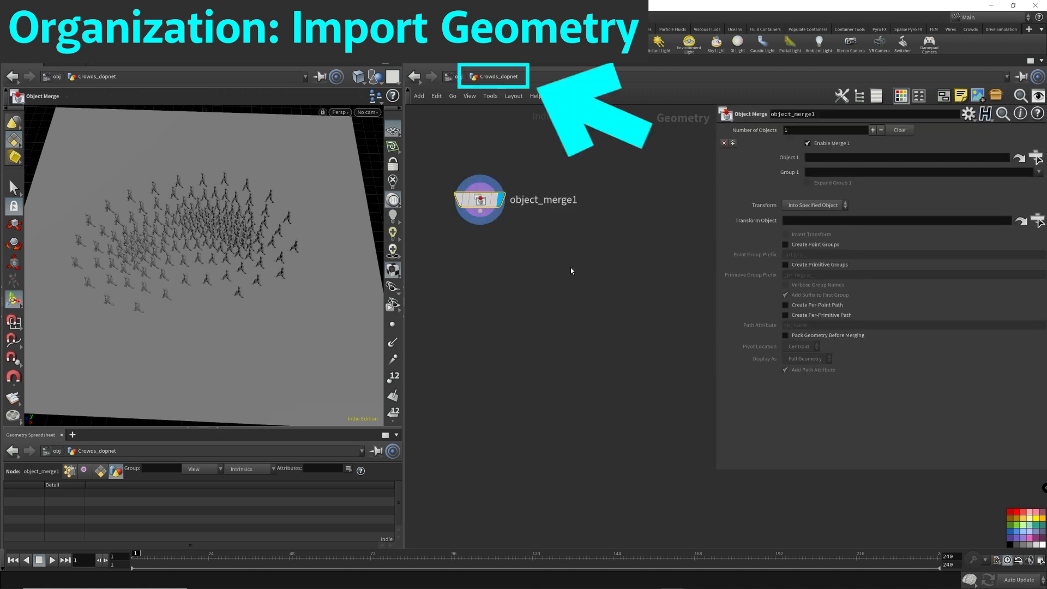
{"action": "double_click", "coordinate": [543, 198]}
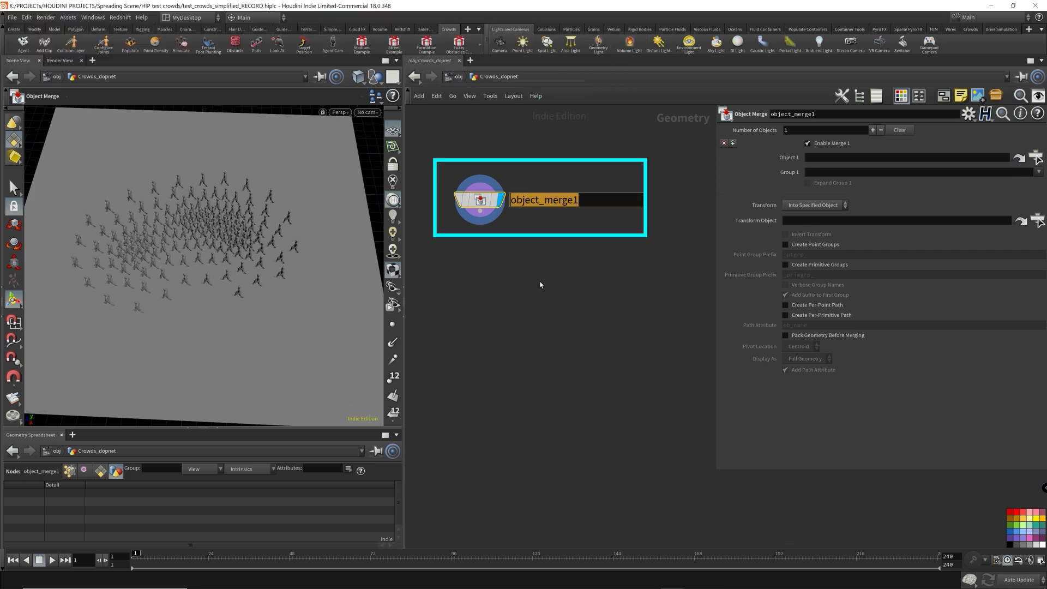
{"action": "type", "text": "crowd_agents"}
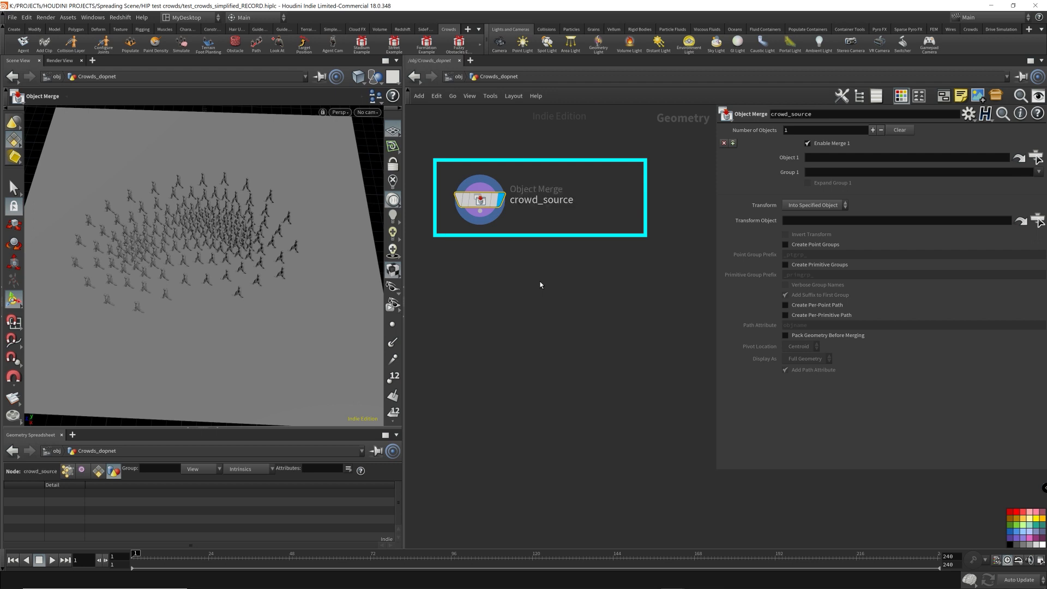
Set the merged object to /obj/Crowds/OUT_crowd_source via the operator chooser
{"action": "left_click", "coordinate": [1037, 157]}
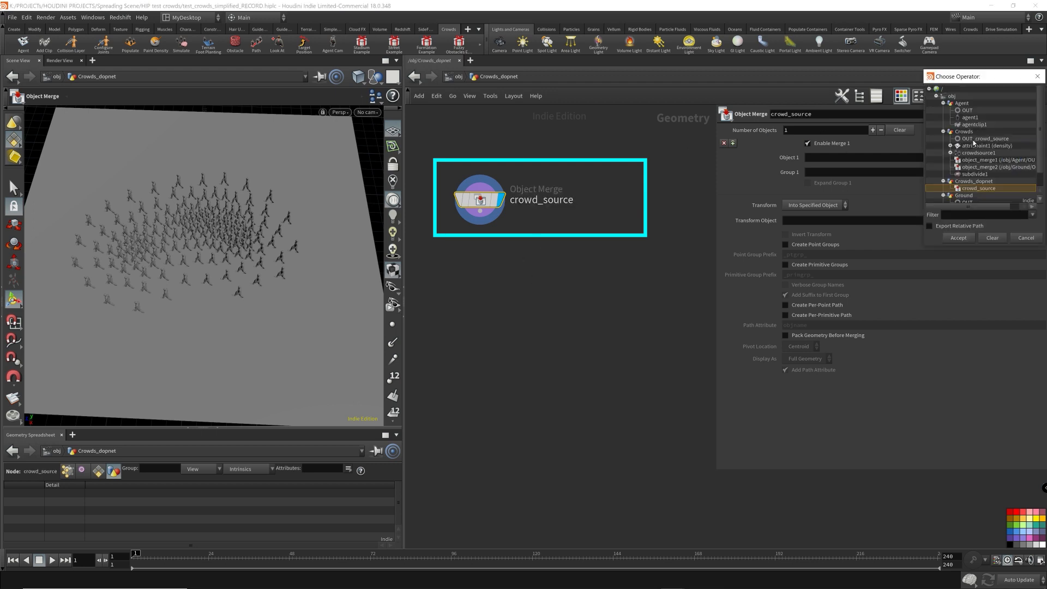
{"action": "left_click", "coordinate": [942, 110]}
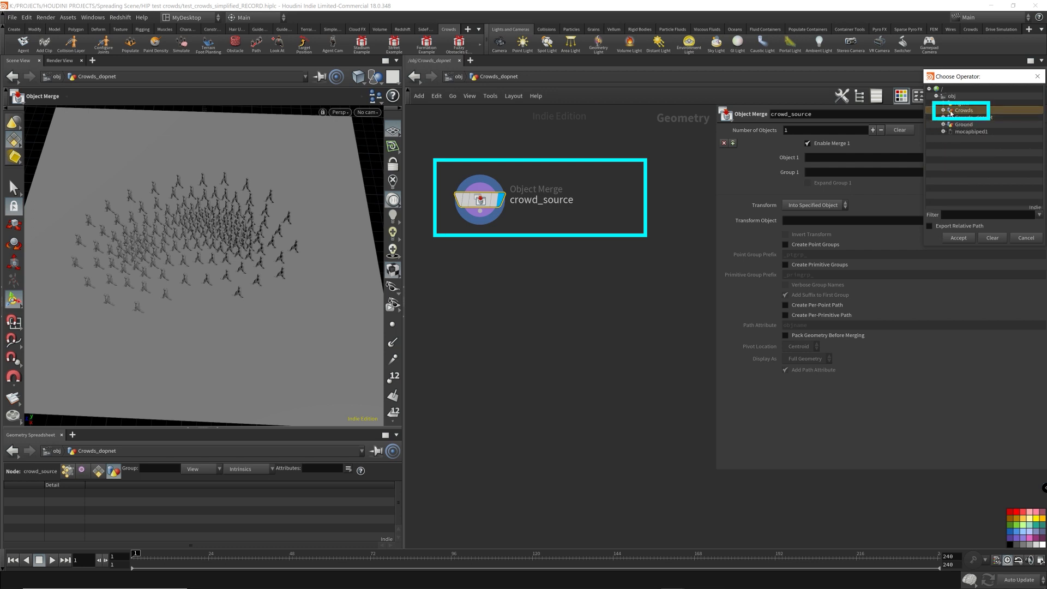
{"action": "left_click", "coordinate": [942, 110]}
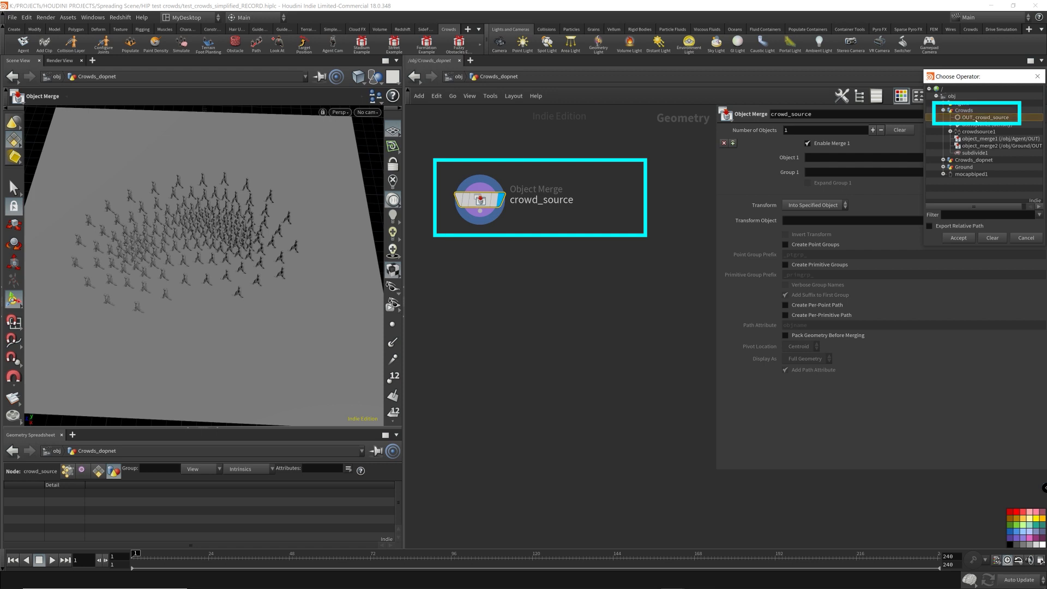
{"action": "left_click", "coordinate": [958, 237]}
{"action": "type", "text": "nu"}
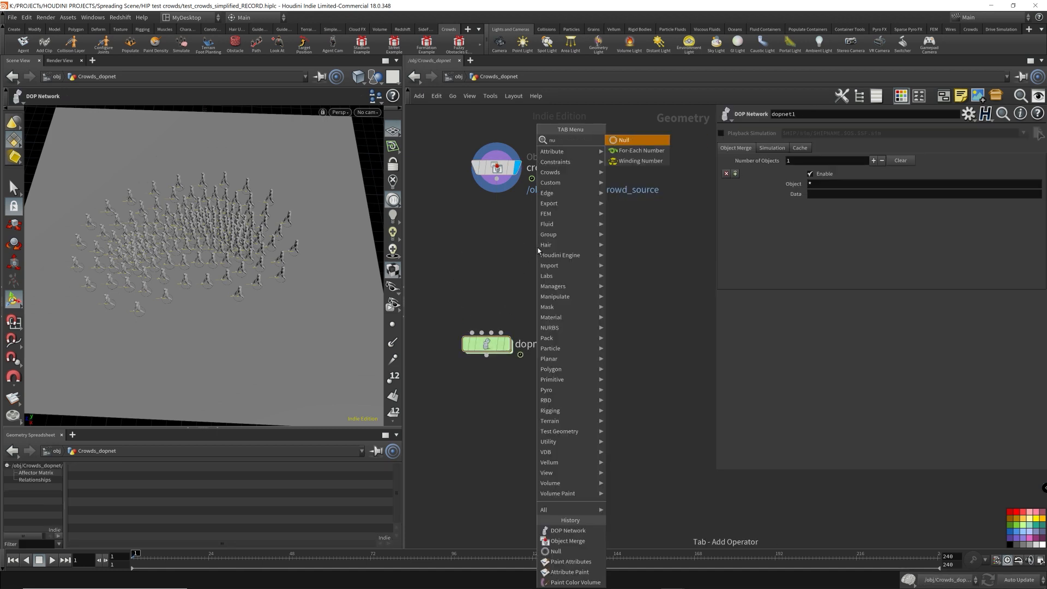
Add a null named OUT_crowd_source below crowd_source, plus a DOP network
{"action": "left_click", "coordinate": [623, 139]}
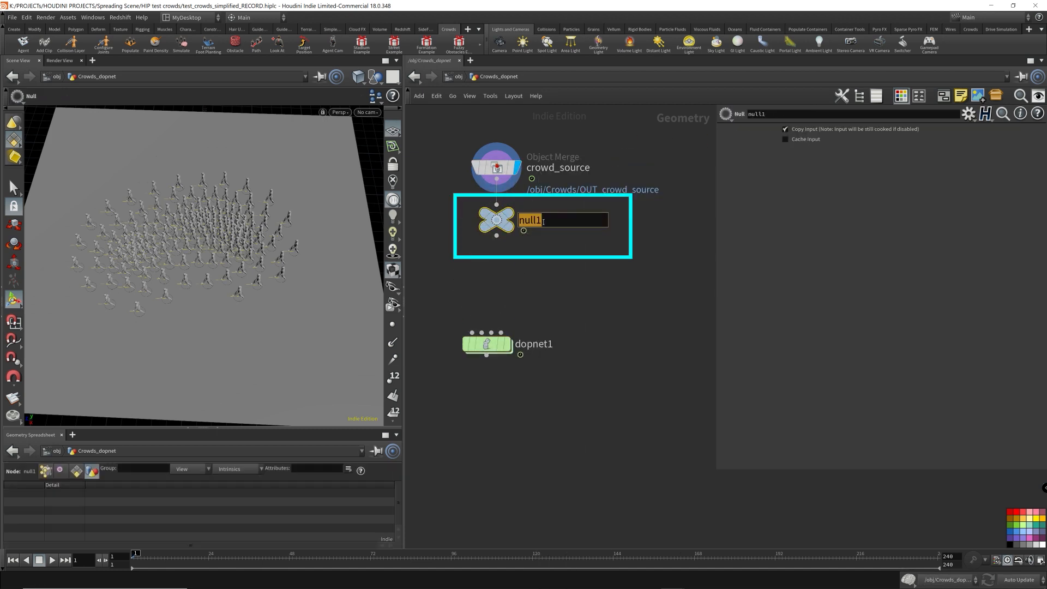
{"action": "type", "text": "OUT_crowd_source"}
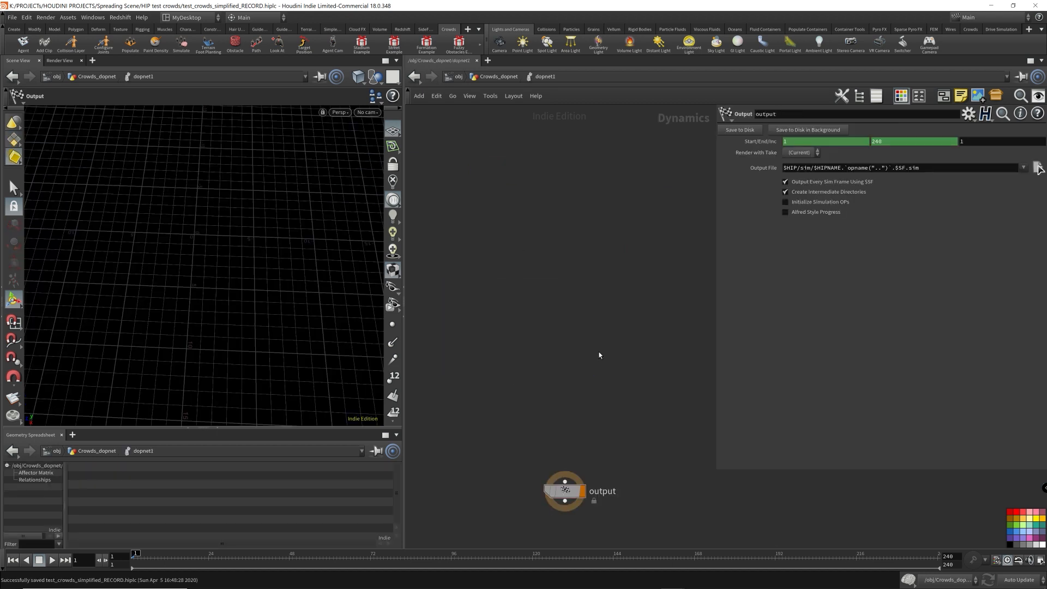
Add crowd solver, gravity and crowd object nodes and wire them toward the output
{"action": "key", "text": "Tab"}
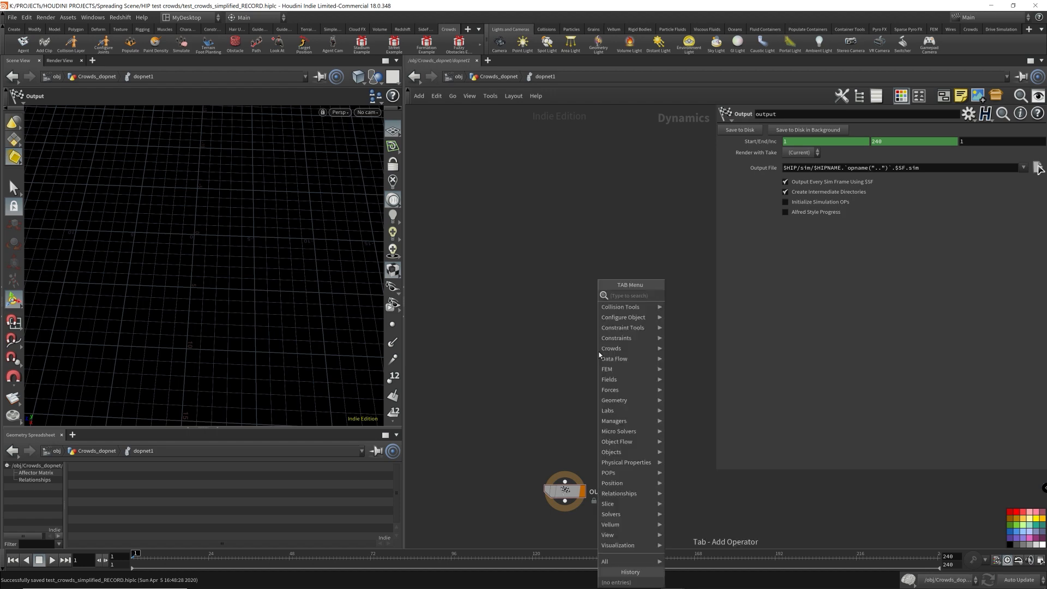
{"action": "type", "text": "crowd solv"}
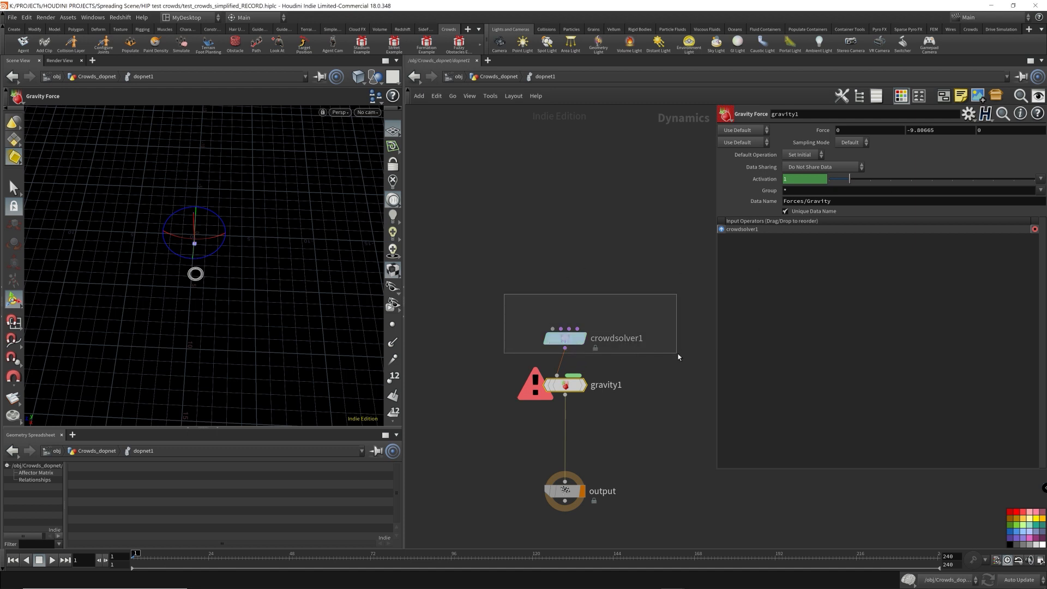
{"action": "left_click", "coordinate": [564, 337]}
{"action": "type", "text": "crowd ob"}
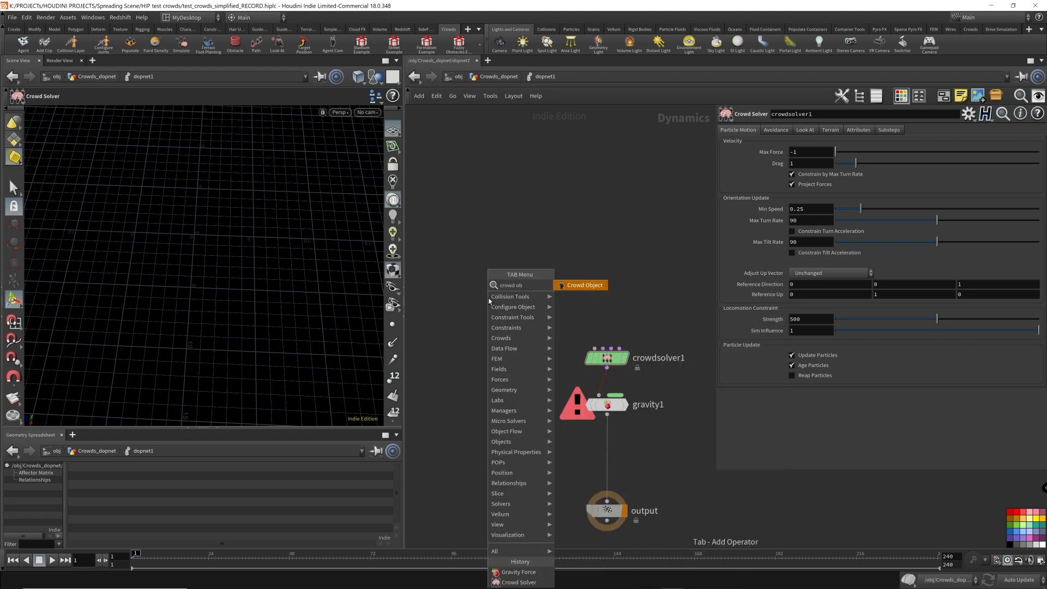
{"action": "left_click", "coordinate": [580, 284]}
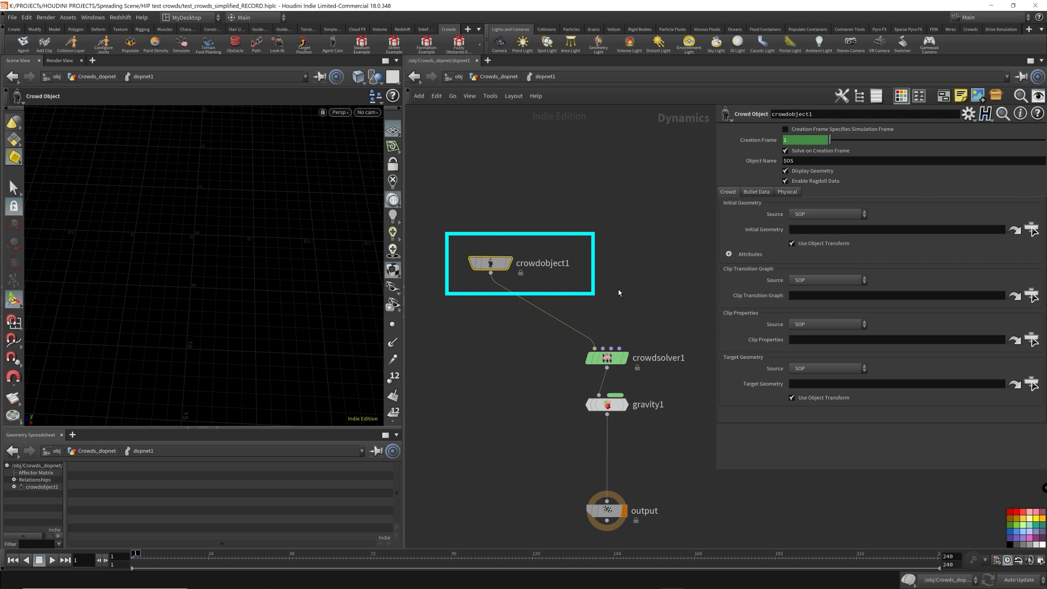
{"action": "mouse_move", "coordinate": [619, 285]}
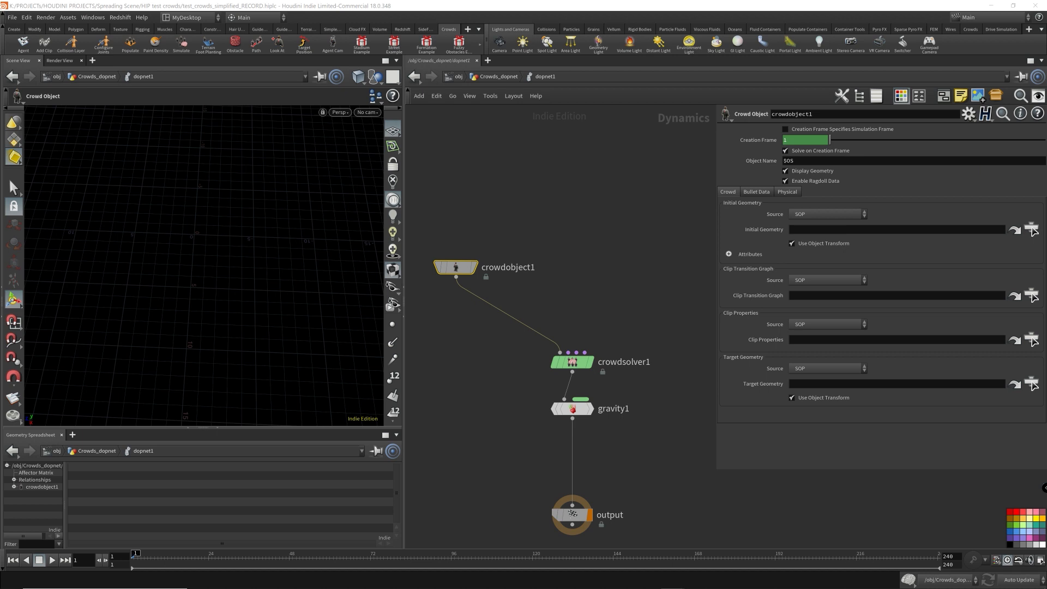
{"action": "mouse_move", "coordinate": [578, 185]}
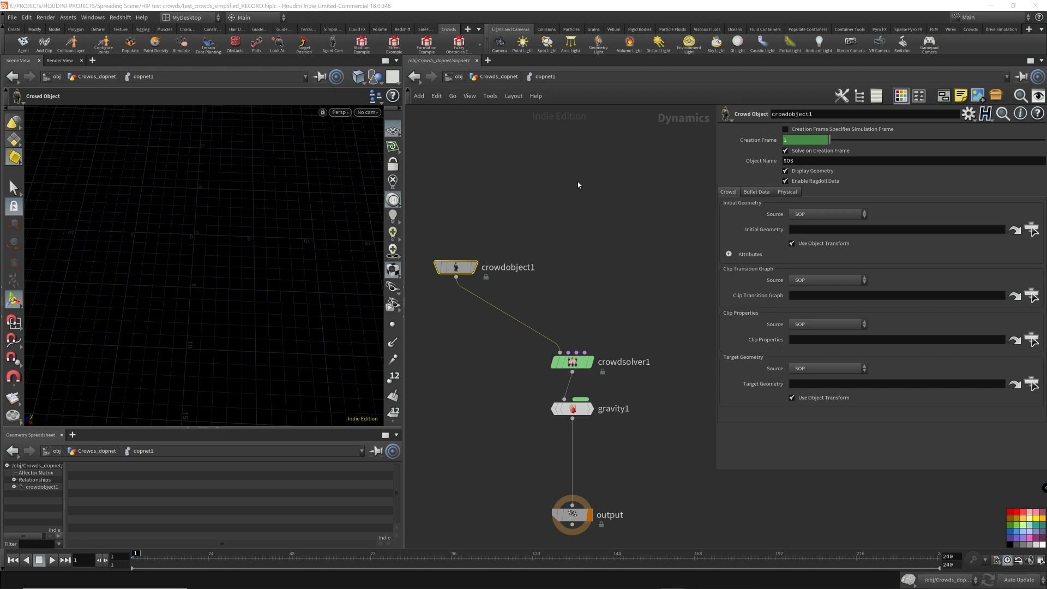
Add a Crowd State node named walking, keeping $OS for state and clip, then return to /obj
{"action": "left_click", "coordinate": [570, 164]}
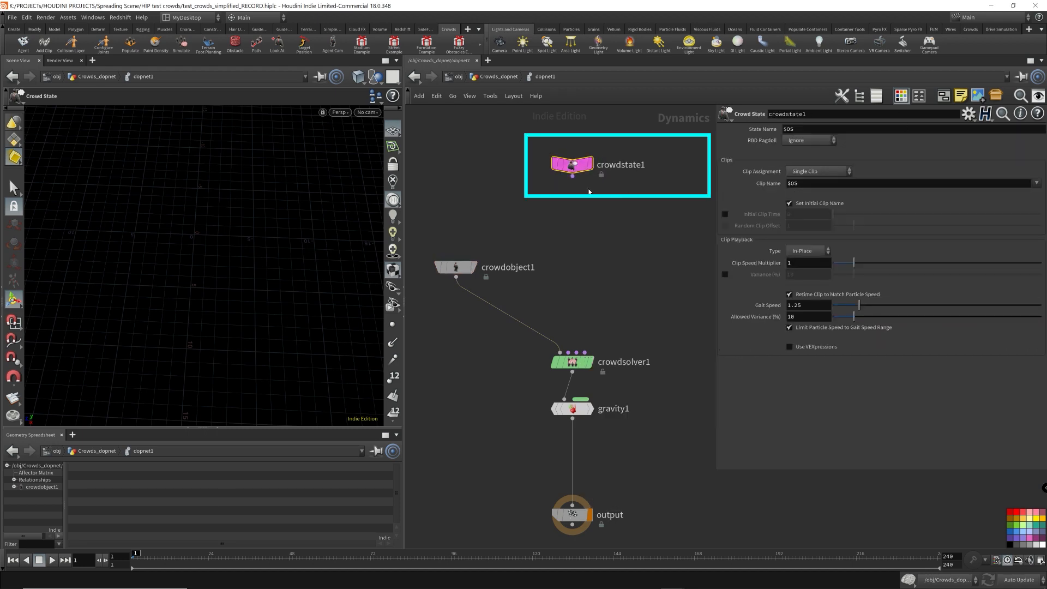
{"action": "double_click", "coordinate": [621, 165]}
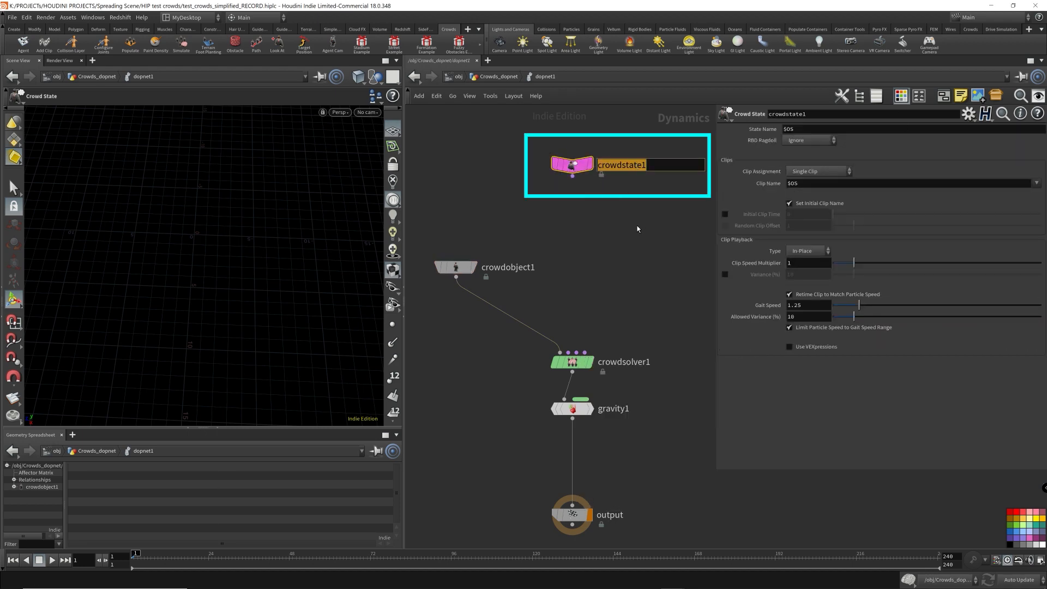
{"action": "type", "text": "walking"}
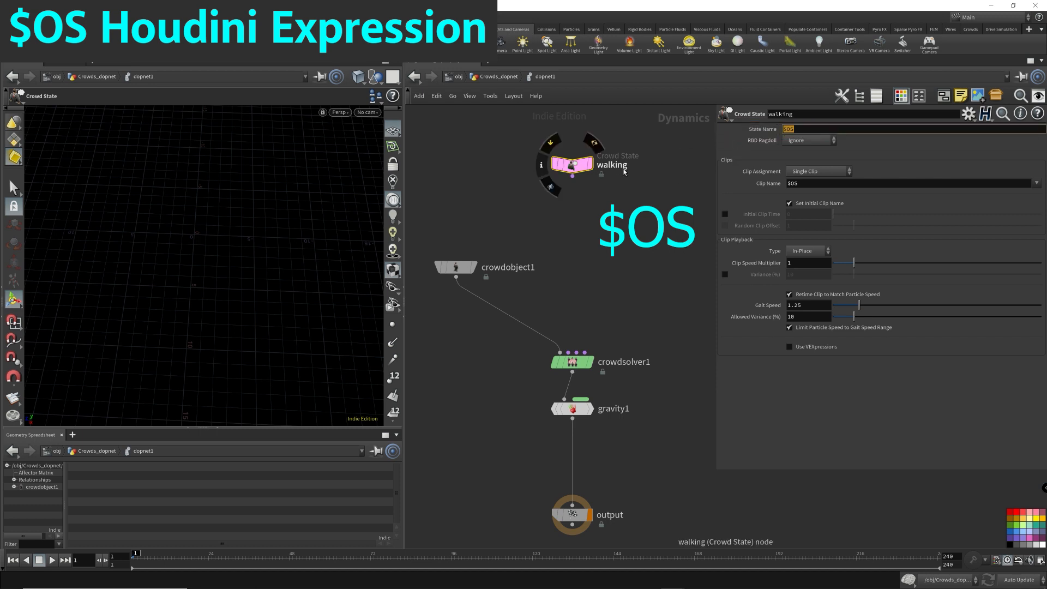
{"action": "mouse_move", "coordinate": [578, 174]}
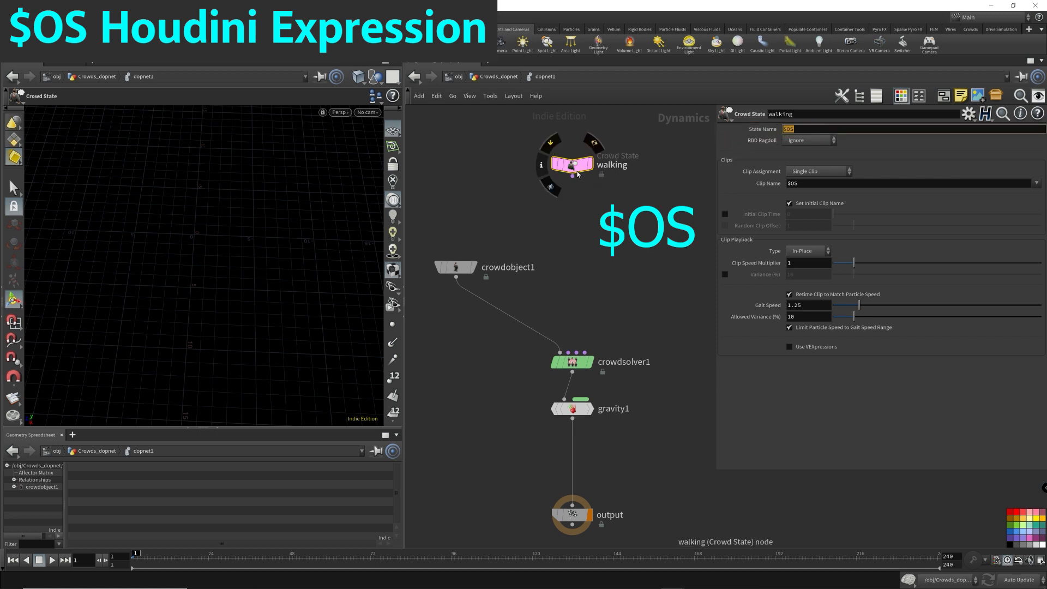
{"action": "double_click", "coordinate": [611, 165]}
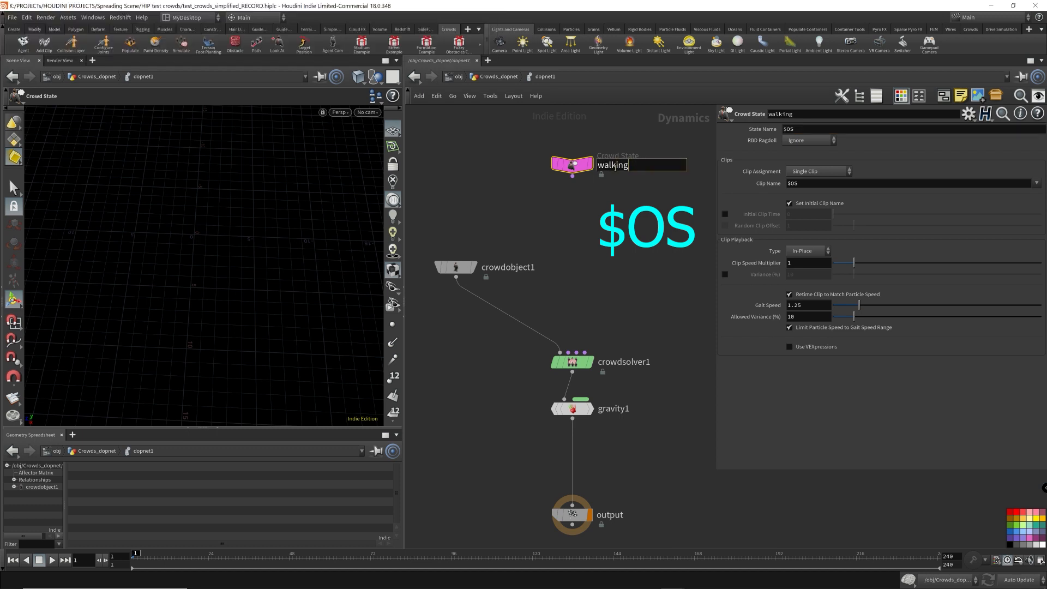
{"action": "double_click", "coordinate": [613, 165]}
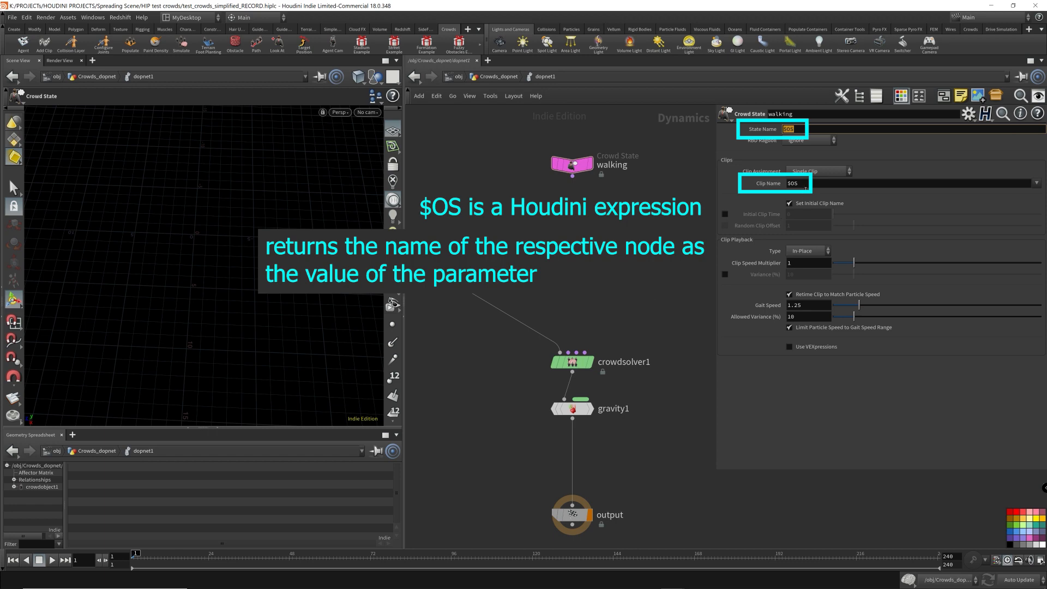
{"action": "left_click", "coordinate": [794, 183]}
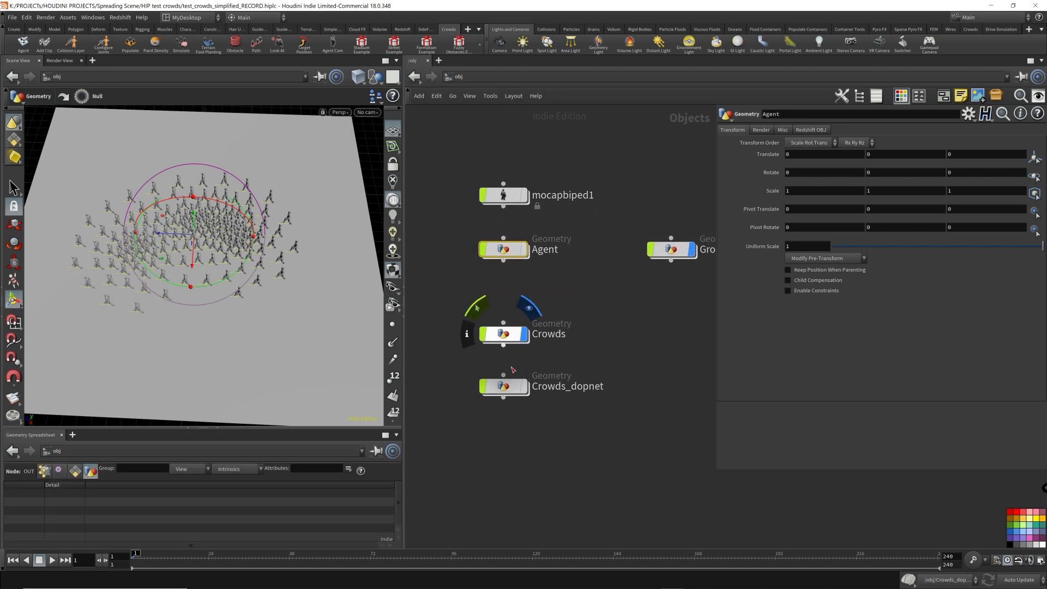
Inside dopnet1, review the crowd solver, crowd object, walking state and gravity parameters
{"action": "double_click", "coordinate": [504, 386]}
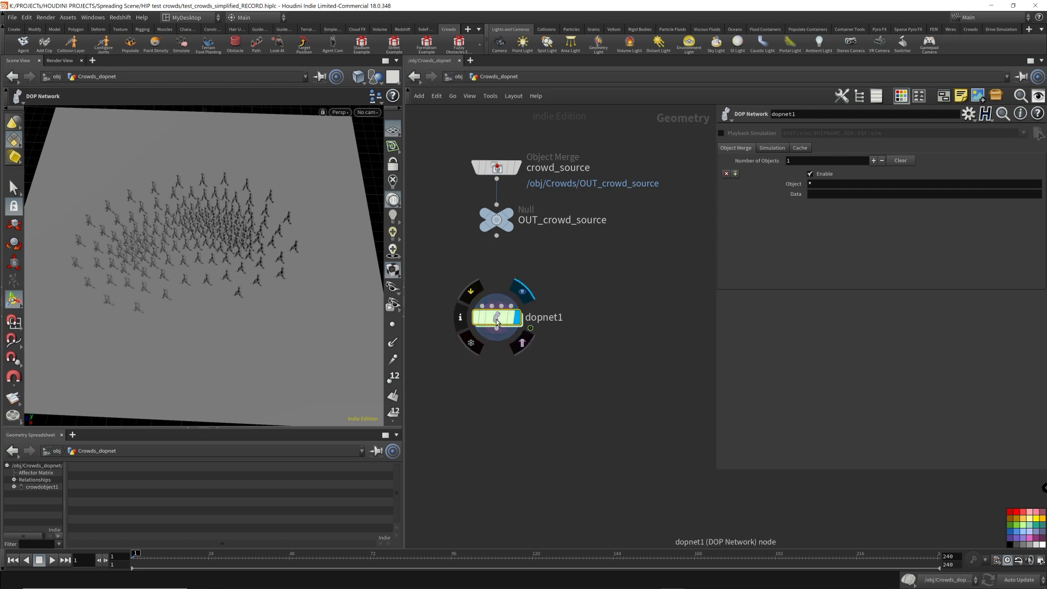
{"action": "double_click", "coordinate": [497, 316]}
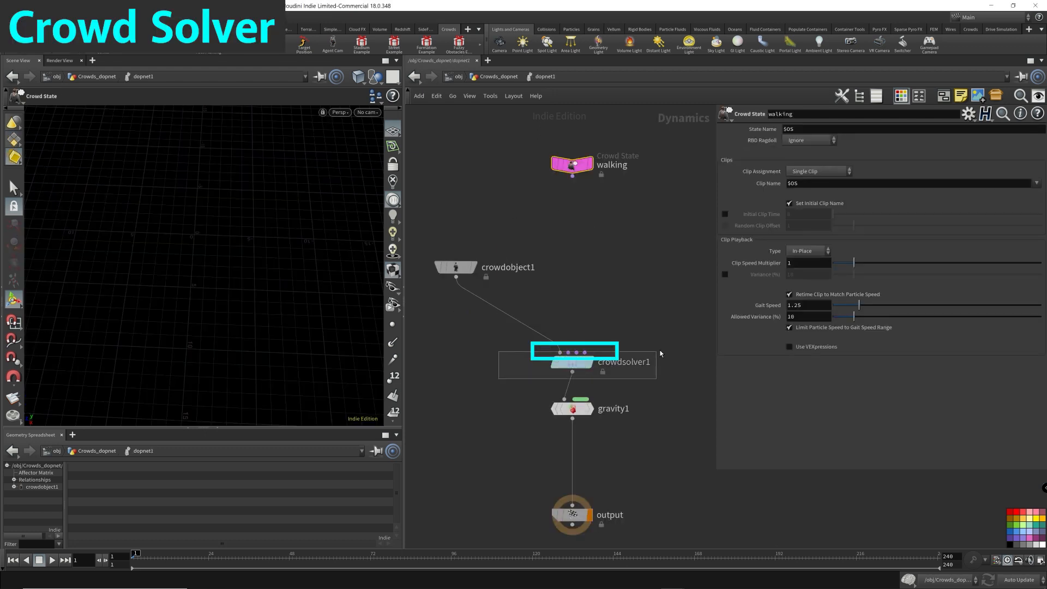
{"action": "left_click", "coordinate": [570, 361]}
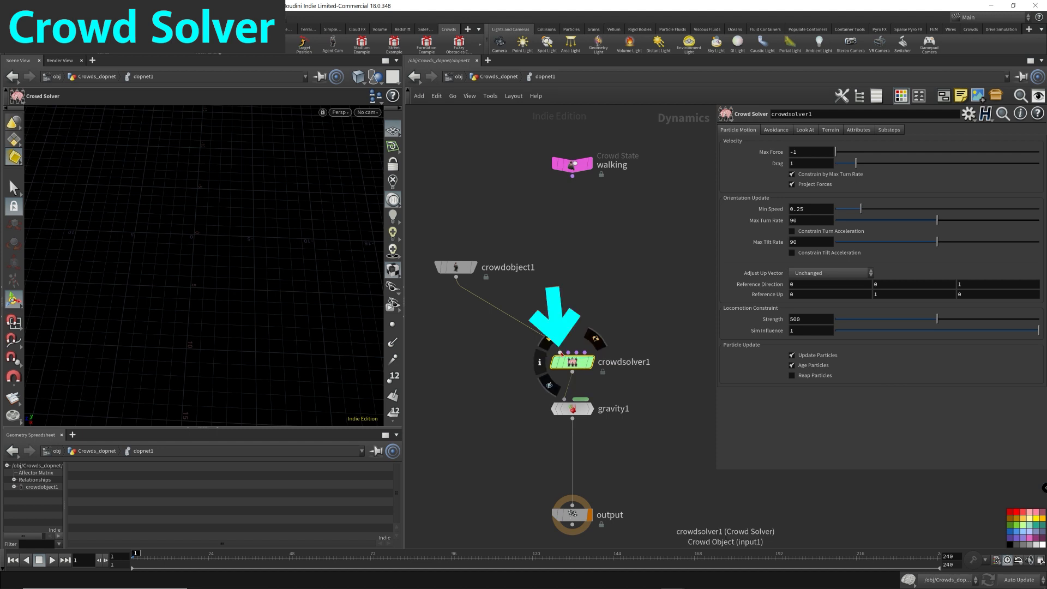
{"action": "left_click", "coordinate": [455, 267]}
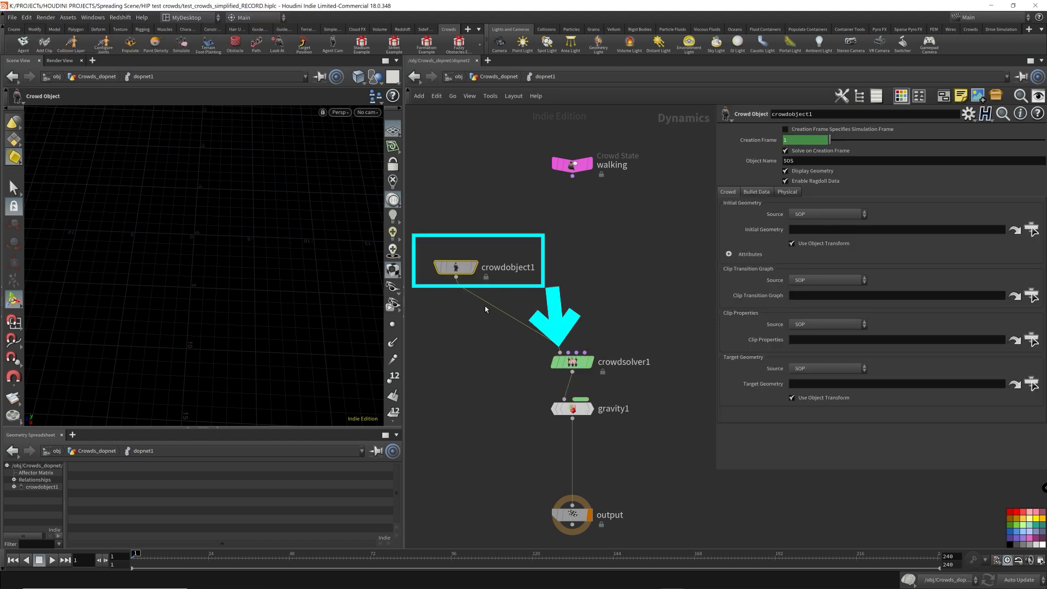
{"action": "mouse_move", "coordinate": [476, 236]}
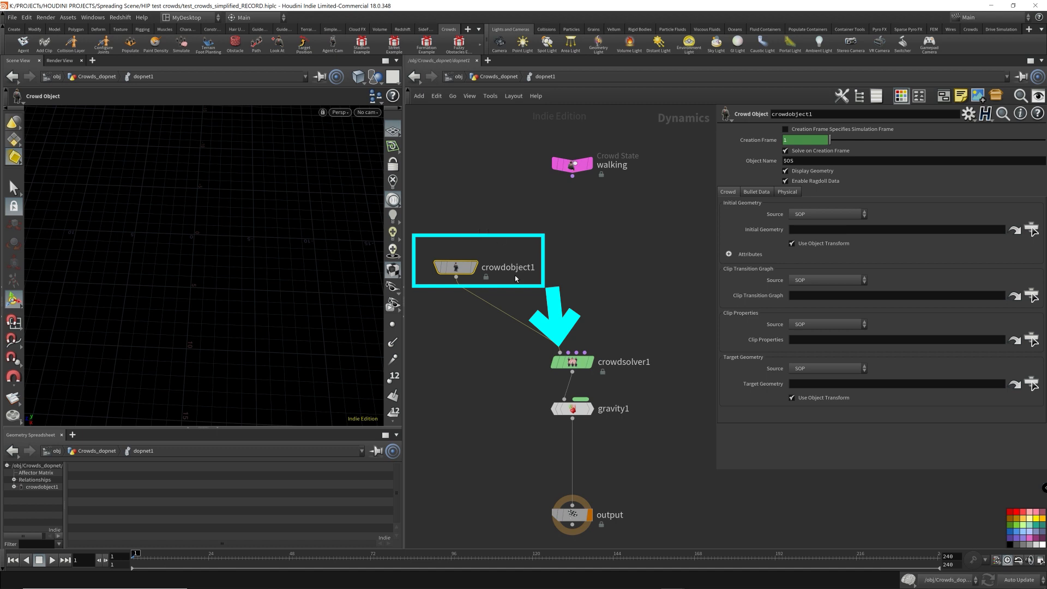
{"action": "left_click", "coordinate": [572, 361]}
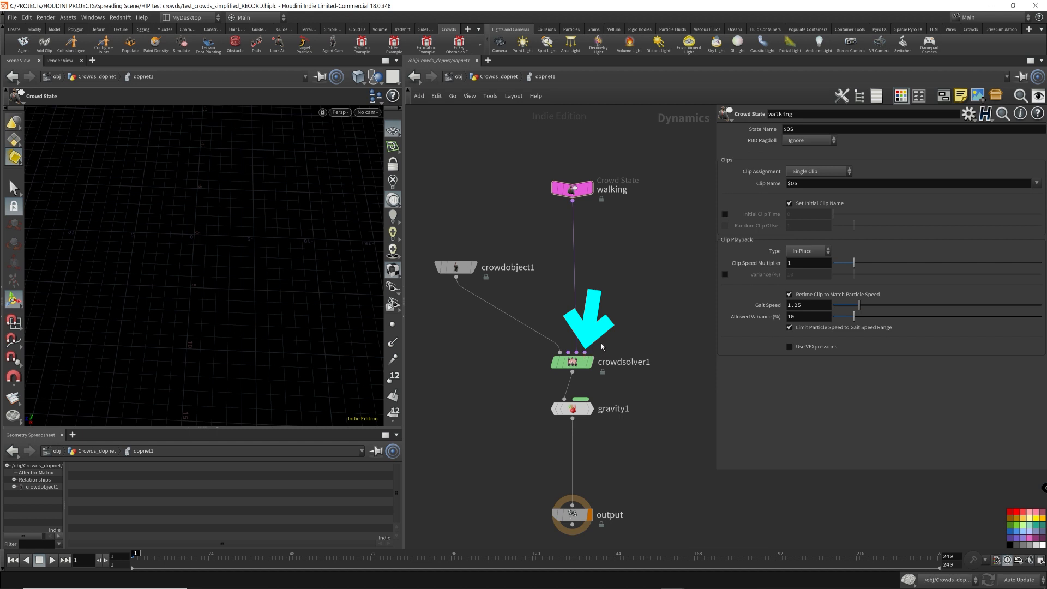
{"action": "left_click", "coordinate": [444, 252]}
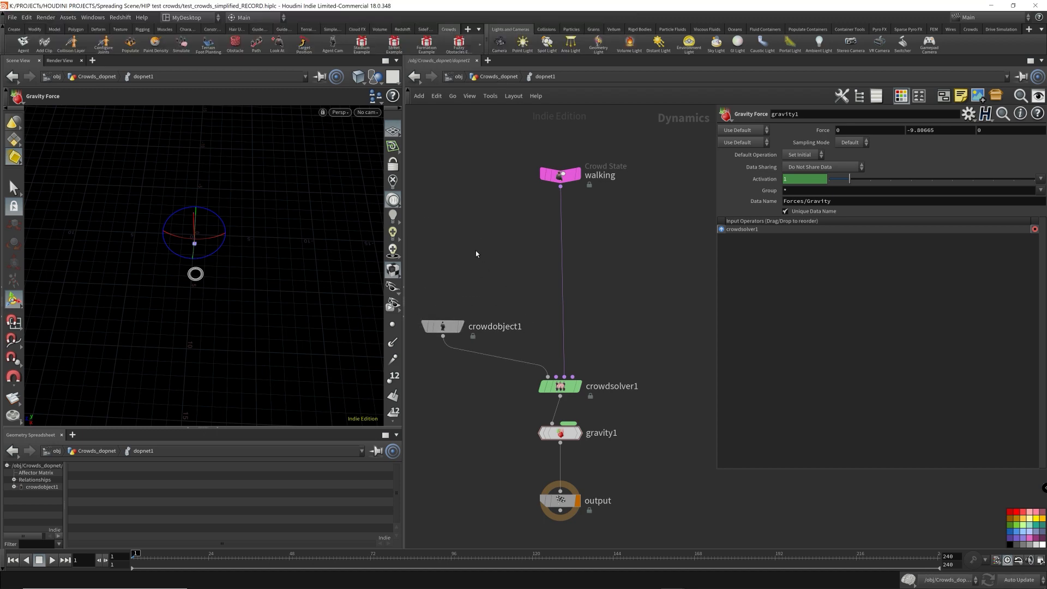
Place a new unwired node beside the crowd object in the simulation
{"action": "key", "text": "tab"}
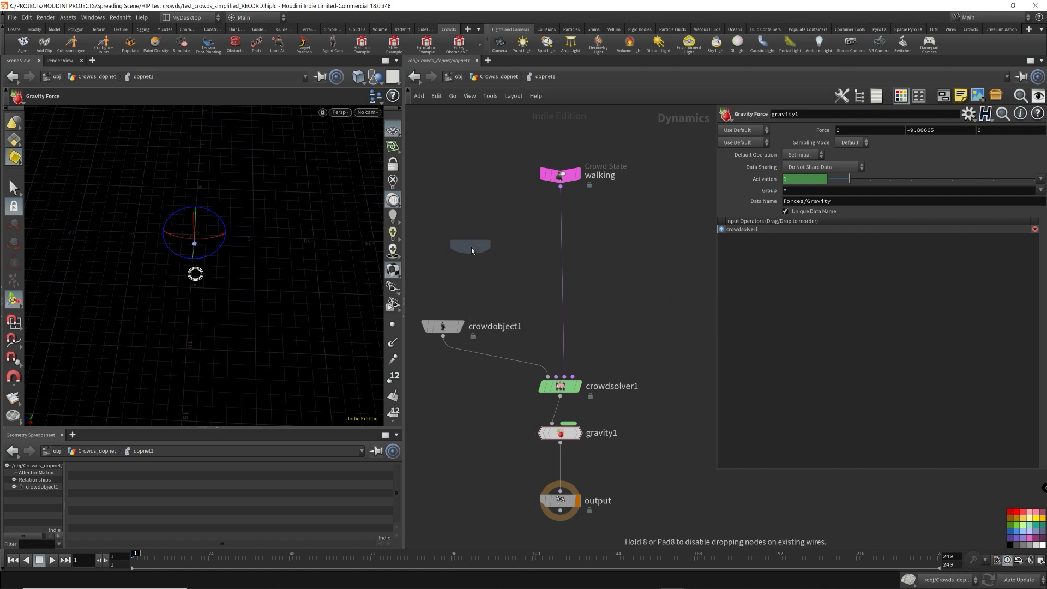
{"action": "left_click", "coordinate": [493, 242]}
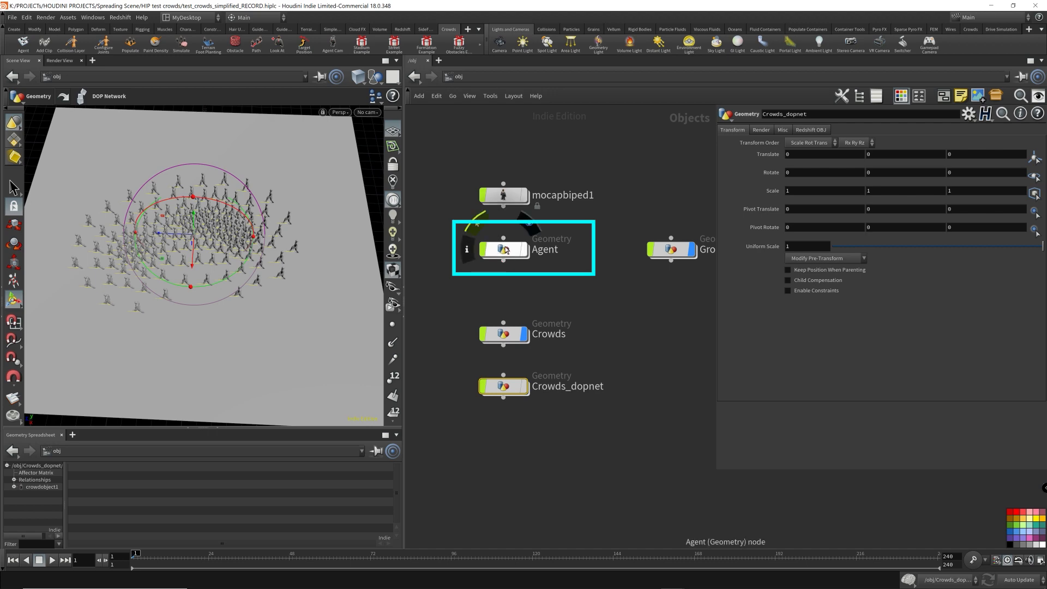
Inspect the mocapbiped1 rig and the Agent object's agent and clip setup
{"action": "double_click", "coordinate": [503, 248]}
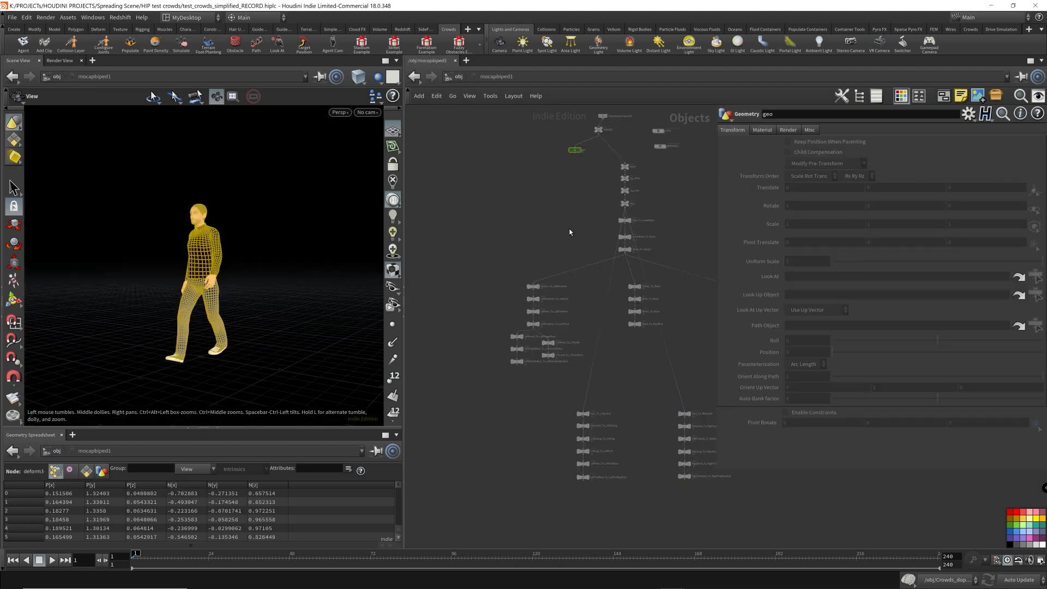
{"action": "scroll", "scroll_direction": "down", "scroll_amount": 3}
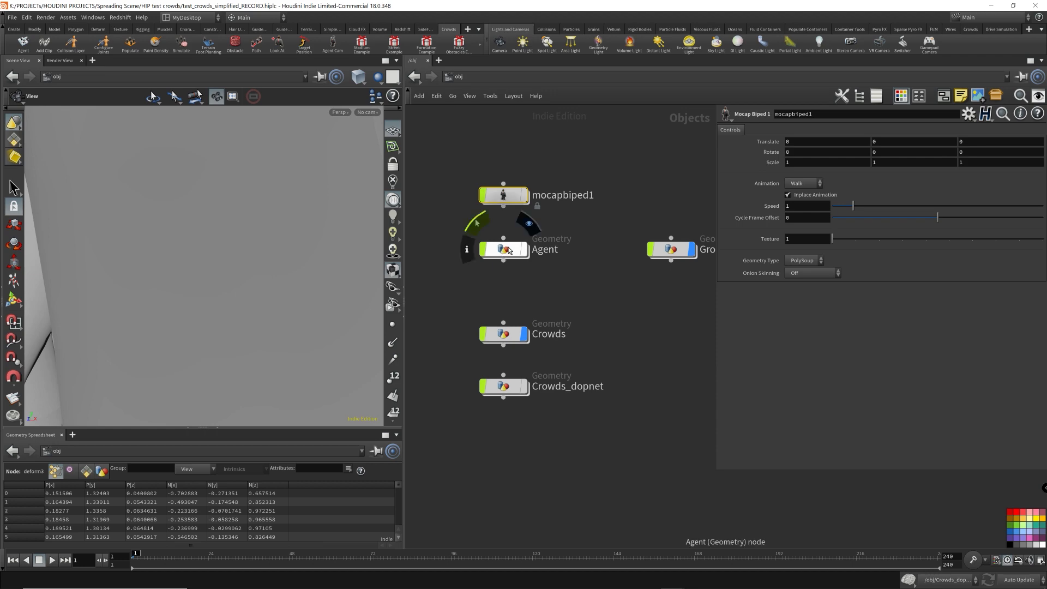
{"action": "double_click", "coordinate": [504, 249]}
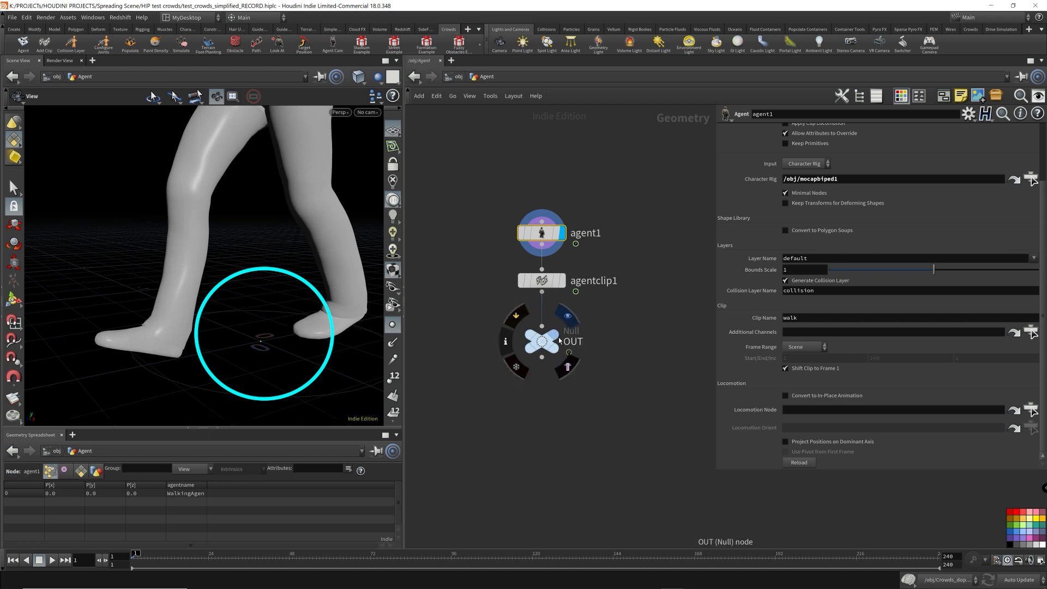
{"action": "mouse_move", "coordinate": [554, 339]}
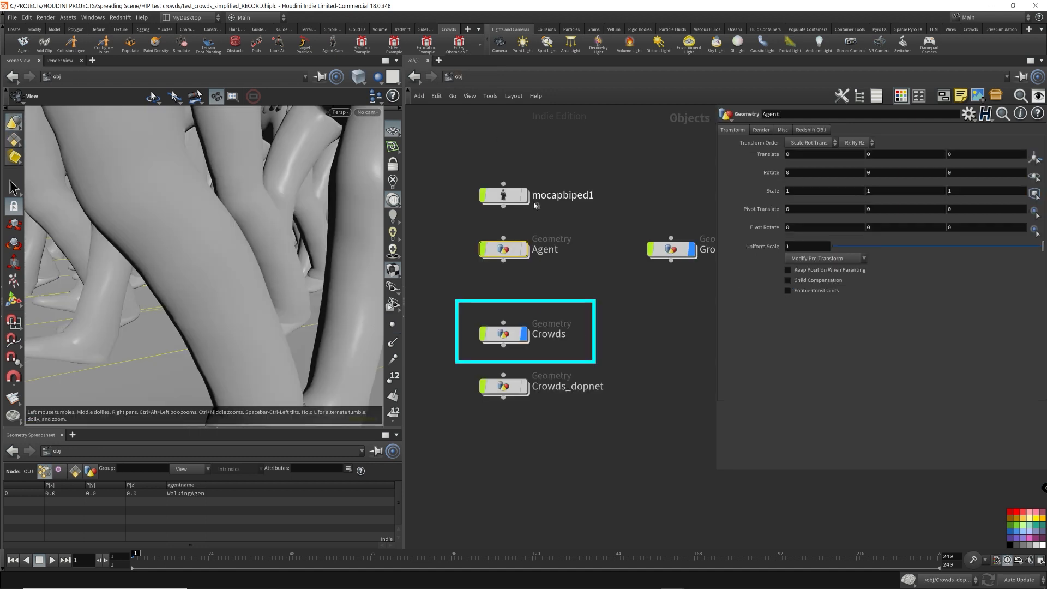
Inside Crowds, review the viewport guide display settings
{"action": "double_click", "coordinate": [525, 332]}
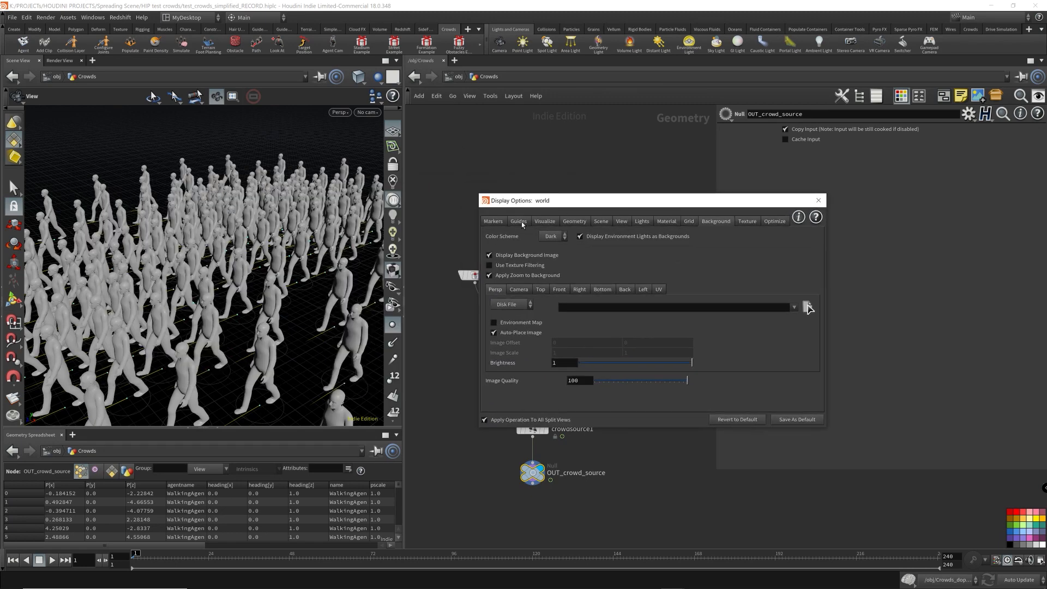
{"action": "left_click", "coordinate": [518, 221]}
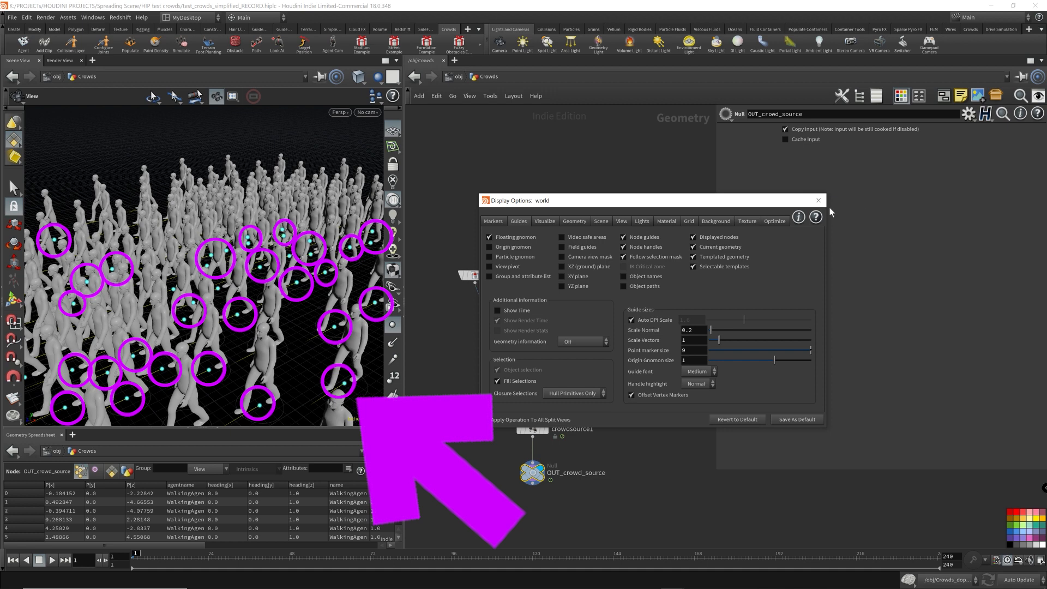
{"action": "mouse_move", "coordinate": [828, 213]}
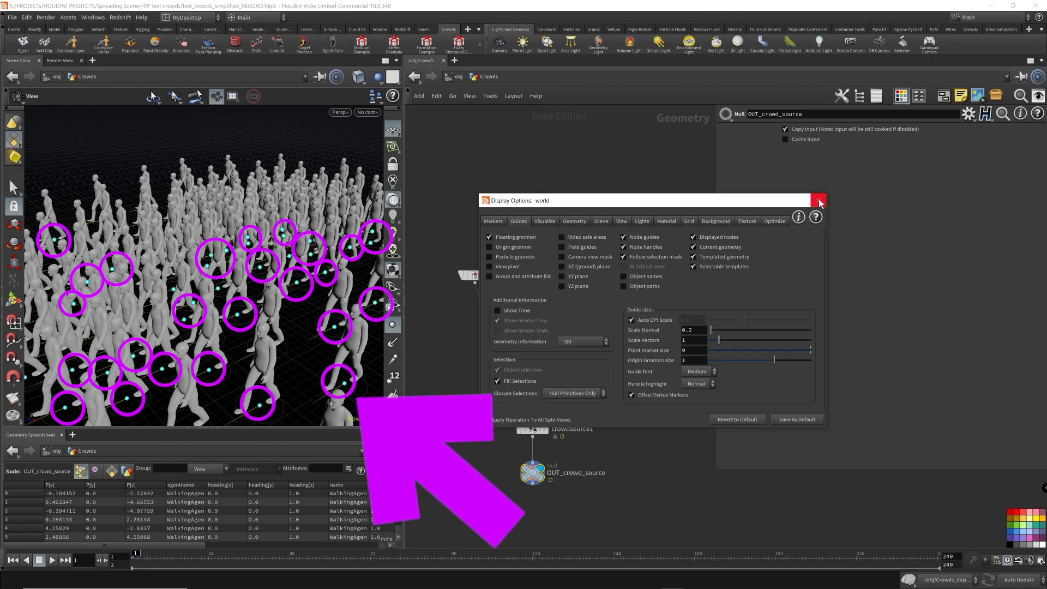
{"action": "left_click", "coordinate": [818, 201]}
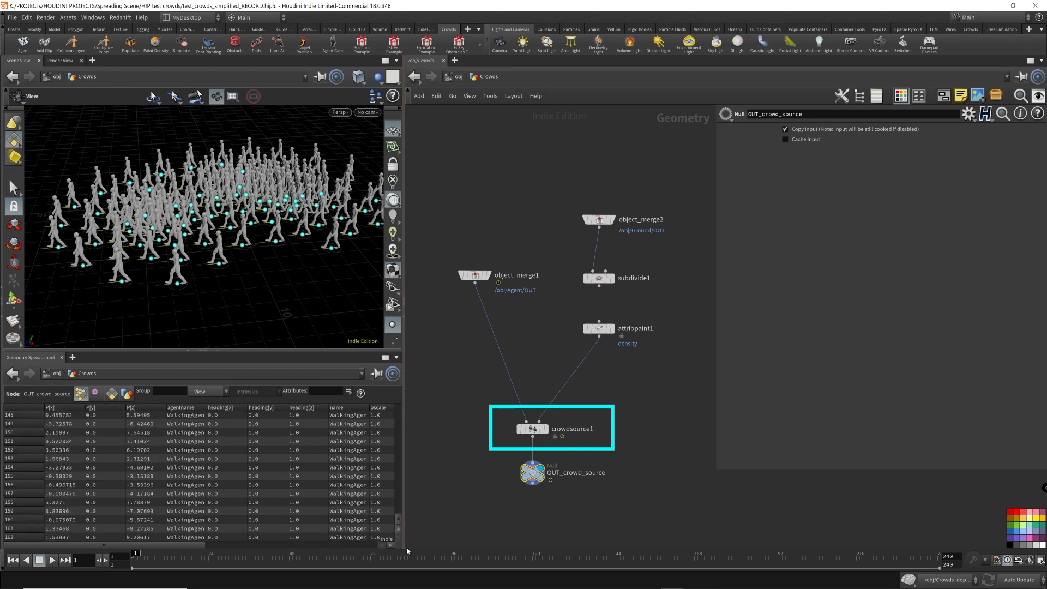
Reduce crowdsource1's Number of Agents from 200 to 50
{"action": "left_click", "coordinate": [532, 427]}
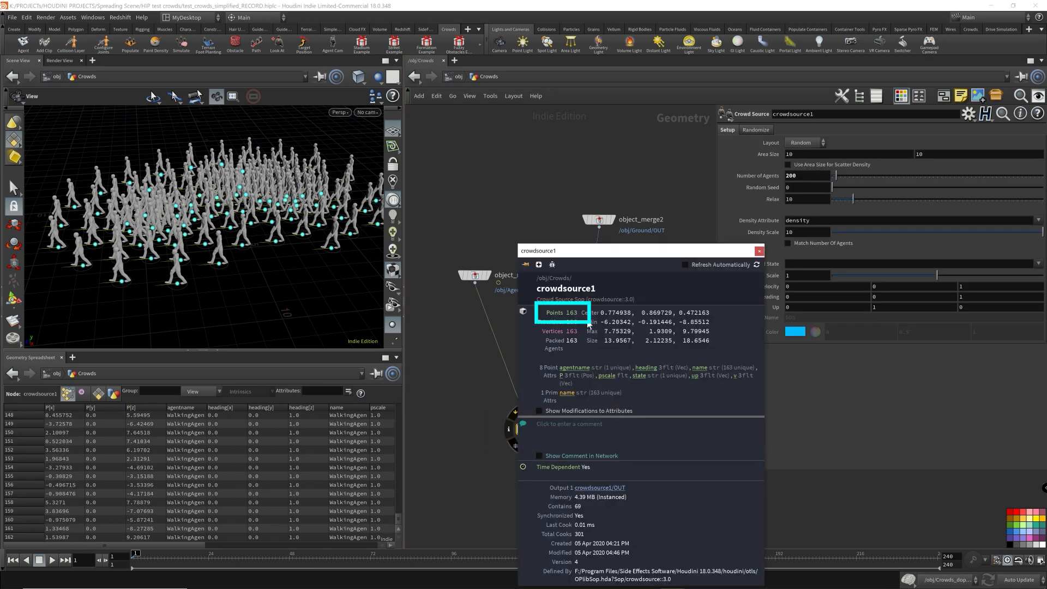
{"action": "left_click", "coordinate": [758, 250]}
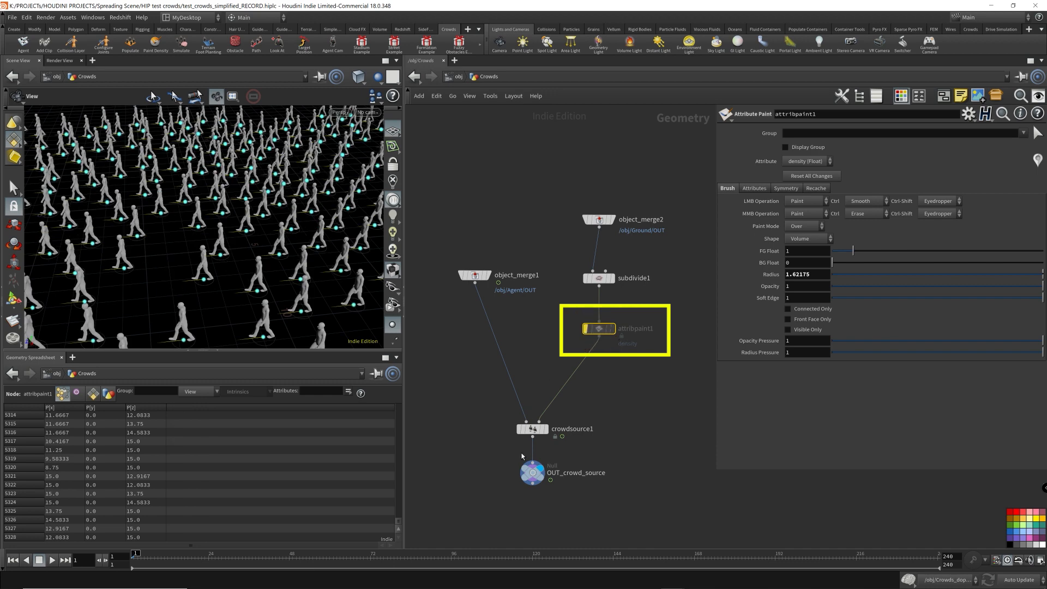
{"action": "left_click", "coordinate": [531, 427]}
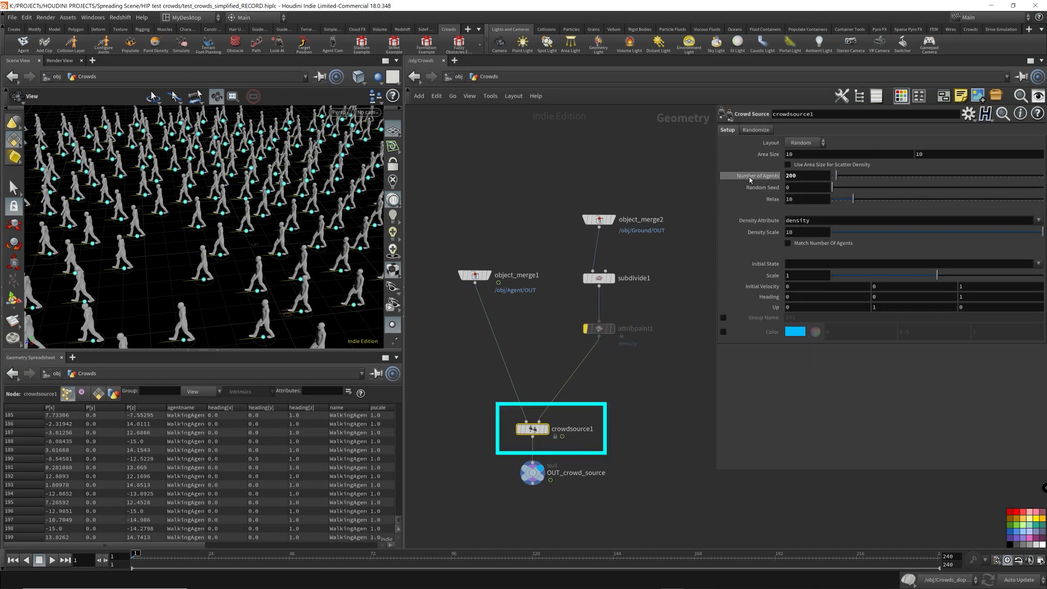
{"action": "left_click", "coordinate": [805, 176]}
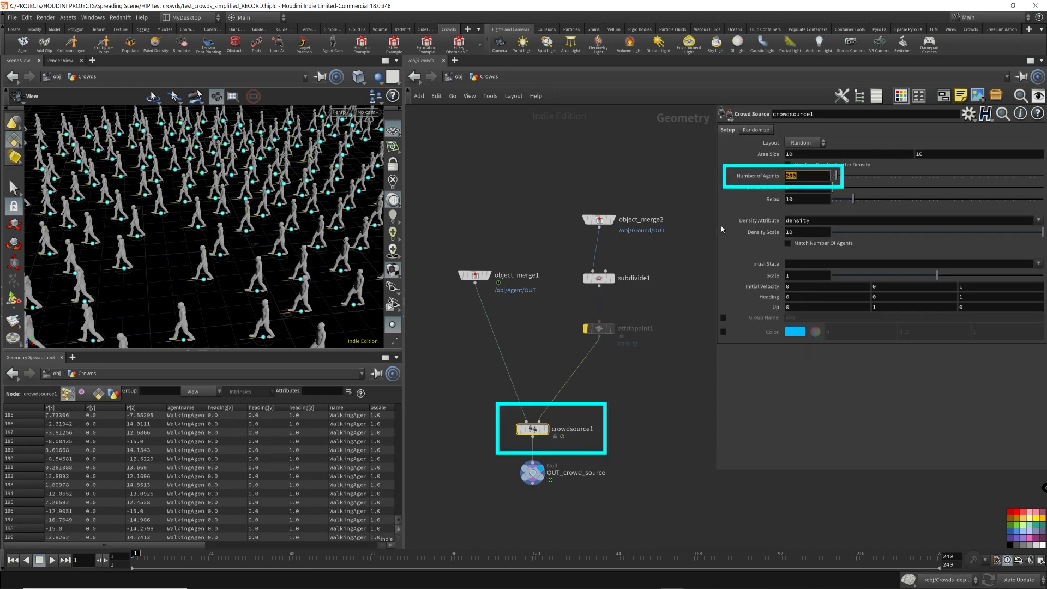
{"action": "type", "text": "50"}
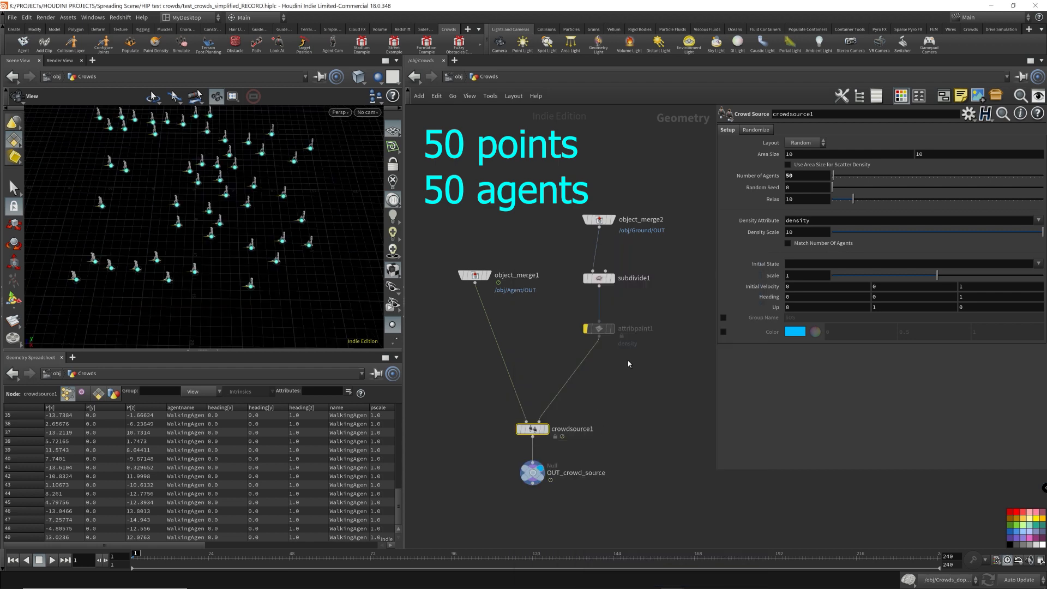
{"action": "mouse_move", "coordinate": [628, 343]}
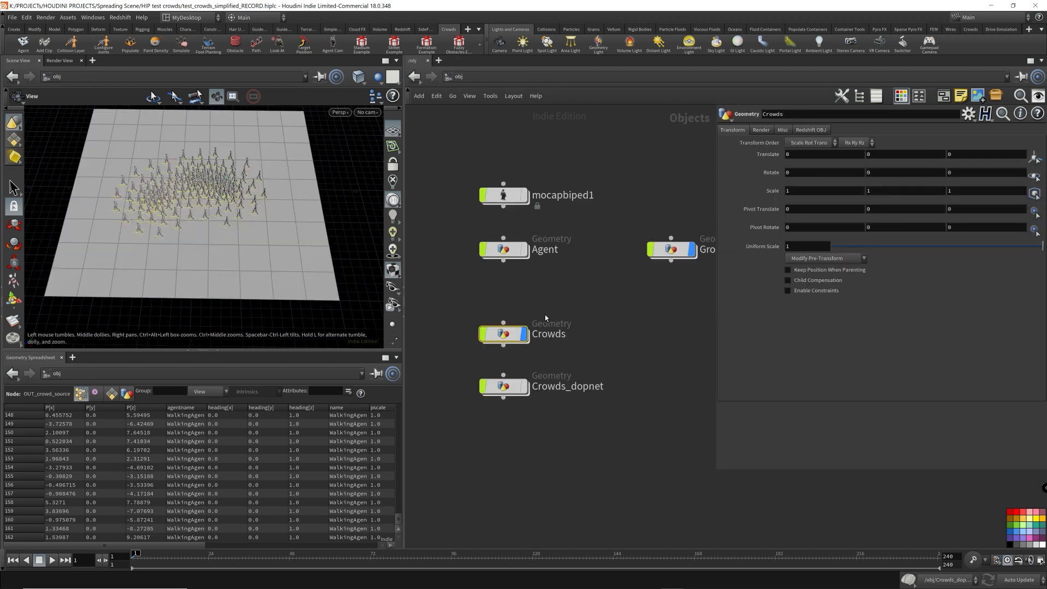
Inside dopnet1, wire popsource1 into the crowdsolver1 input
{"action": "double_click", "coordinate": [503, 385]}
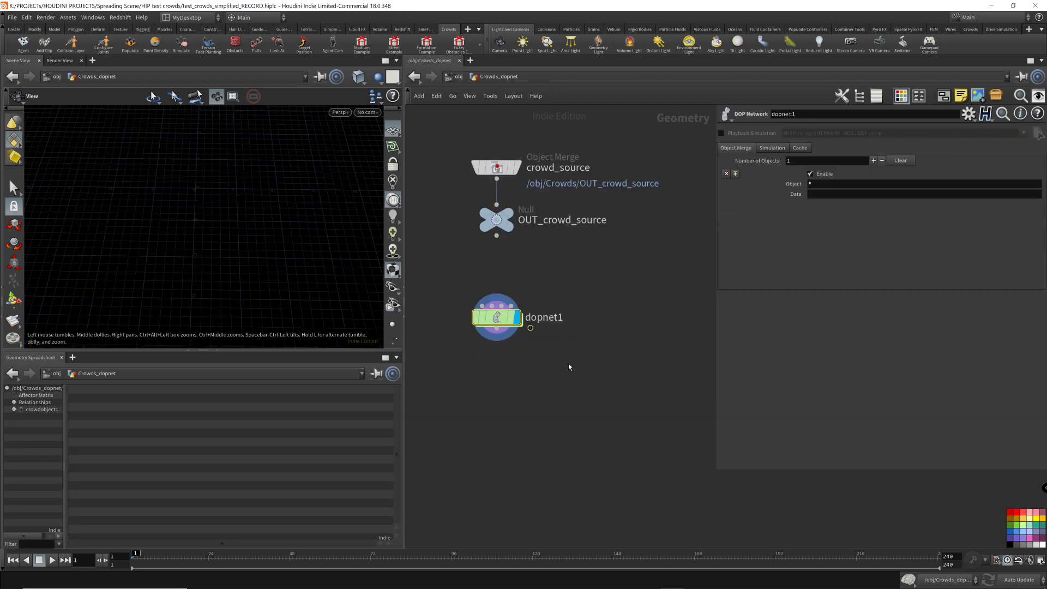
{"action": "double_click", "coordinate": [497, 316]}
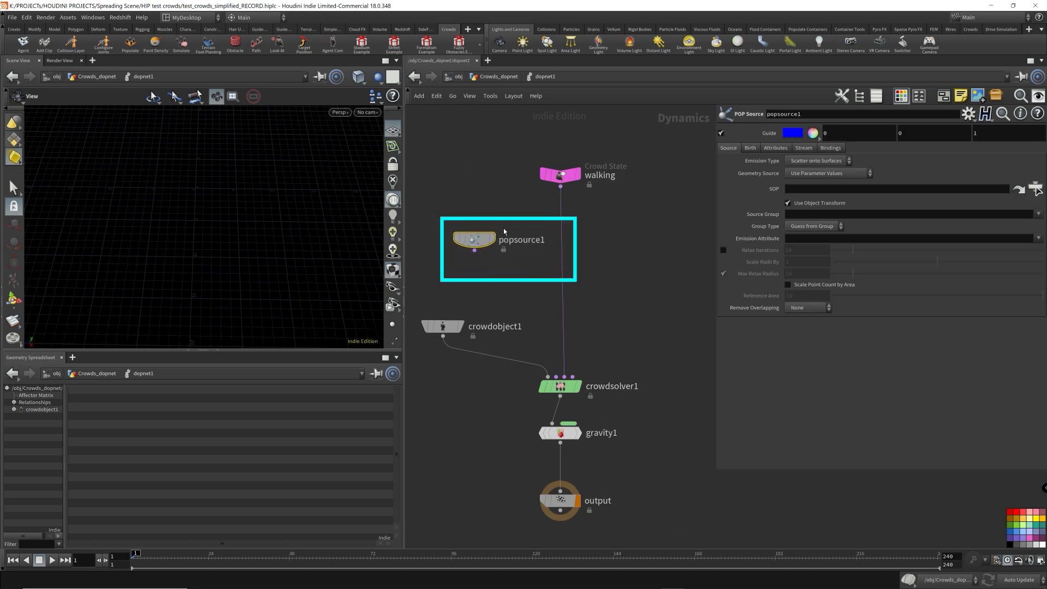
{"action": "mouse_move", "coordinate": [435, 215]}
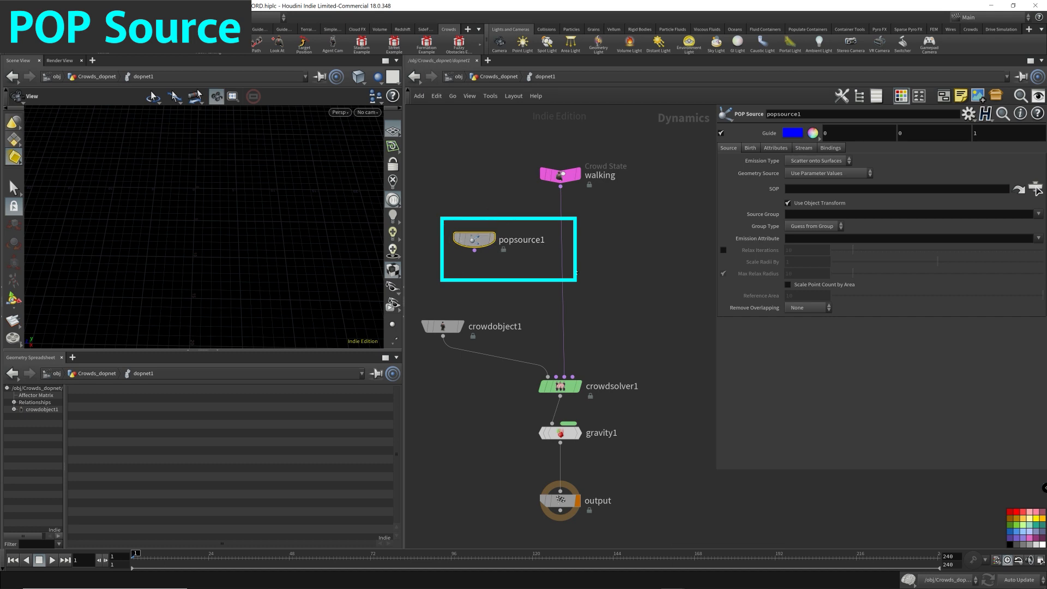
{"action": "left_click", "coordinate": [602, 260]}
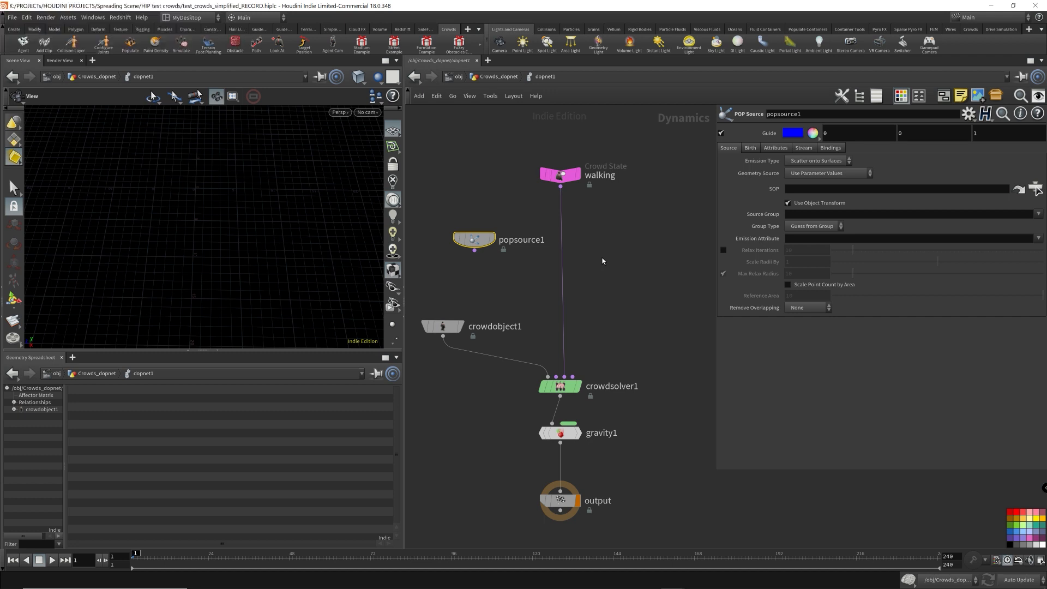
{"action": "left_click_drag", "start_coordinate": [474, 251], "coordinate": [559, 377]}
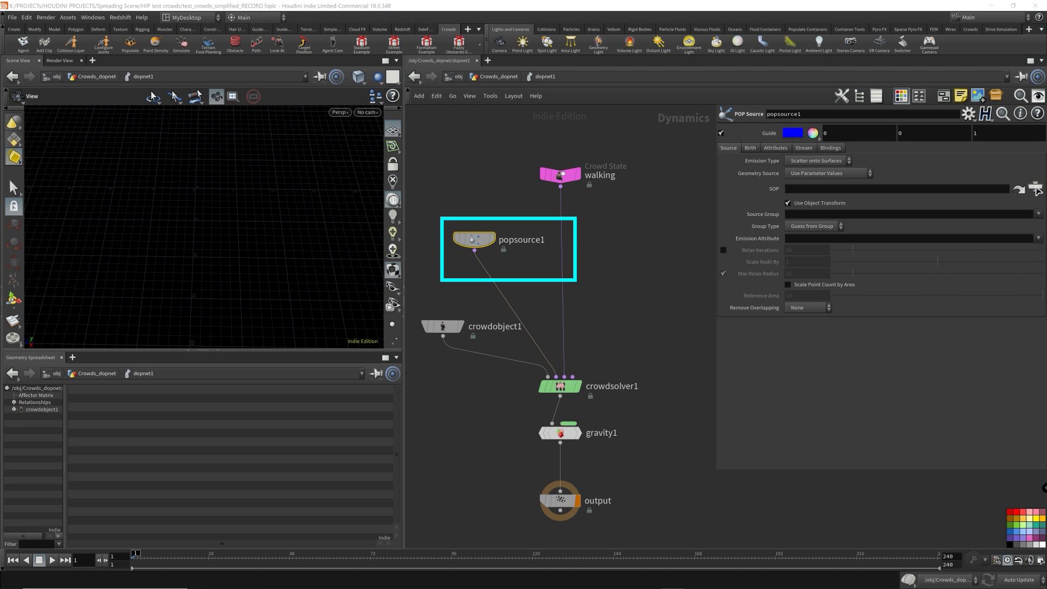
Point popsource1's source SOP at Crowds_dopnet/OUT_crowd_source, emitting from all geometry
{"action": "left_click", "coordinate": [814, 161]}
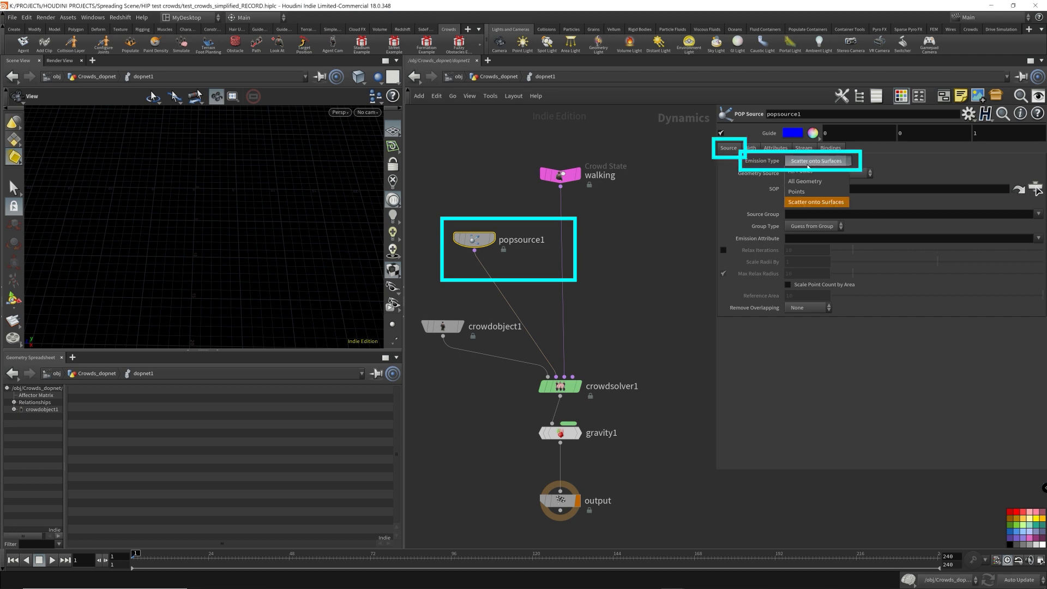
{"action": "left_click", "coordinate": [803, 180]}
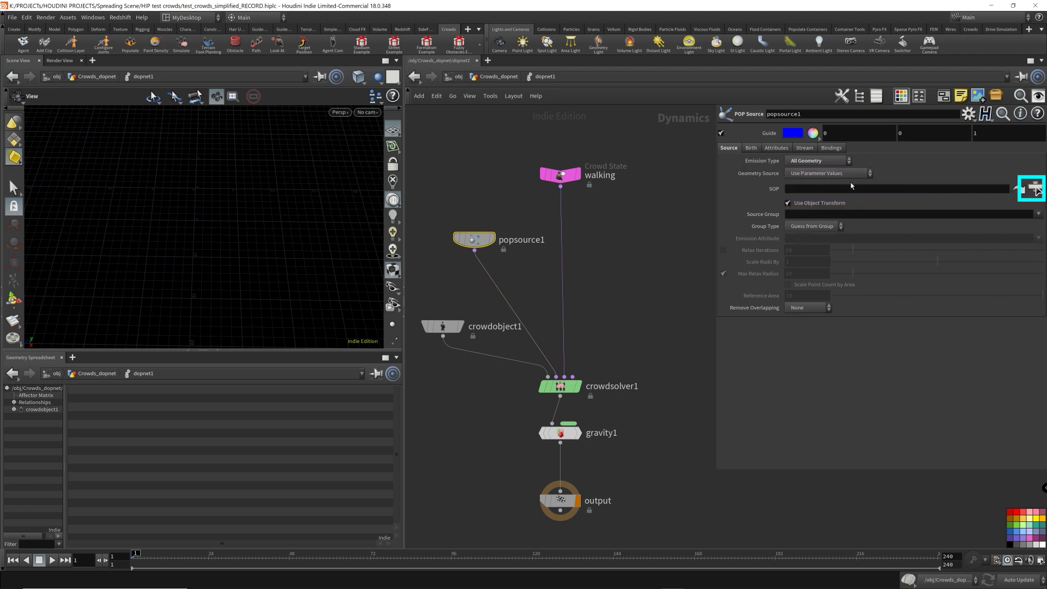
{"action": "left_click", "coordinate": [1035, 188]}
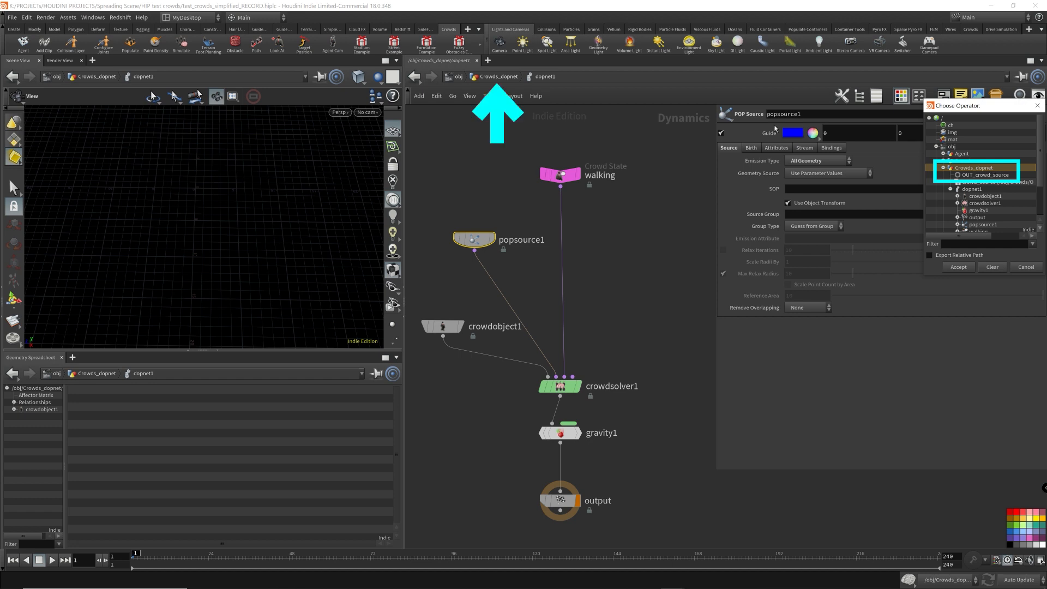
{"action": "mouse_move", "coordinate": [1004, 186]}
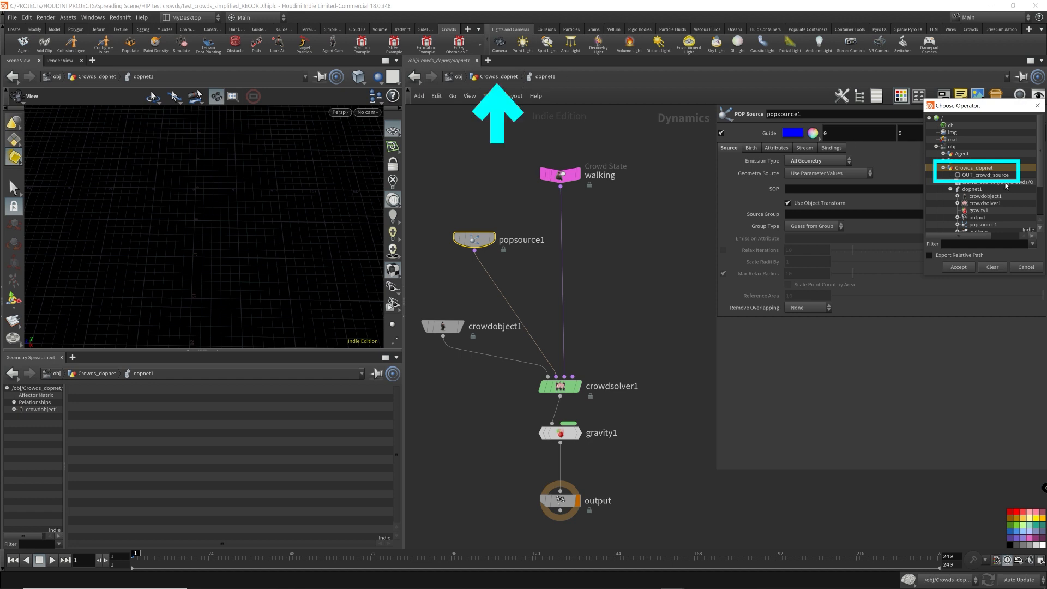
{"action": "left_click", "coordinate": [983, 175]}
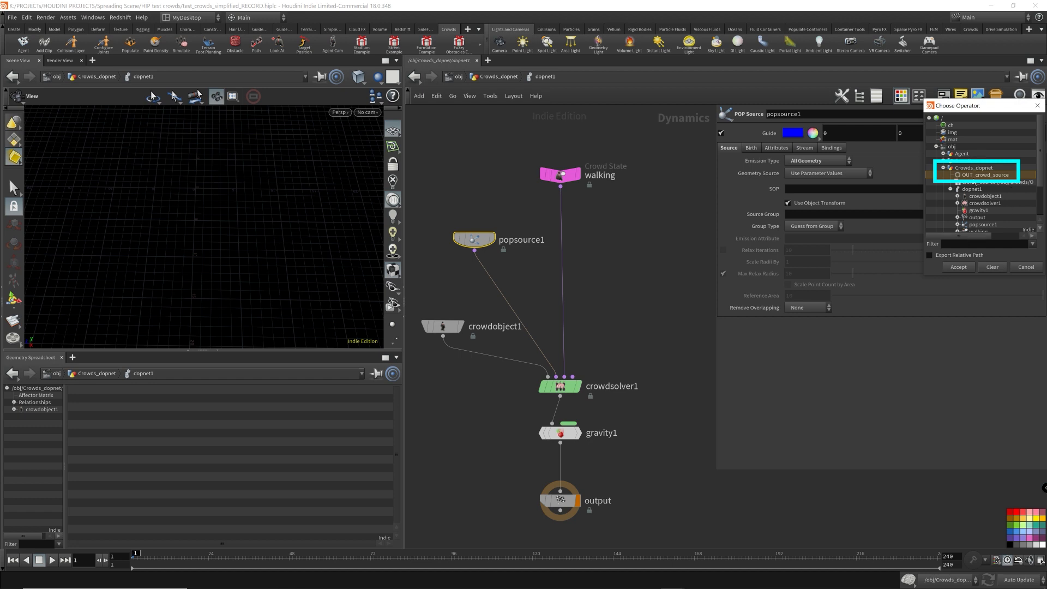
{"action": "mouse_move", "coordinate": [999, 211]}
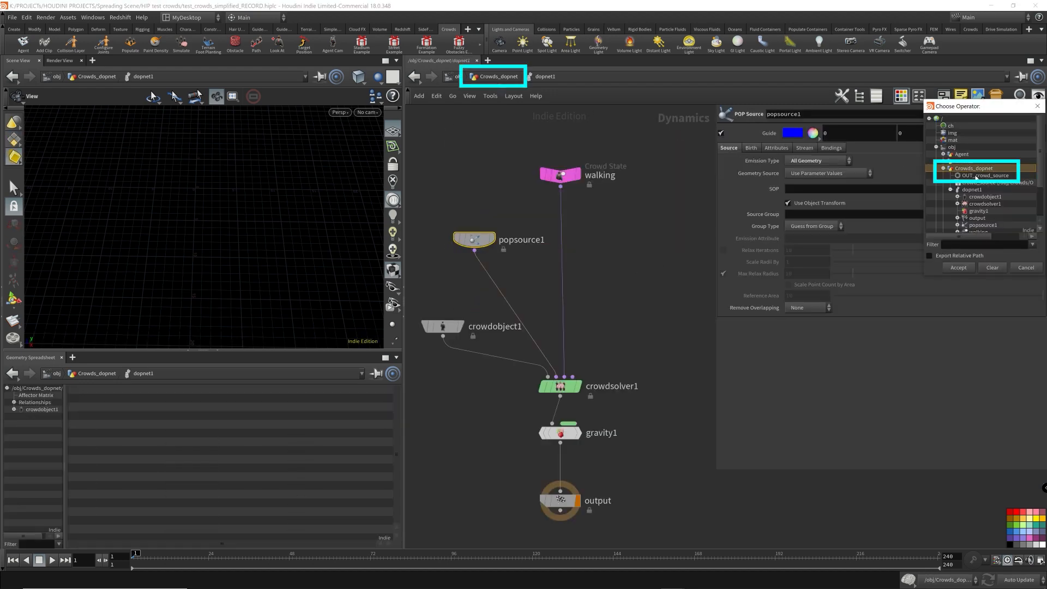
{"action": "left_click", "coordinate": [956, 268]}
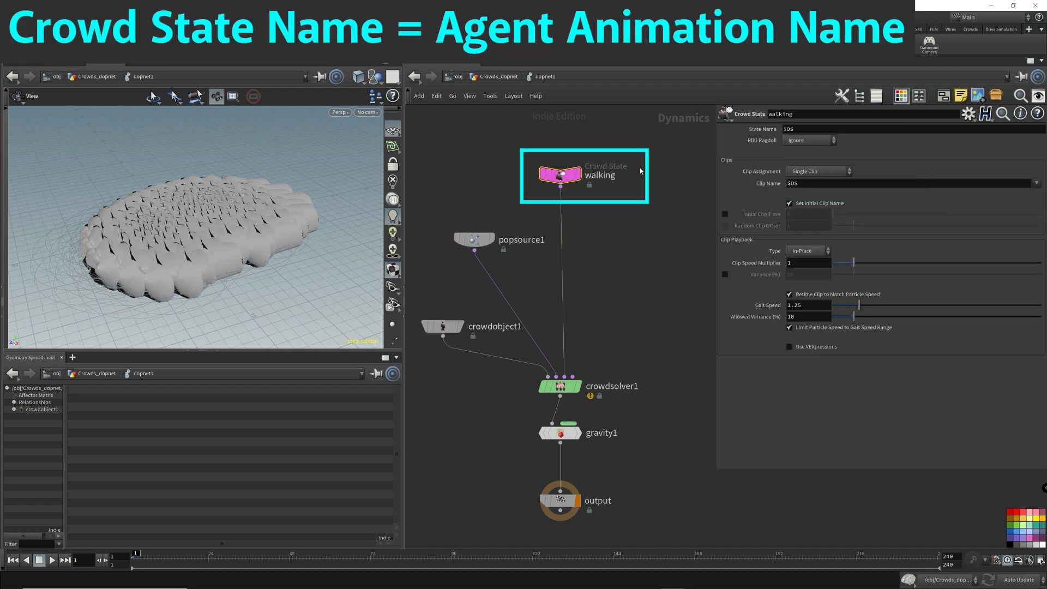
{"action": "mouse_move", "coordinate": [374, 247]}
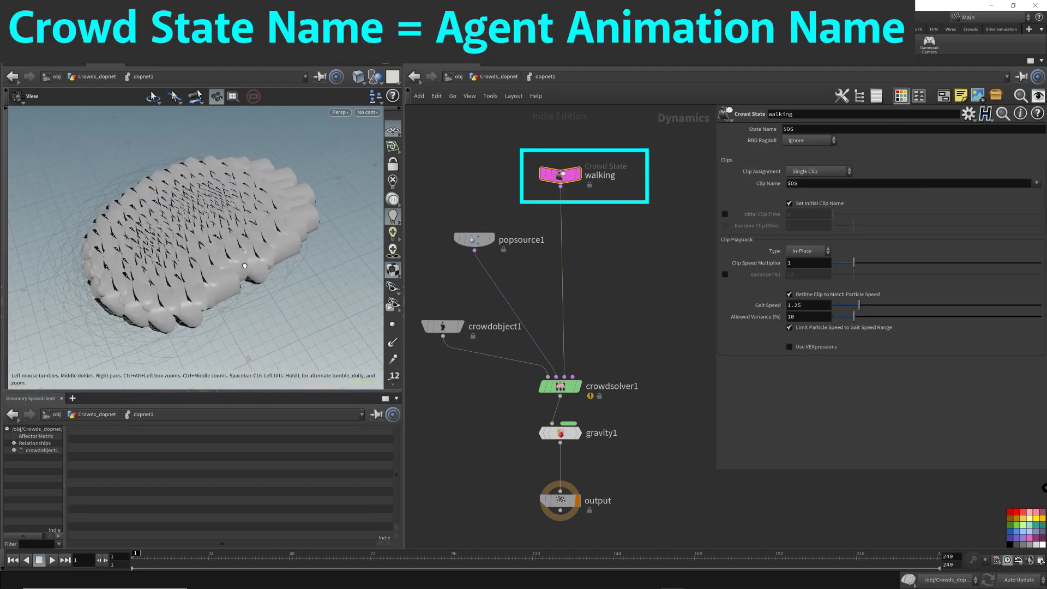
Return to the /obj object level showing mocapbiped1, Agent, Crowds and Crowds_dopnet
{"action": "double_click", "coordinate": [600, 175]}
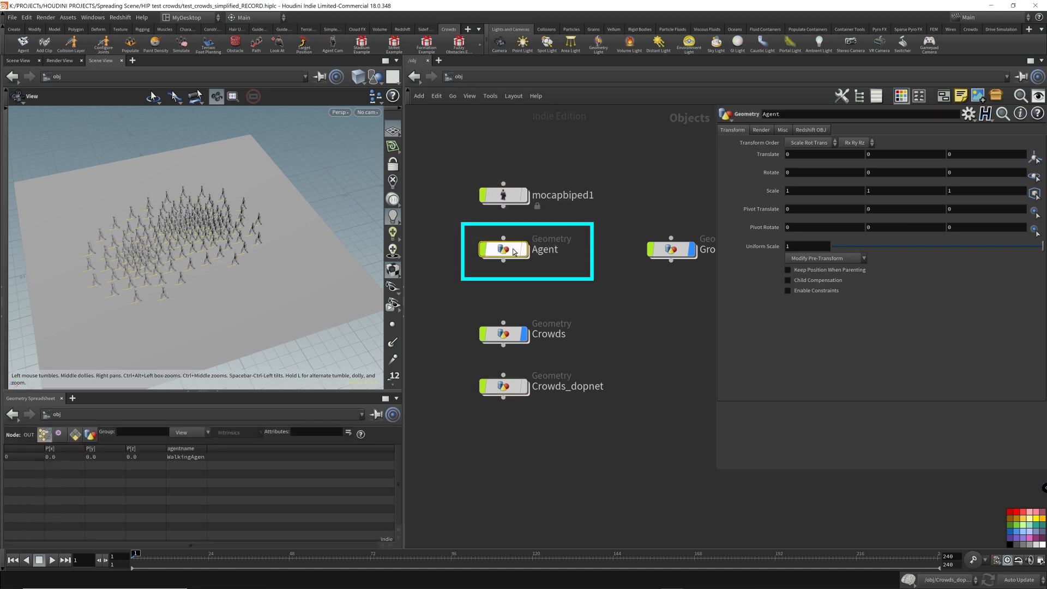
Inside Agent, confirm the clip is named walking on agent1 and agentclip1, then return to /obj
{"action": "double_click", "coordinate": [503, 248]}
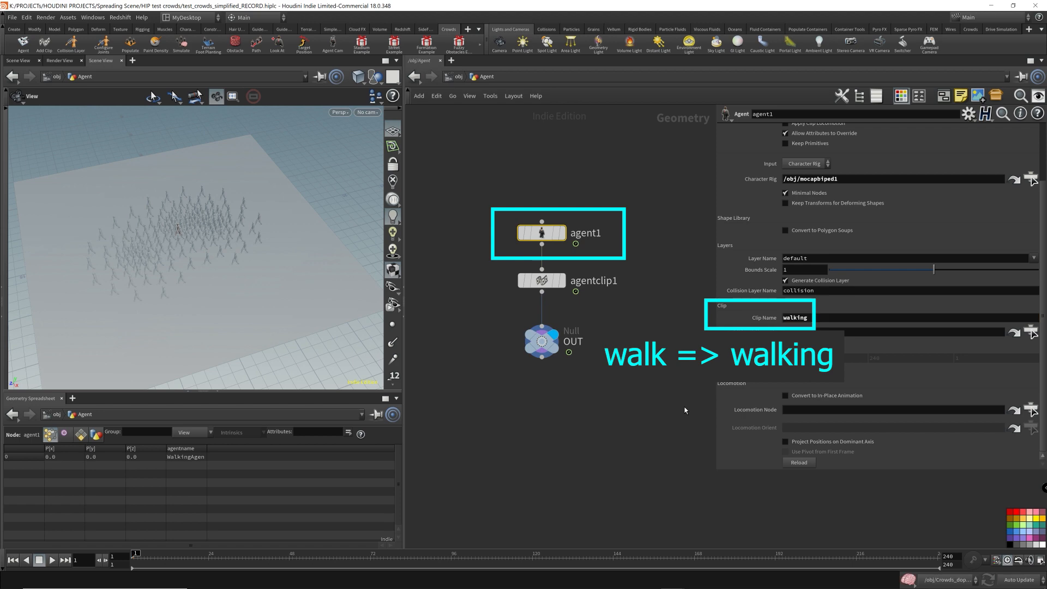
{"action": "left_click", "coordinate": [542, 280]}
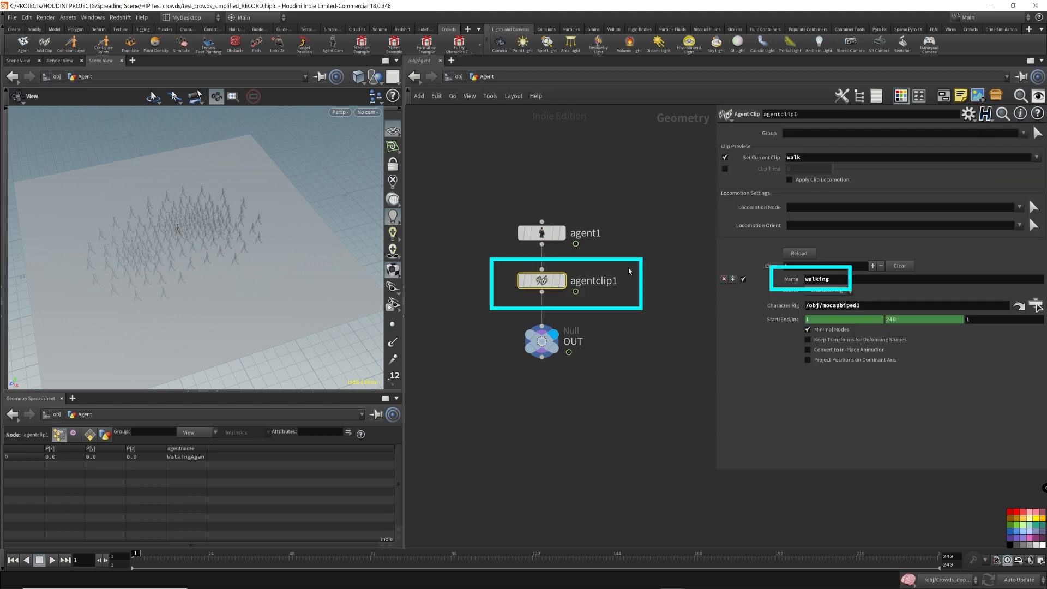
{"action": "triple_click", "coordinate": [816, 278]}
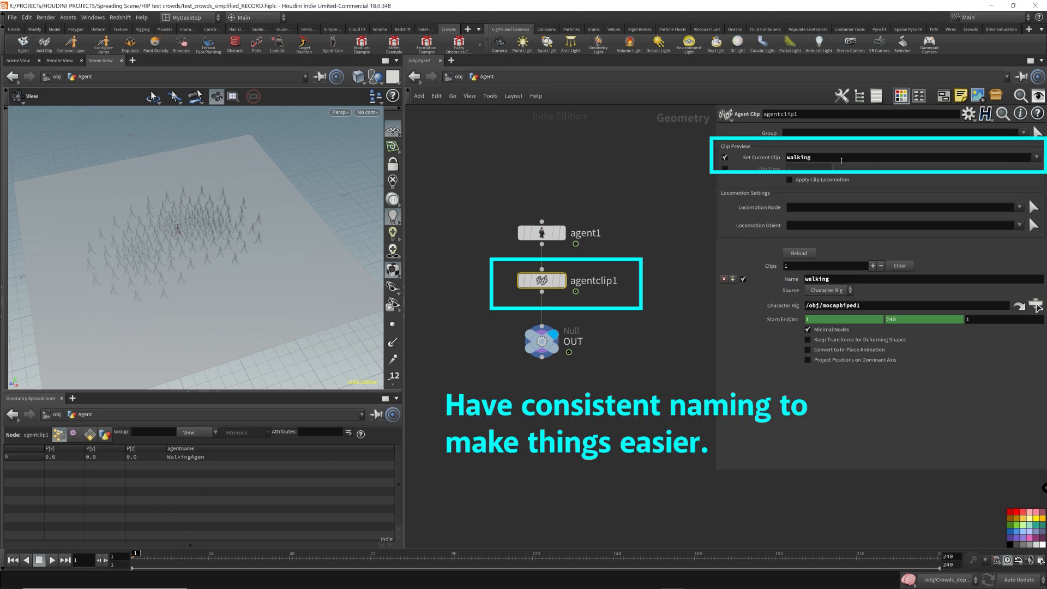
{"action": "mouse_move", "coordinate": [851, 233]}
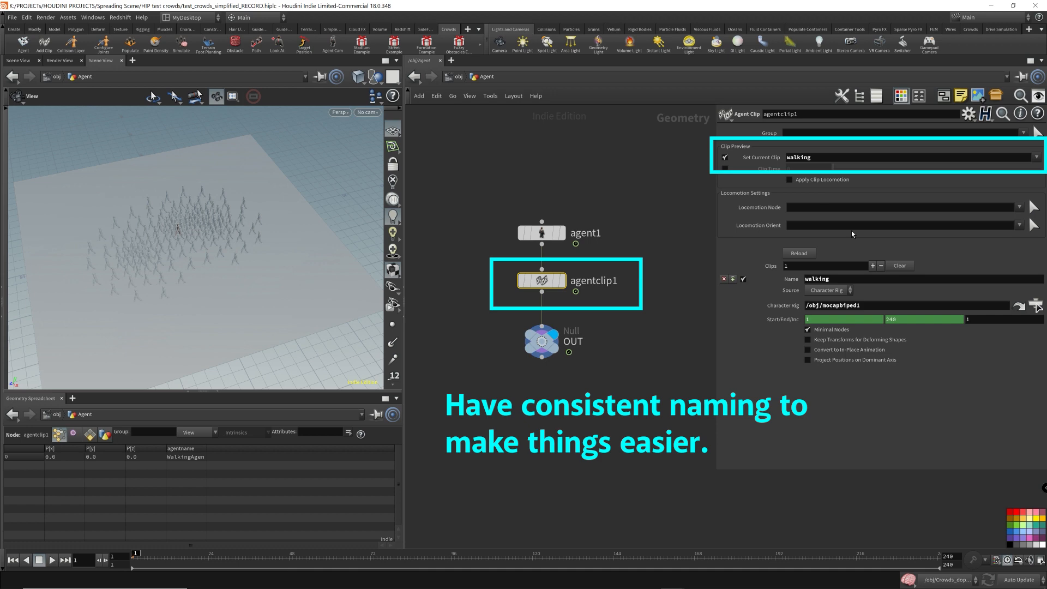
{"action": "left_click", "coordinate": [541, 233]}
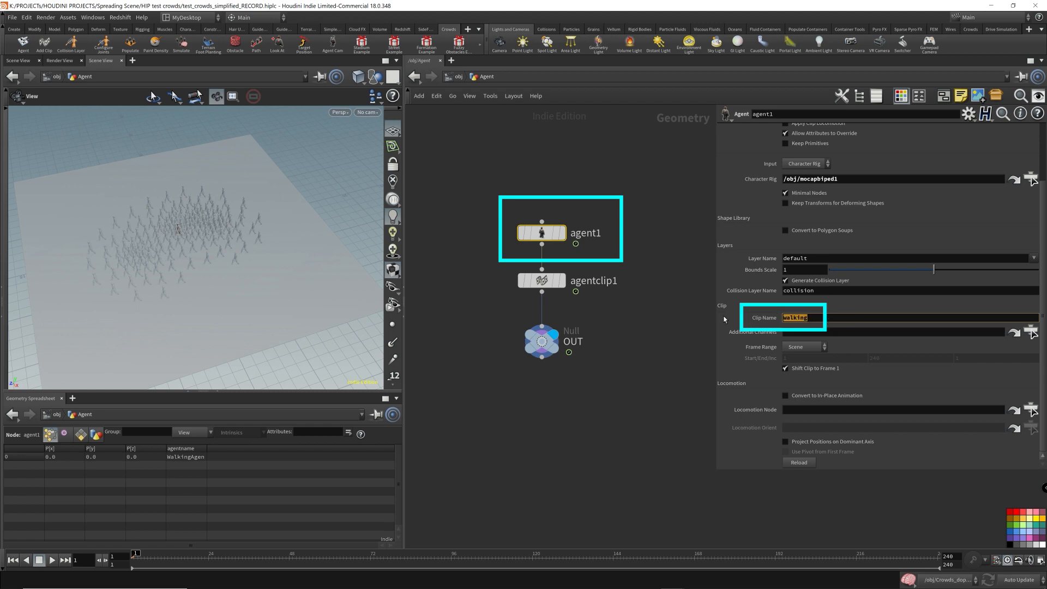
{"action": "left_click", "coordinate": [541, 280]}
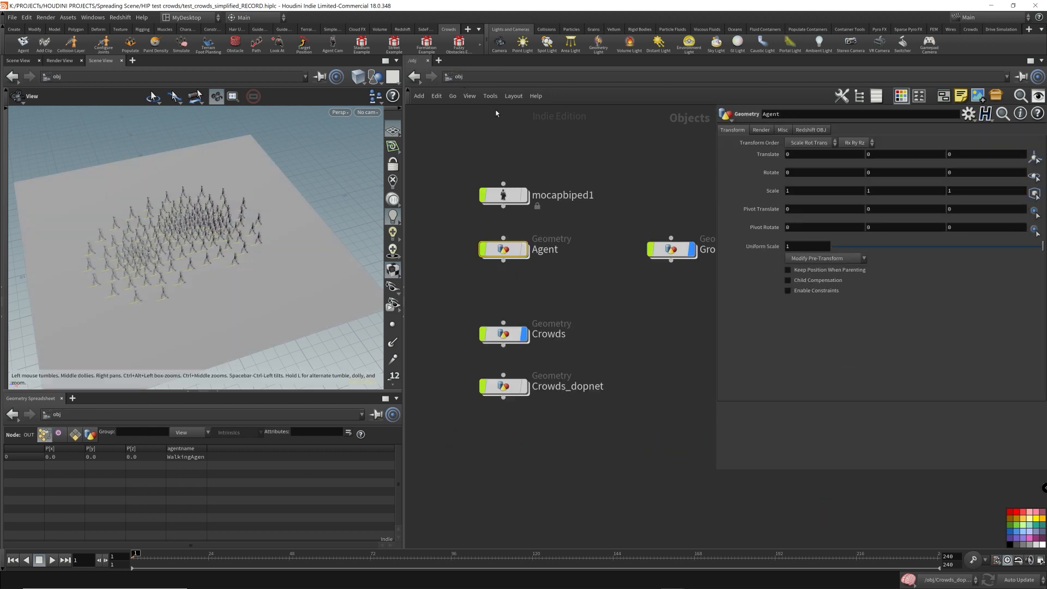
Inside dopnet1, rename the Crowd State node to walking and play the simulation of walking agents
{"action": "left_click", "coordinate": [503, 385]}
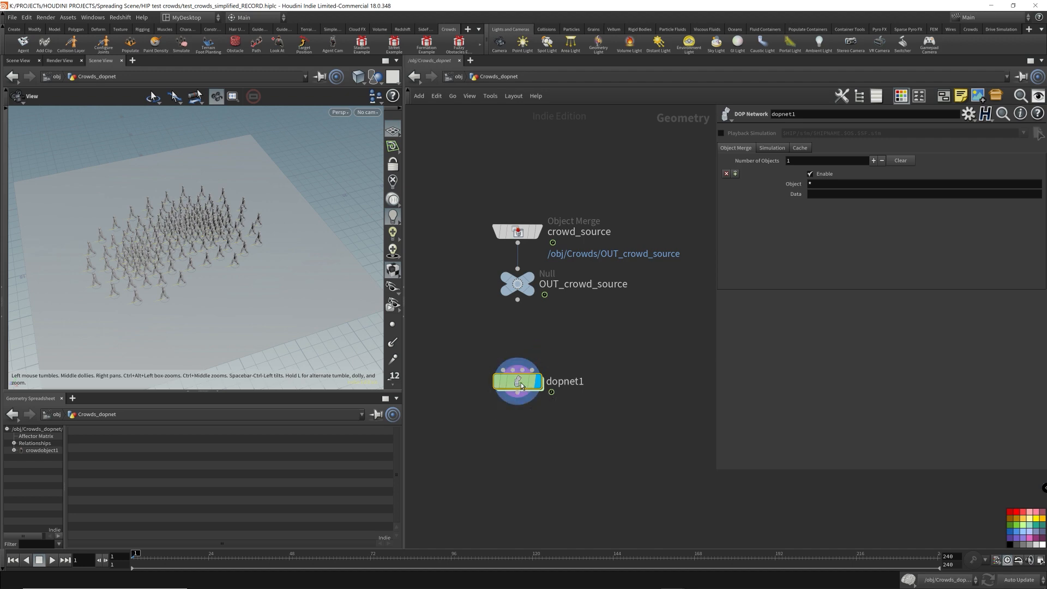
{"action": "double_click", "coordinate": [517, 380]}
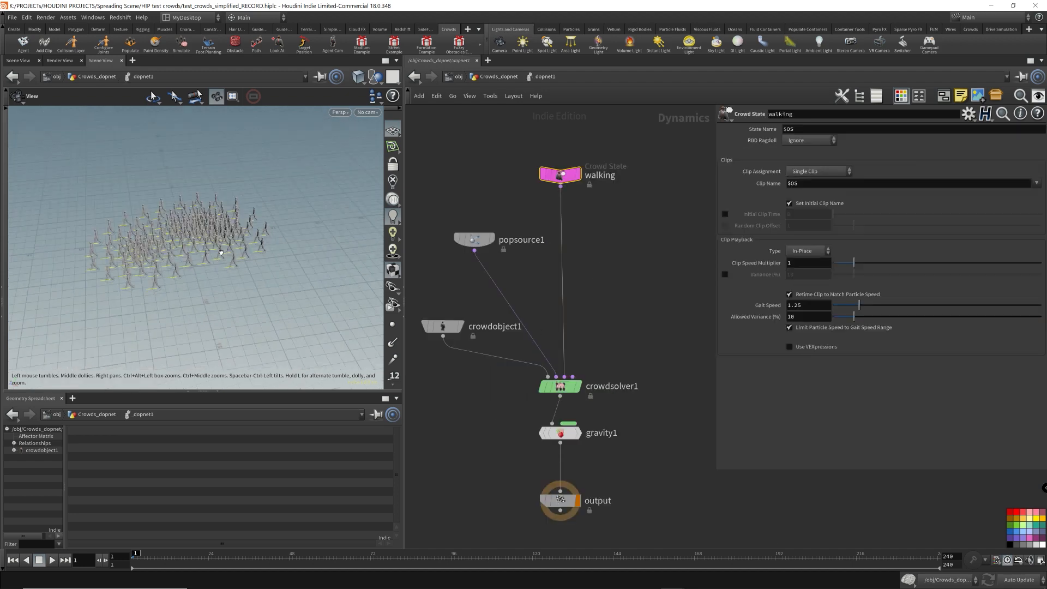
{"action": "double_click", "coordinate": [598, 174]}
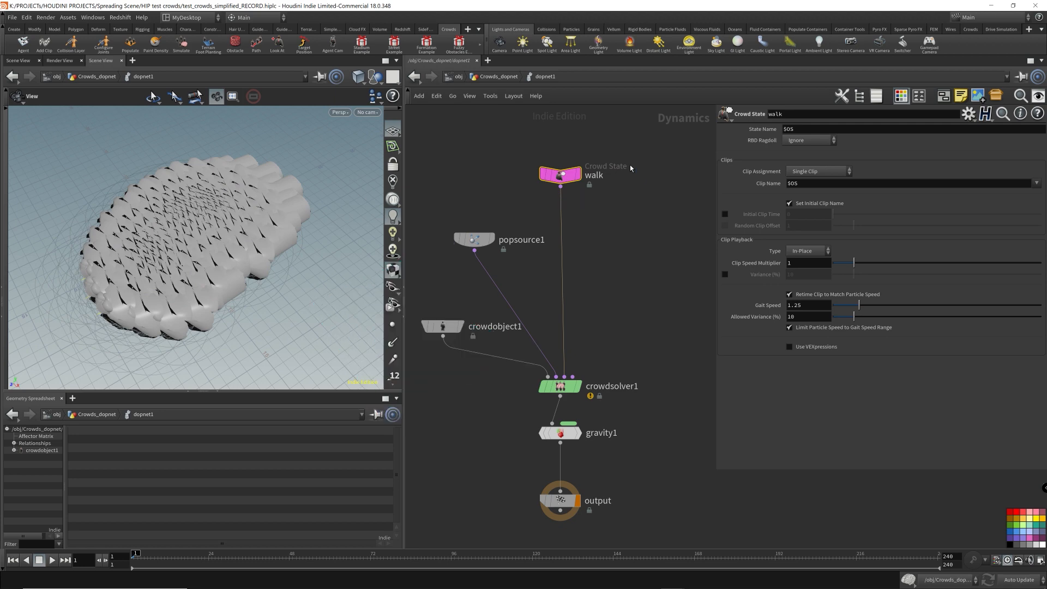
{"action": "mouse_move", "coordinate": [623, 213]}
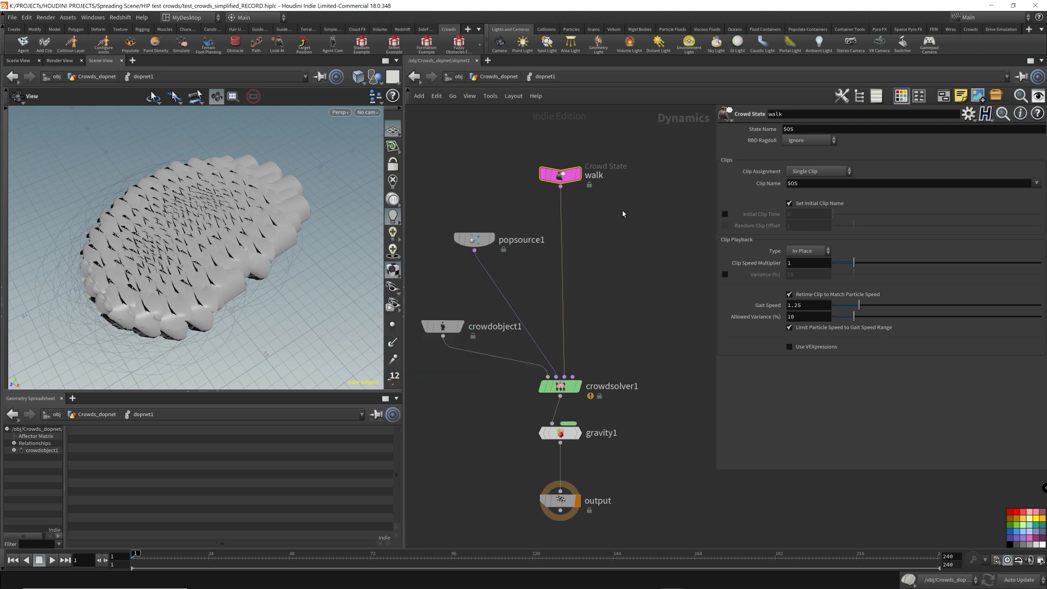
{"action": "left_click", "coordinate": [559, 174]}
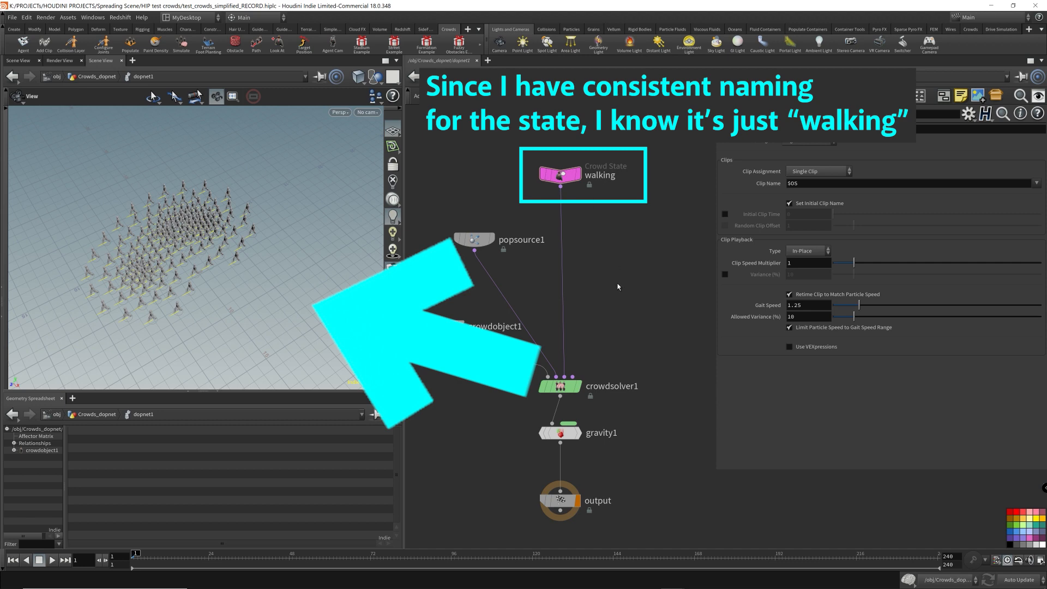
{"action": "mouse_move", "coordinate": [584, 280]}
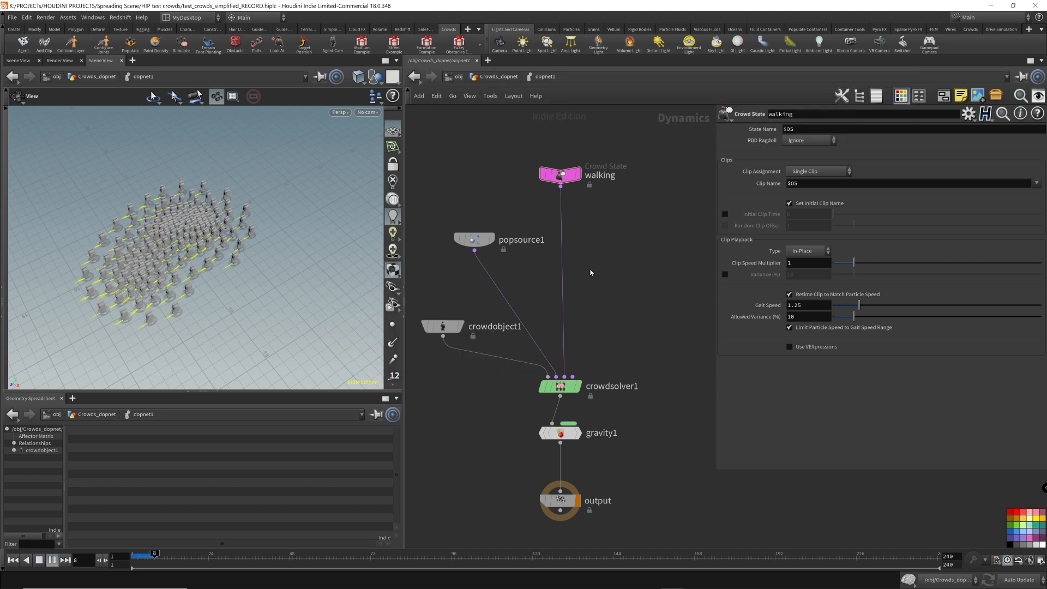
{"action": "left_click", "coordinate": [52, 560]}
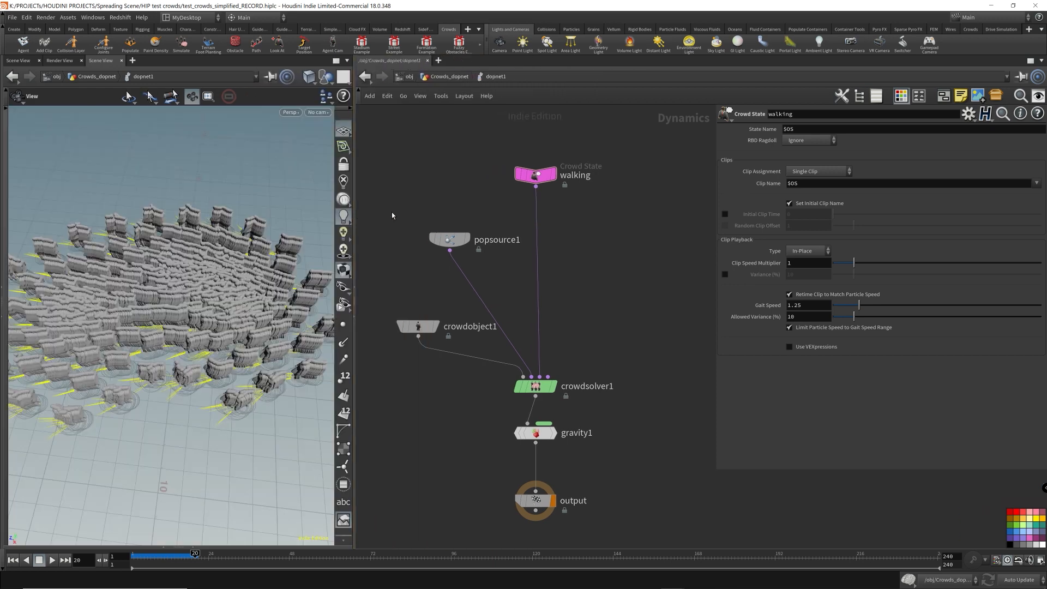
Show popsource1's Birth settings with Impulse Activation 1 and Life Expectancy 100
{"action": "left_click", "coordinate": [448, 239]}
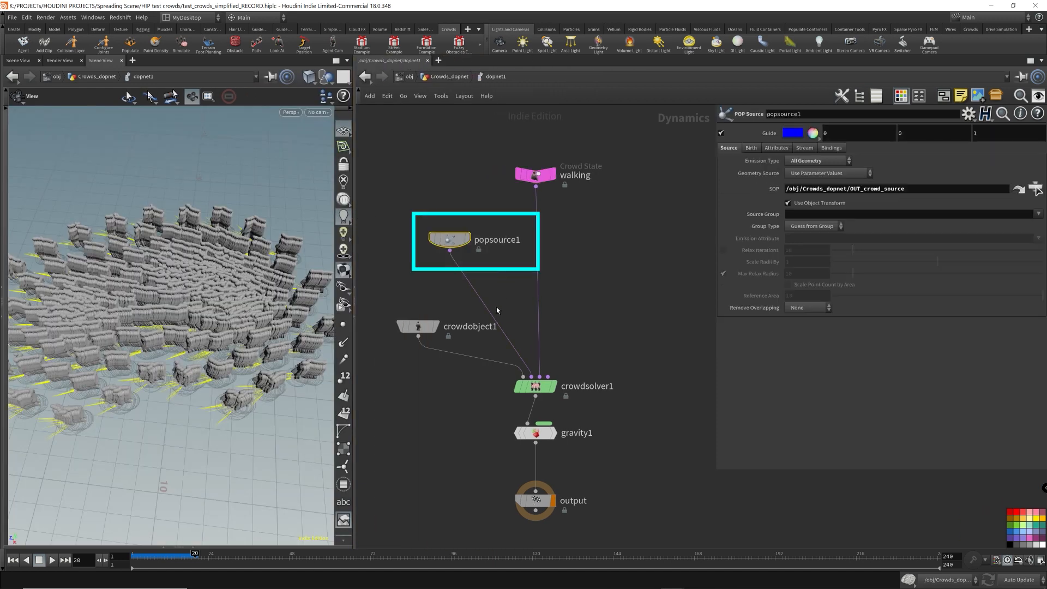
{"action": "mouse_move", "coordinate": [497, 304]}
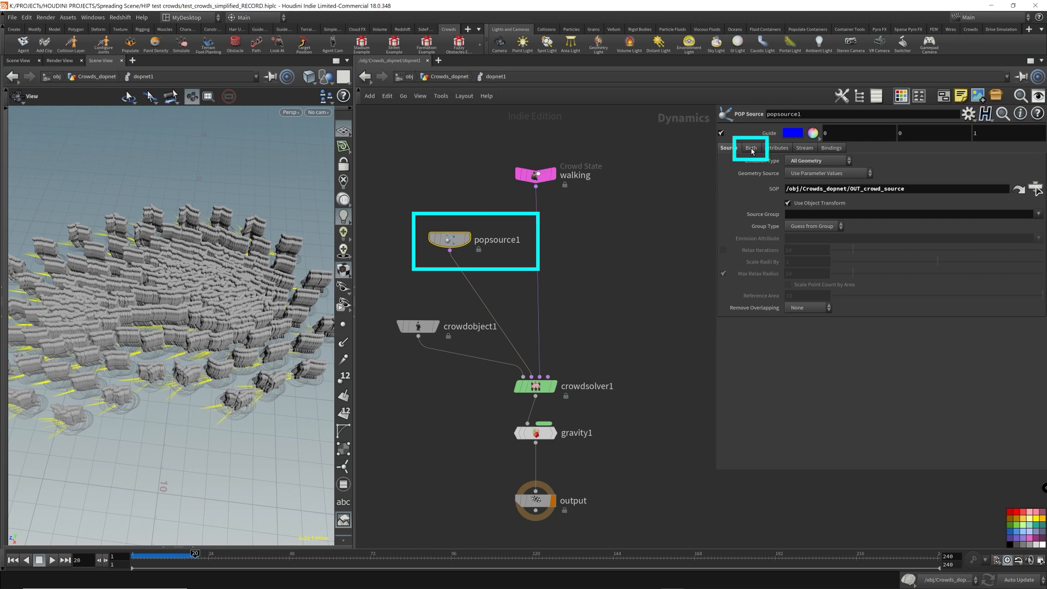
{"action": "left_click", "coordinate": [750, 147]}
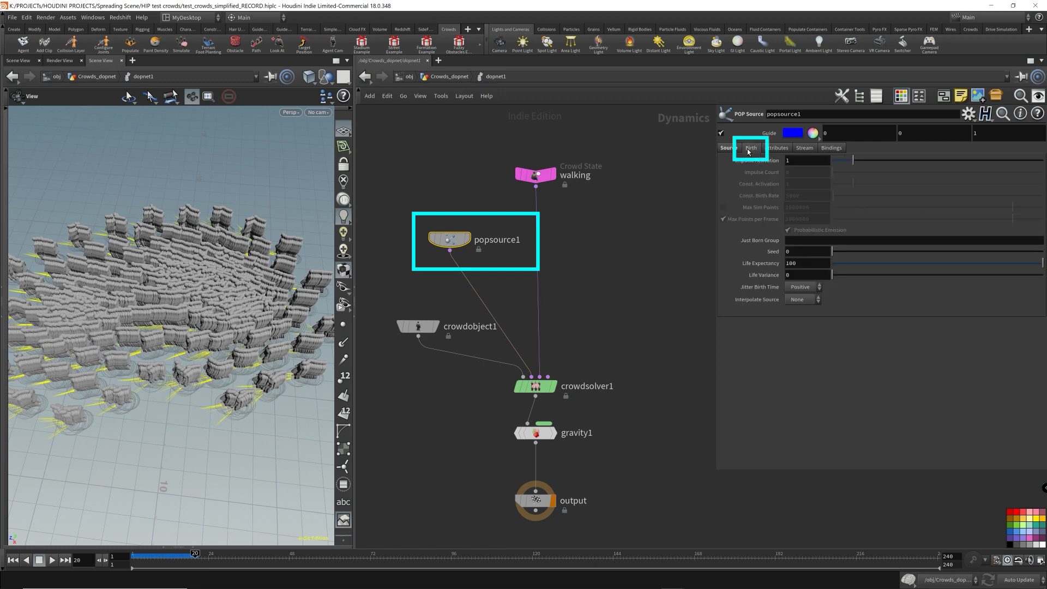
{"action": "left_click", "coordinate": [728, 148]}
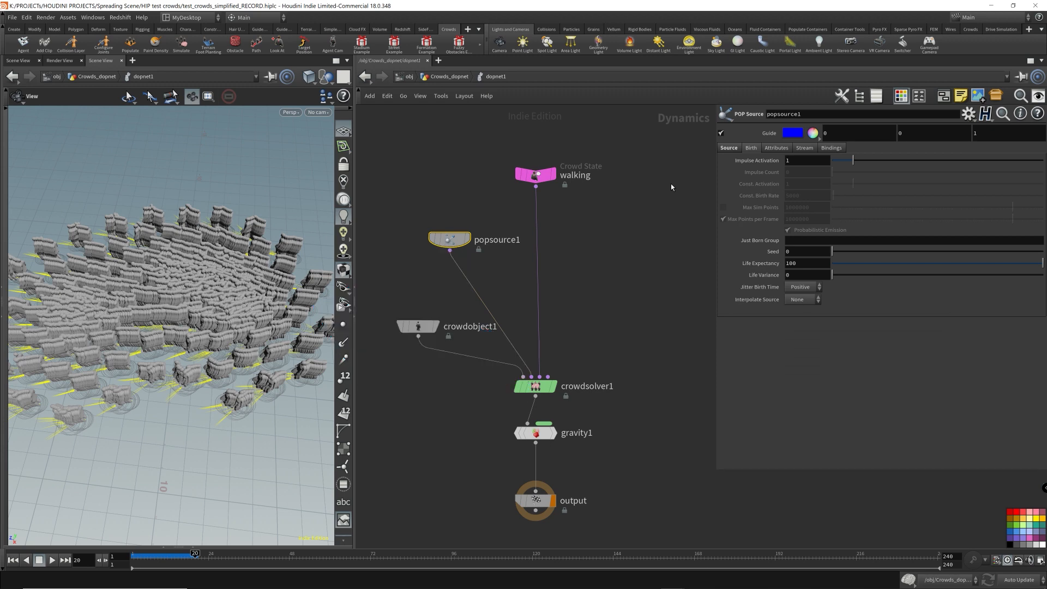
{"action": "mouse_move", "coordinate": [765, 123]}
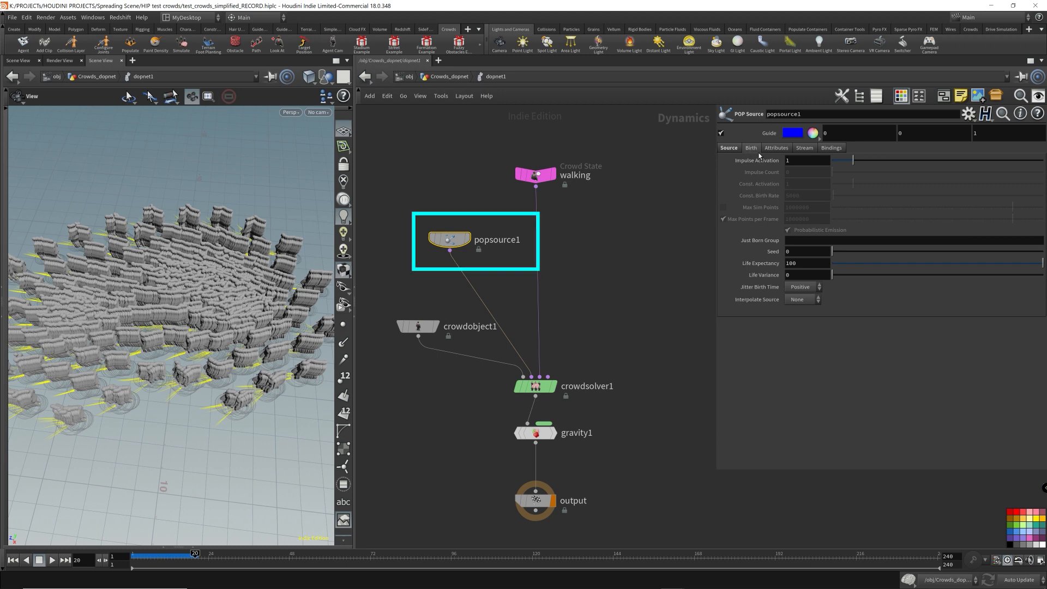
{"action": "left_click", "coordinate": [808, 160]}
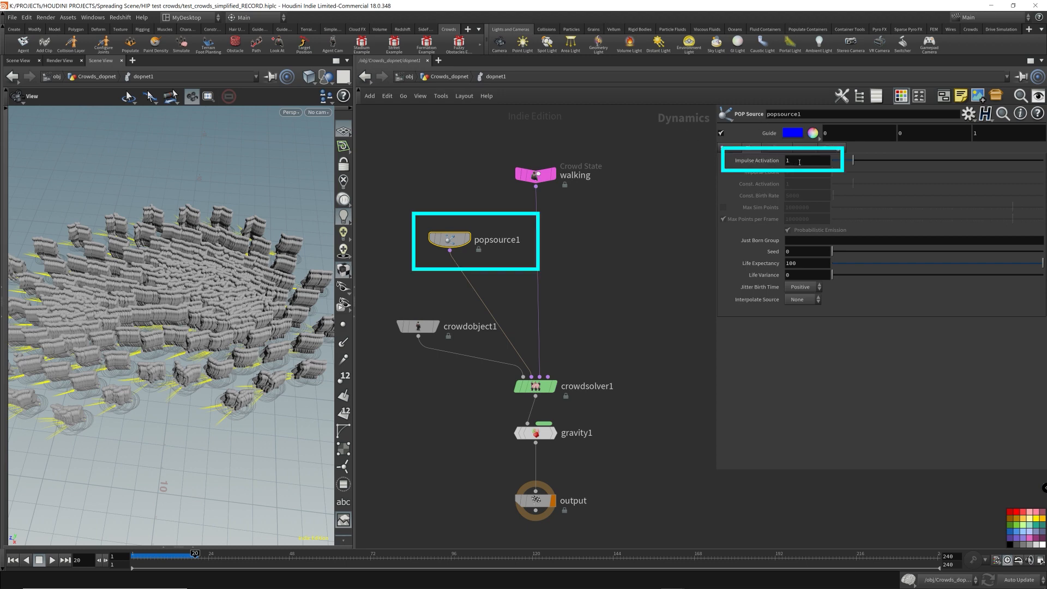
{"action": "left_click", "coordinate": [807, 161]}
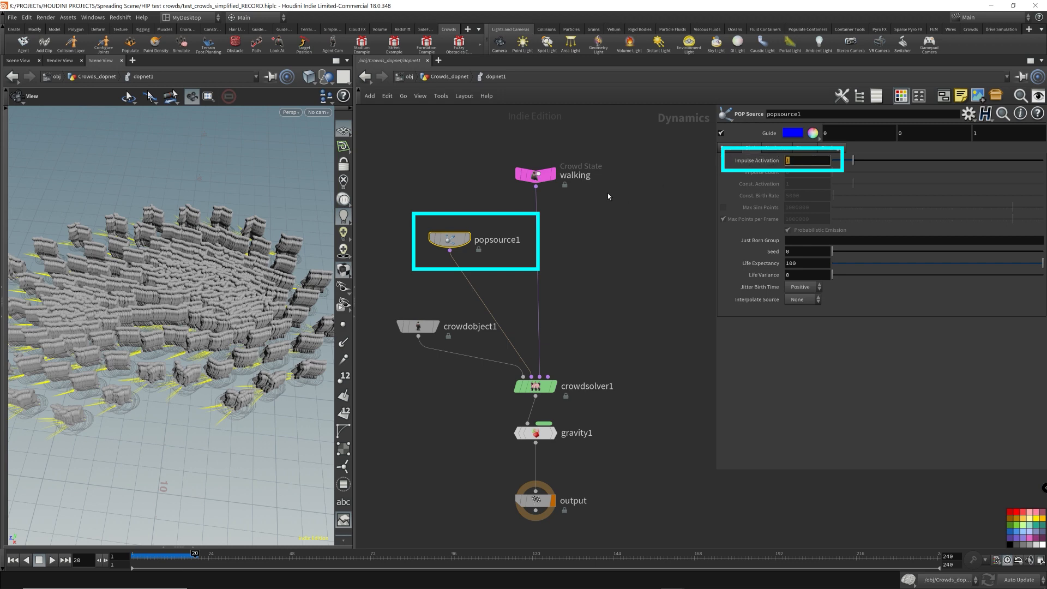
{"action": "type", "text": "0"}
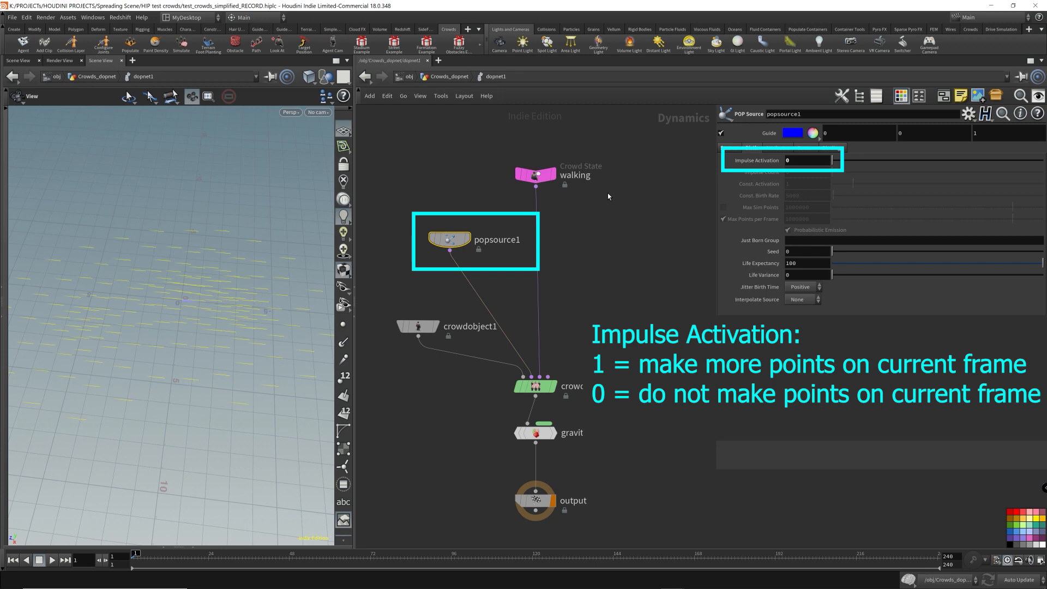
{"action": "left_click", "coordinate": [51, 560]}
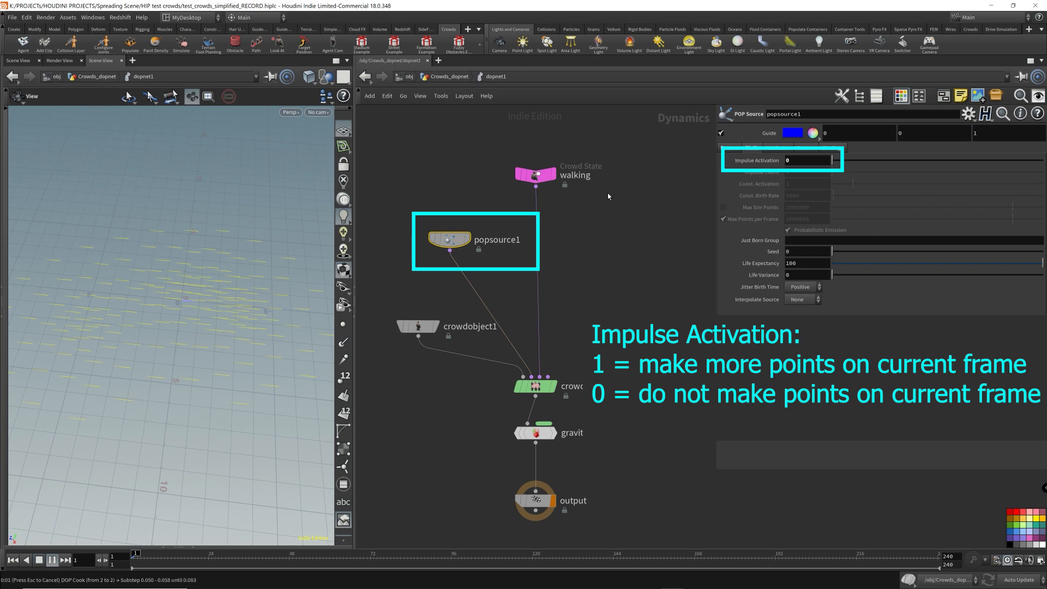
{"action": "mouse_move", "coordinate": [758, 164]}
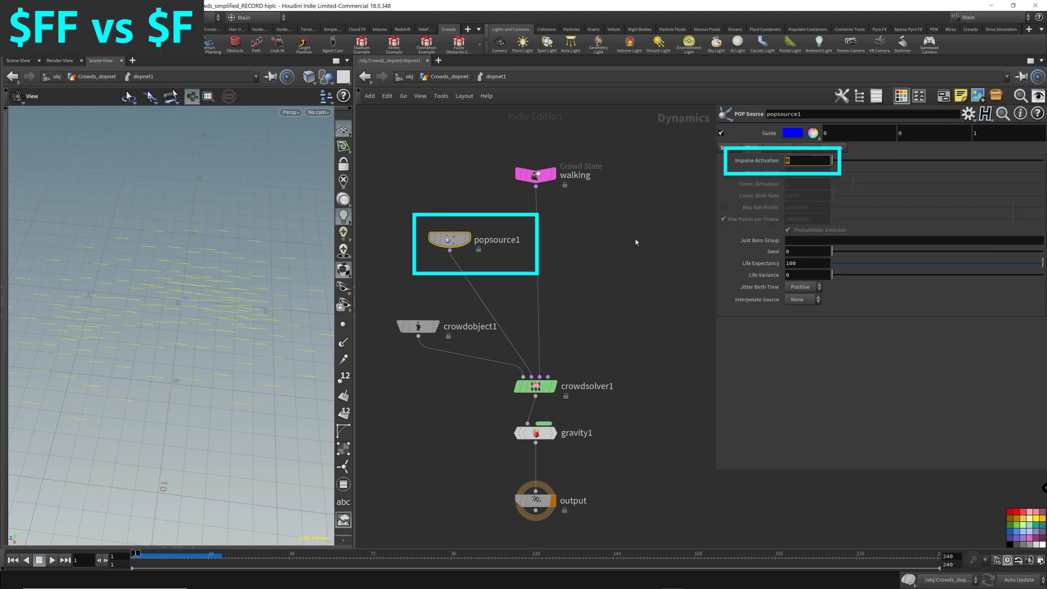
Enter the expression $FF==1 as popsource1's Impulse Activation so agents emit only on frame 1
{"action": "type", "text": "$FF"}
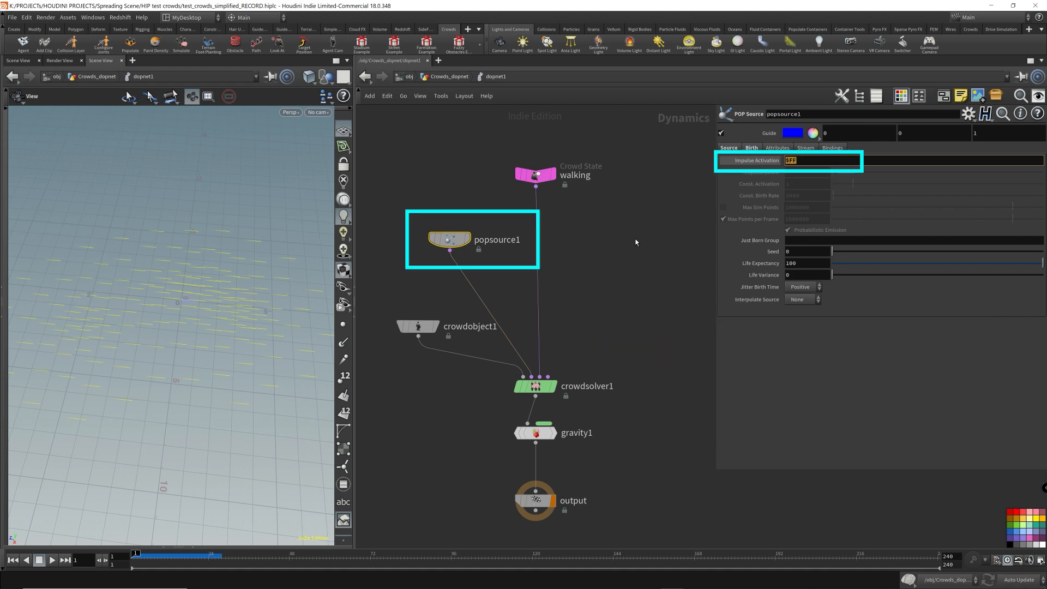
{"action": "type", "text": "$F"}
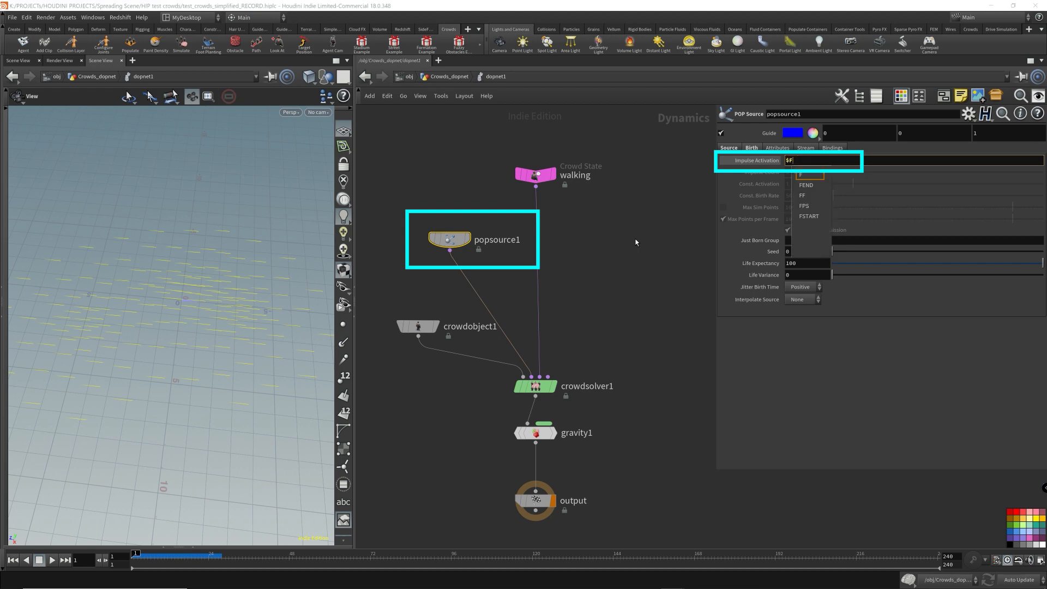
{"action": "type", "text": "F==1"}
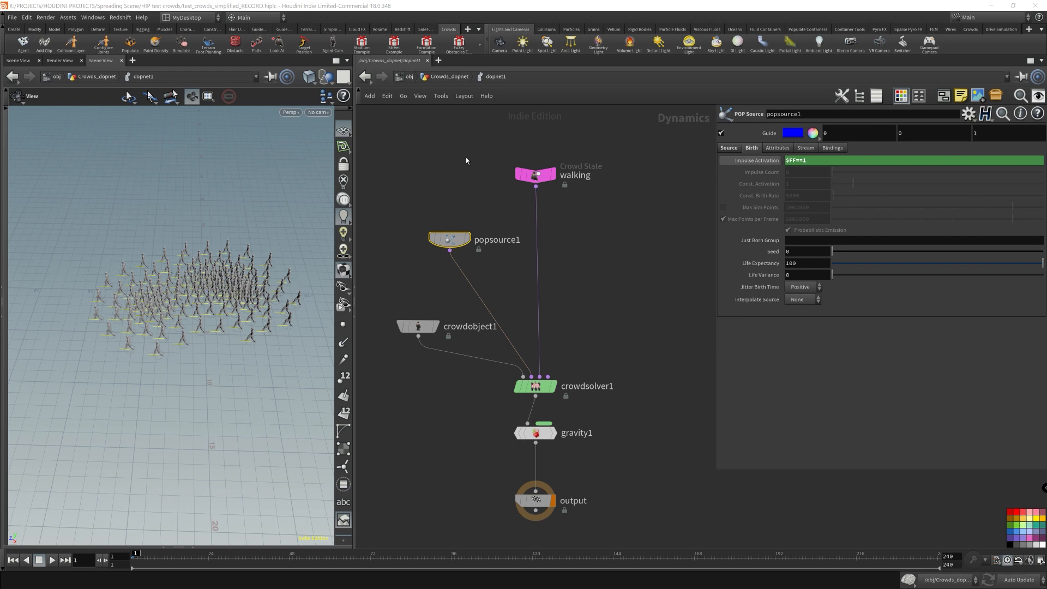
{"action": "mouse_move", "coordinate": [477, 151]}
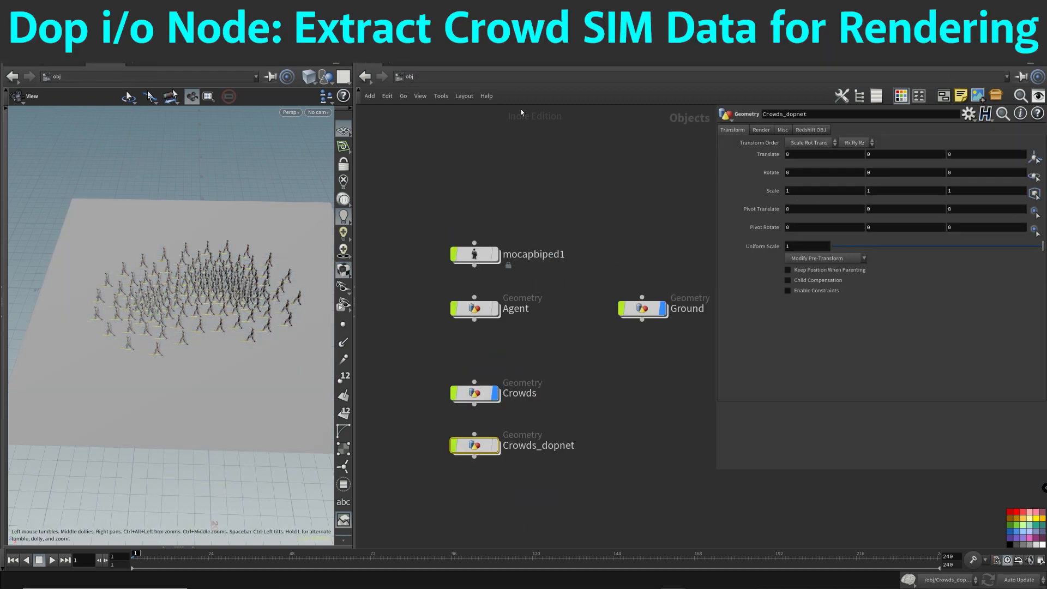
Inside the Crowds geometry network, place a dopimport1 Dop Import SOP below OUT_crowd_source
{"action": "left_click", "coordinate": [474, 392]}
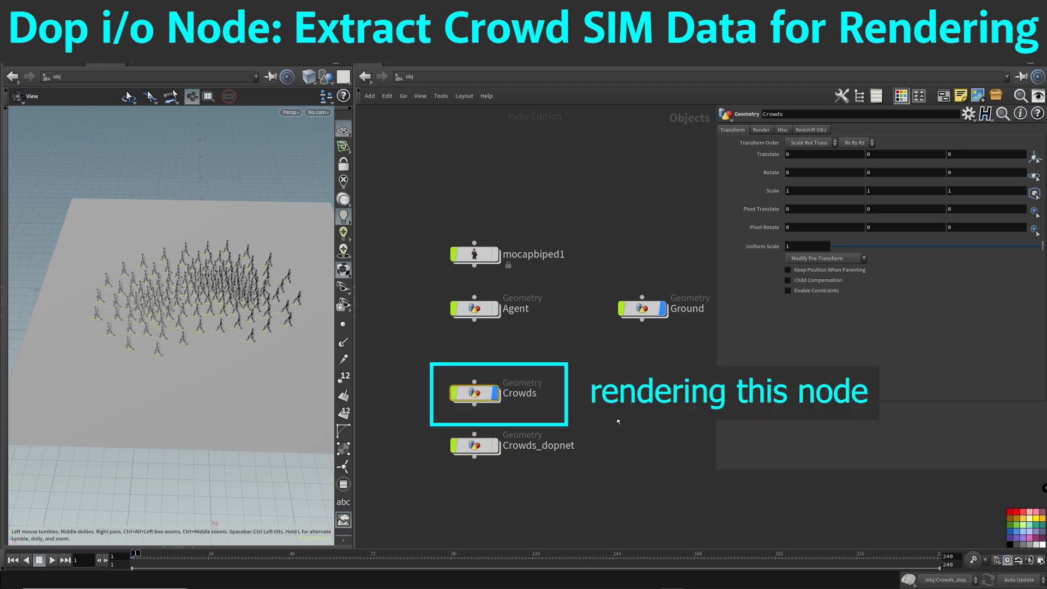
{"action": "left_click", "coordinate": [474, 445]}
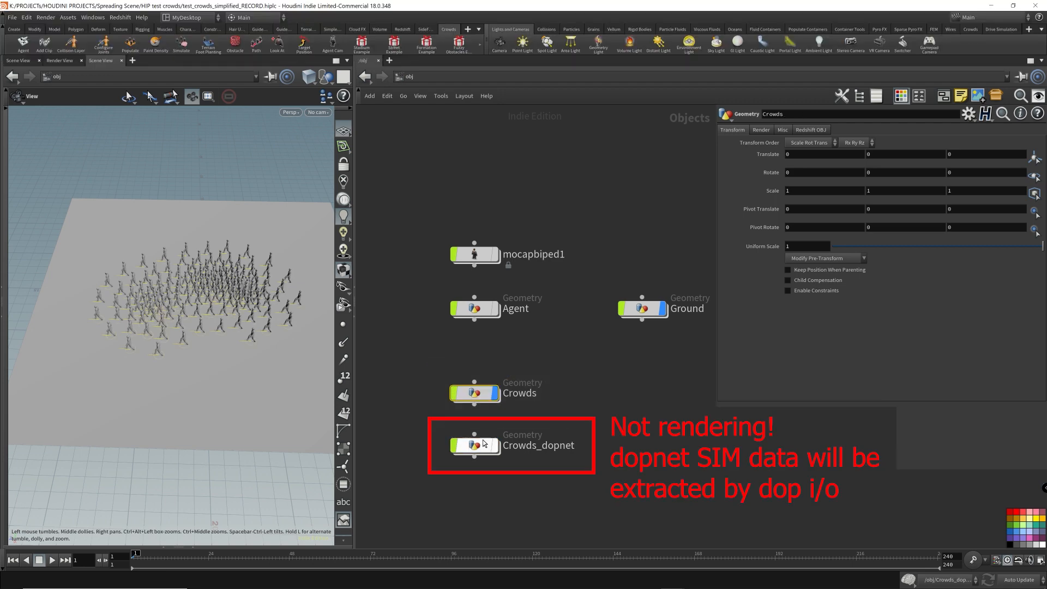
{"action": "left_click", "coordinate": [474, 445]}
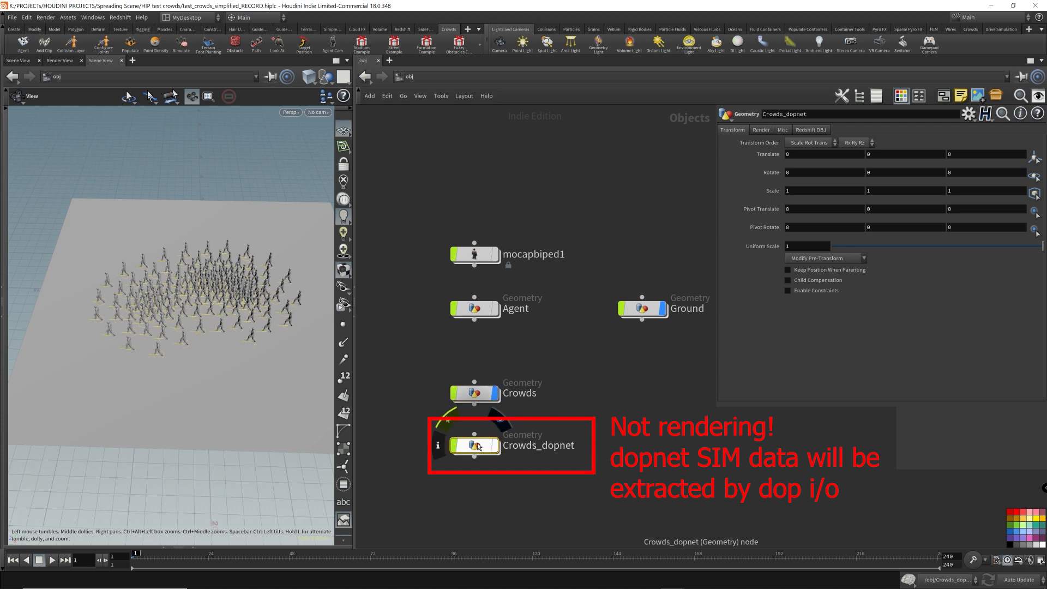
{"action": "double_click", "coordinate": [476, 392]}
{"action": "type", "text": "dopimport"}
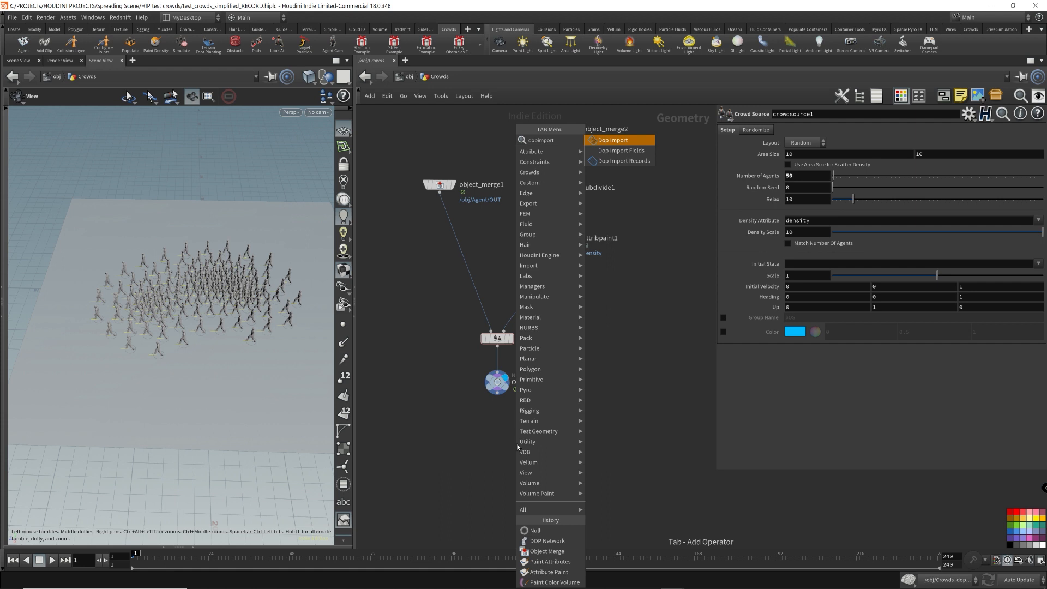
{"action": "left_click", "coordinate": [612, 139]}
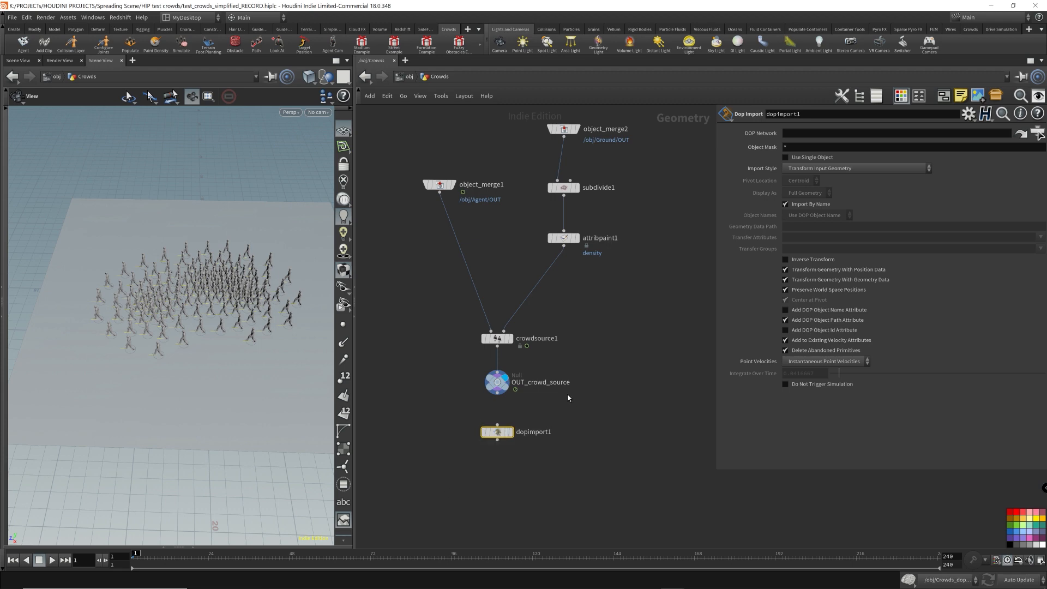
Replace dopimport1 with a dopio1 DOP I/O node below OUT_crowd_source
{"action": "key", "text": "tab"}
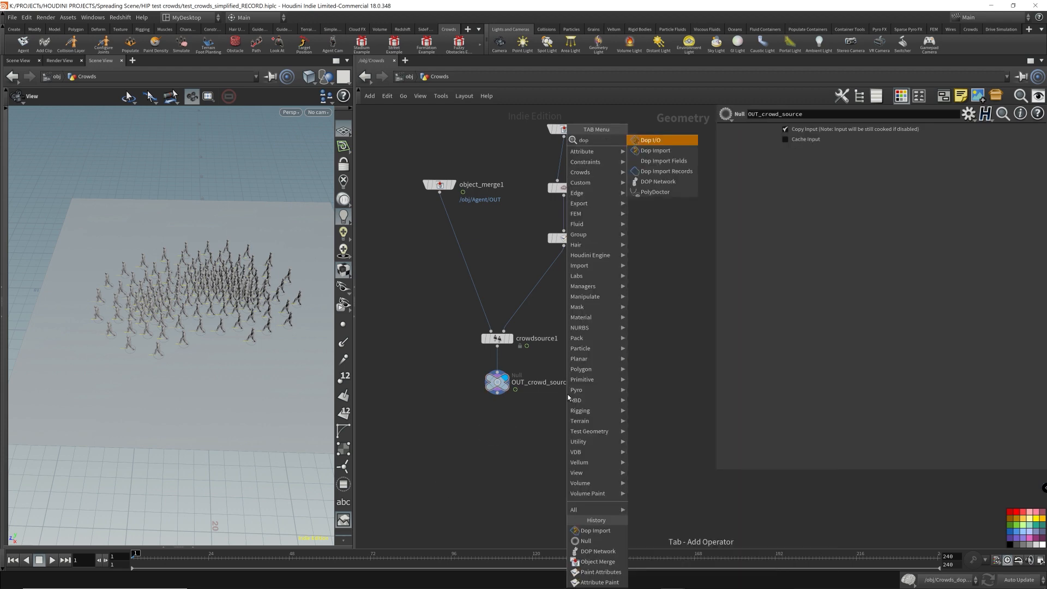
{"action": "left_click", "coordinate": [650, 140]}
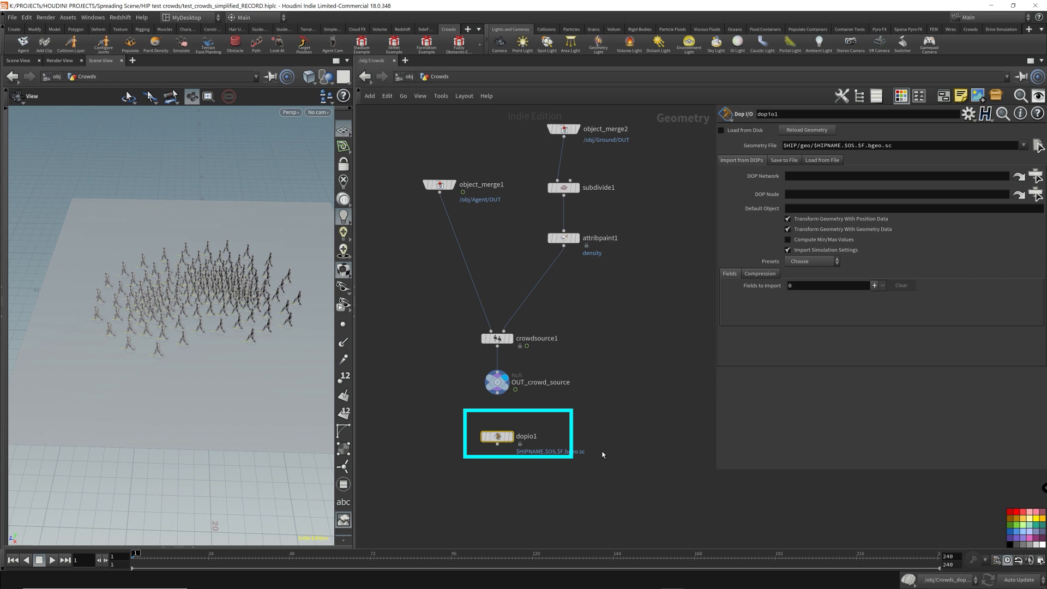
{"action": "left_click", "coordinate": [810, 260]}
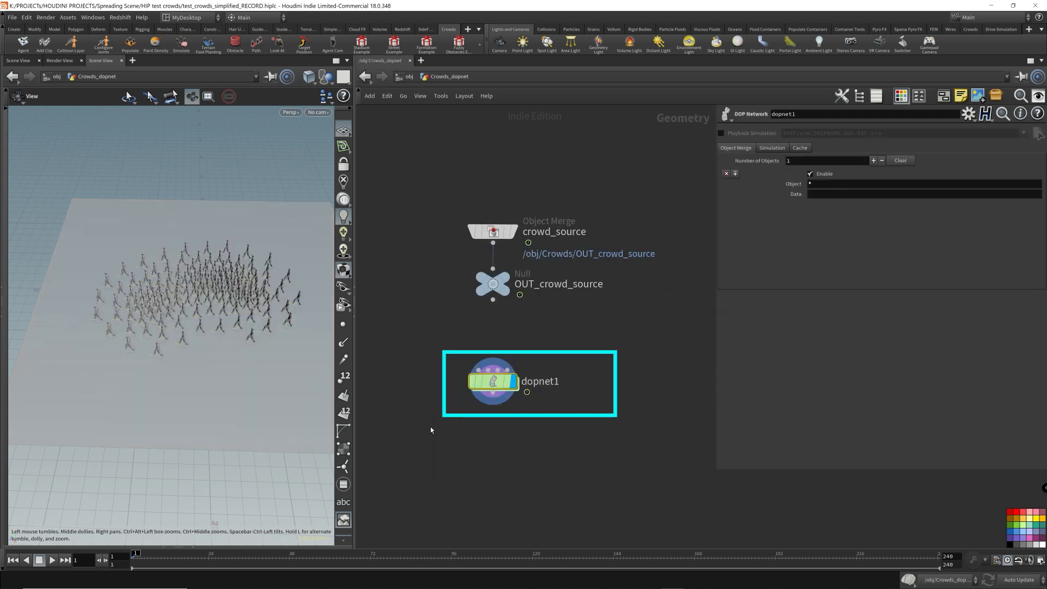
{"action": "mouse_move", "coordinate": [626, 355]}
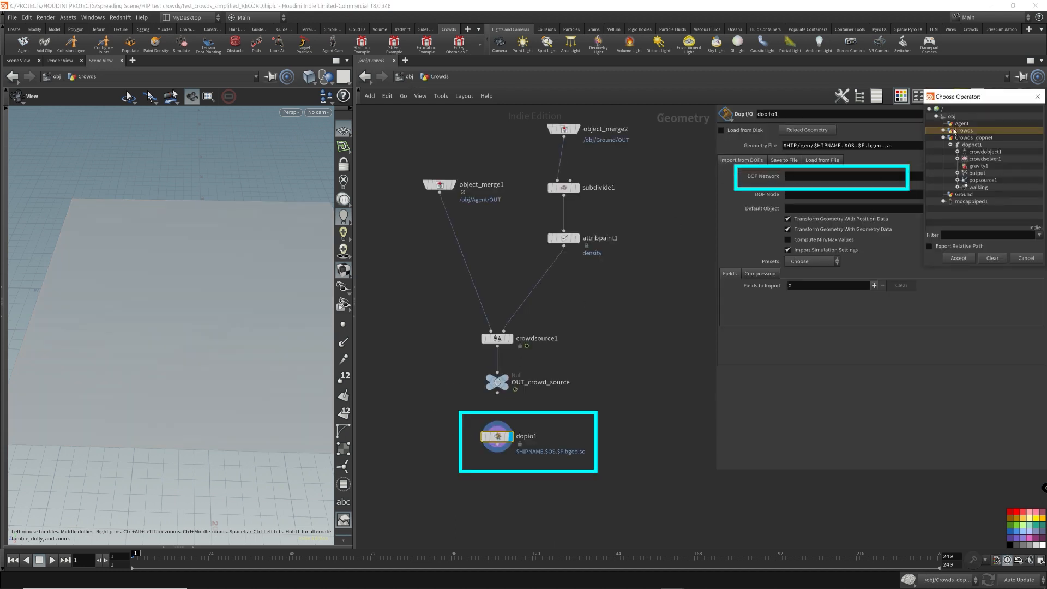
Point dopio1's DOP Network at dopnet1 inside Crowds_dopnet and return to /obj
{"action": "left_click", "coordinate": [973, 137]}
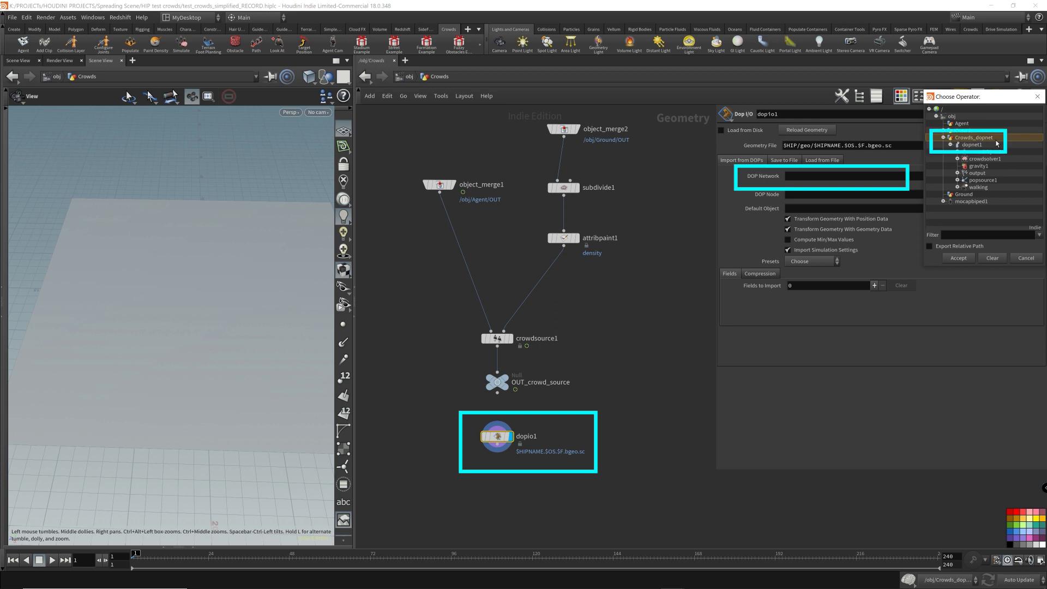
{"action": "left_click", "coordinate": [950, 144]}
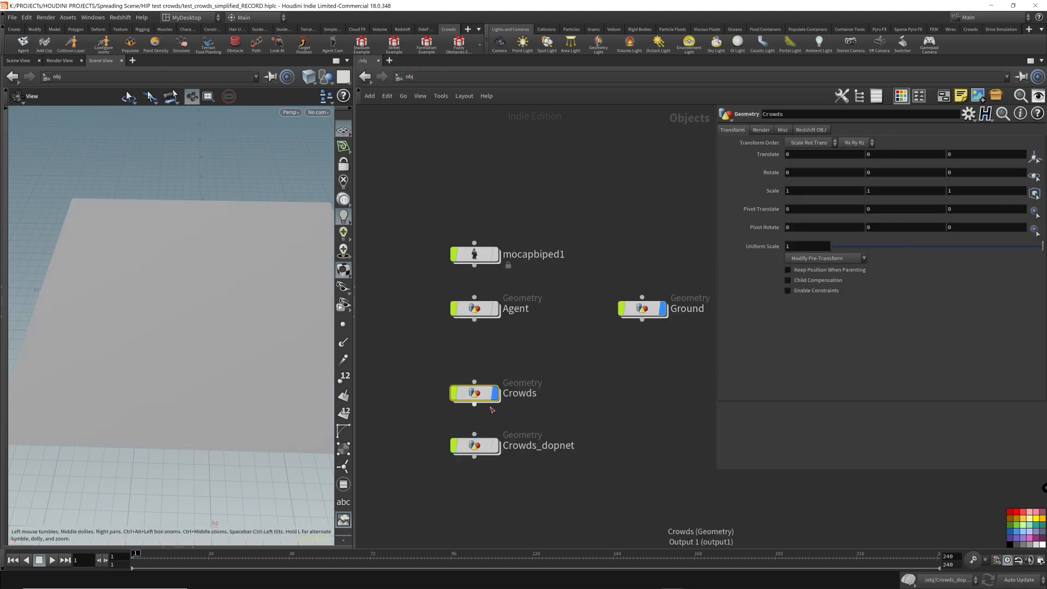
Inside dopnet1, add a Geometry Spreadsheet pane listing crowdobject1's properties, then return to Crowds
{"action": "double_click", "coordinate": [474, 445]}
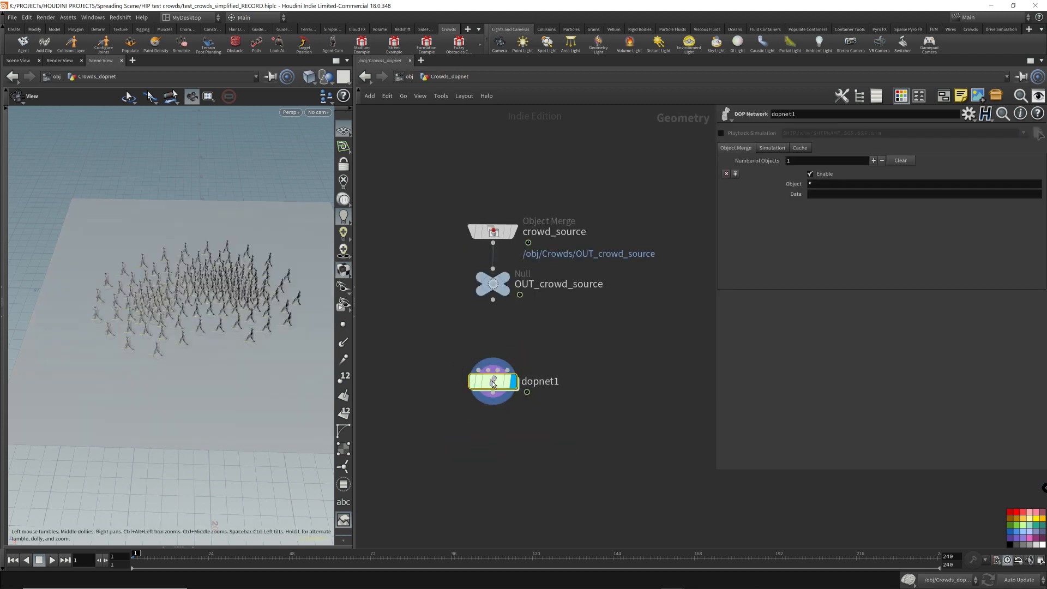
{"action": "double_click", "coordinate": [492, 381]}
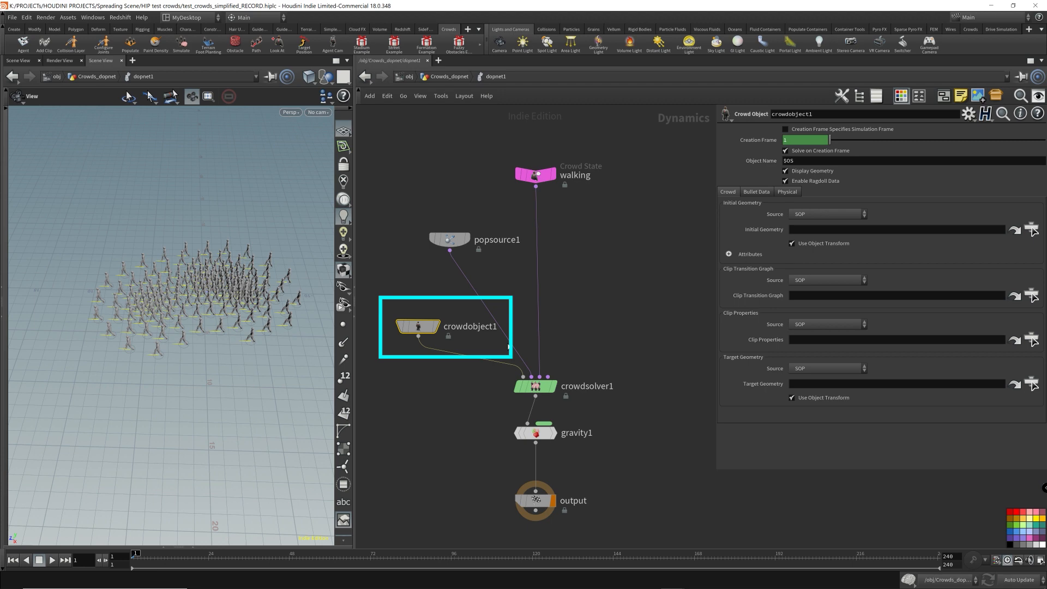
{"action": "mouse_move", "coordinate": [476, 104]}
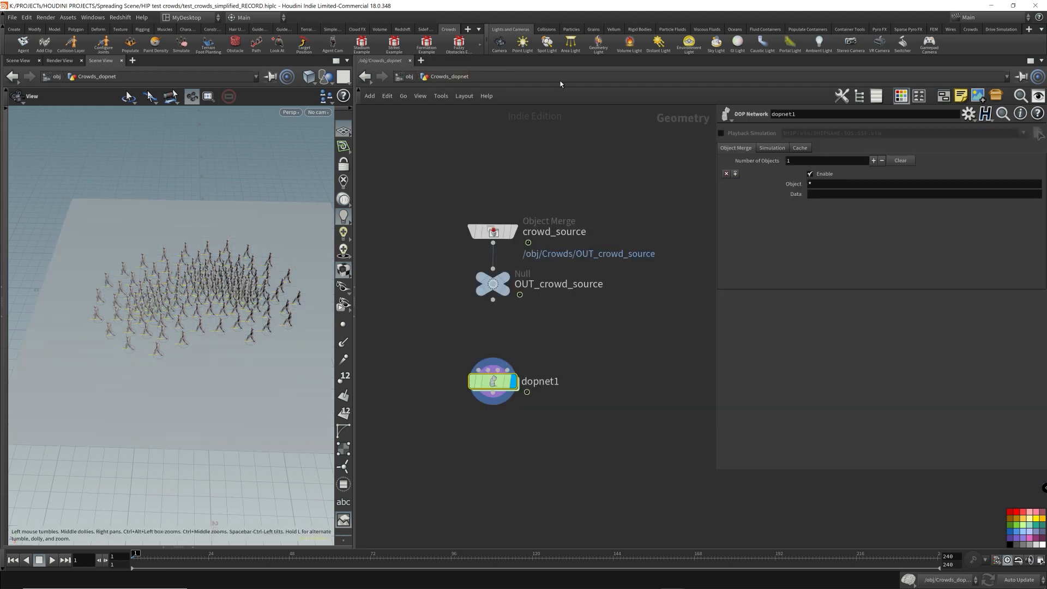
{"action": "left_click", "coordinate": [492, 382]}
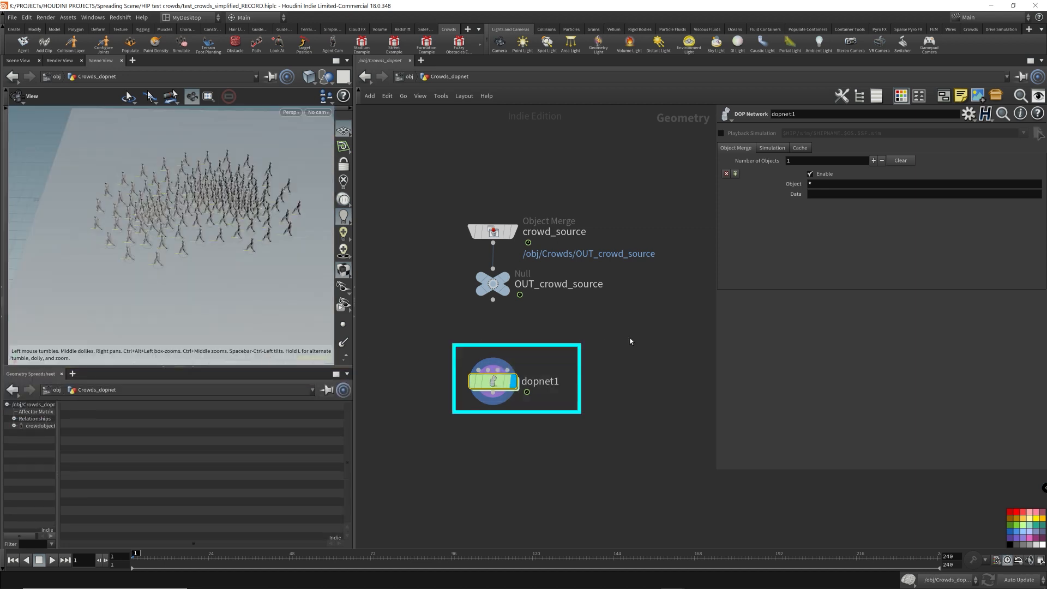
{"action": "mouse_move", "coordinate": [47, 451]}
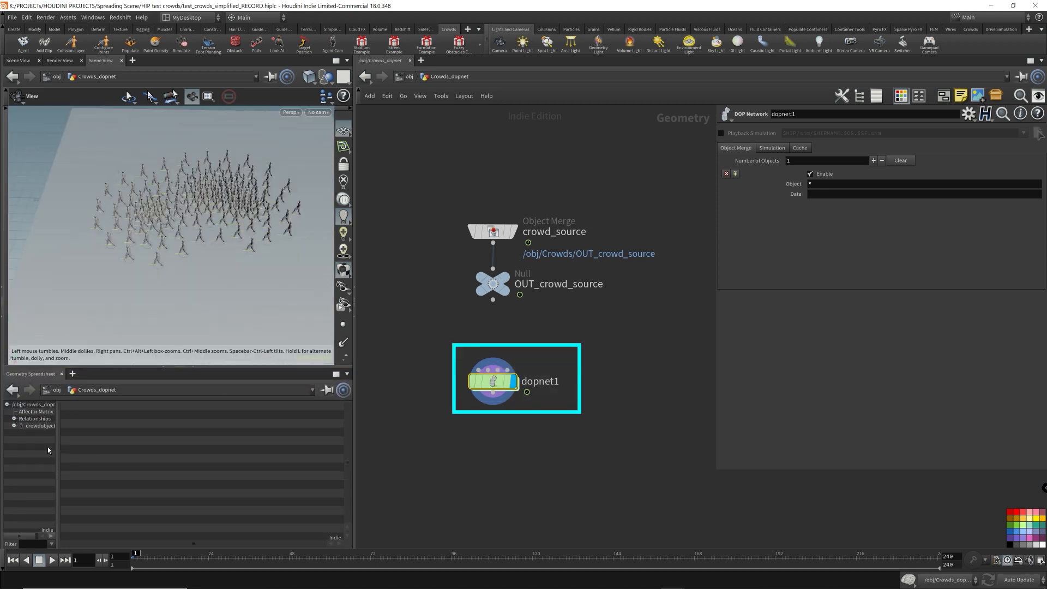
{"action": "left_click", "coordinate": [41, 426]}
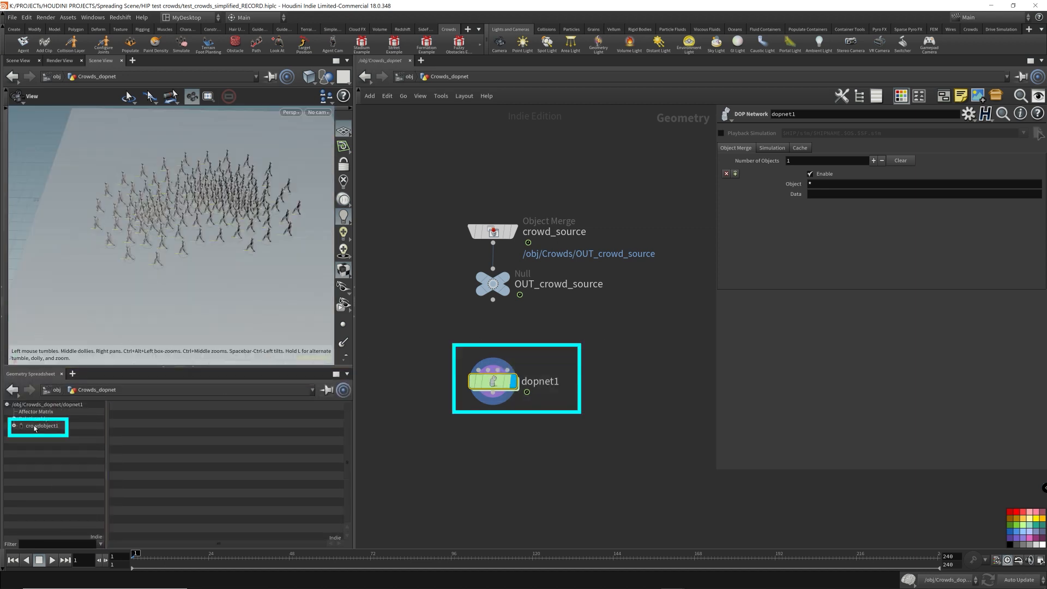
{"action": "left_click", "coordinate": [40, 425]}
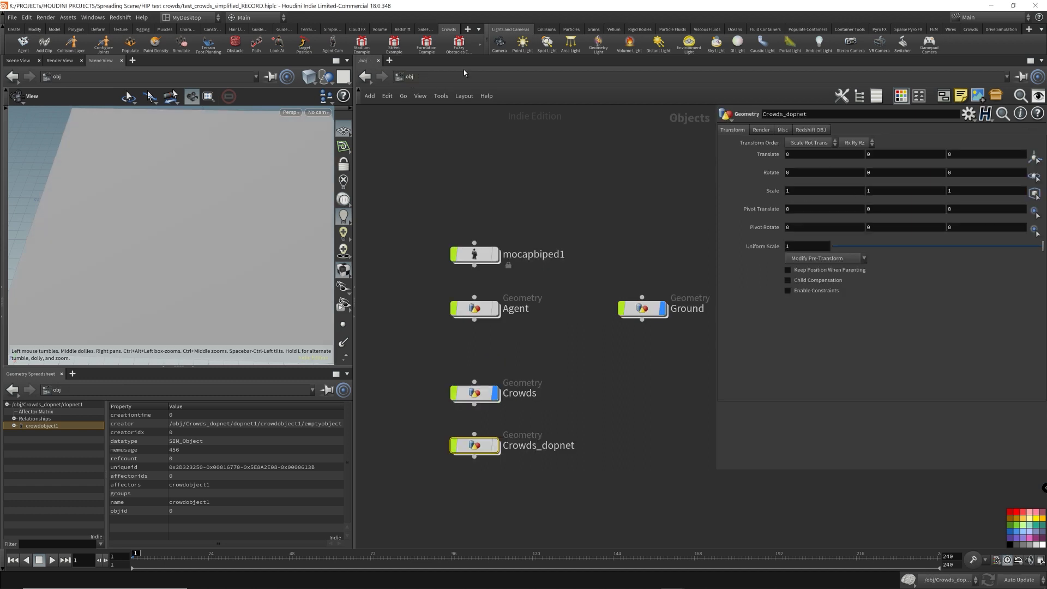
{"action": "left_click", "coordinate": [474, 393]}
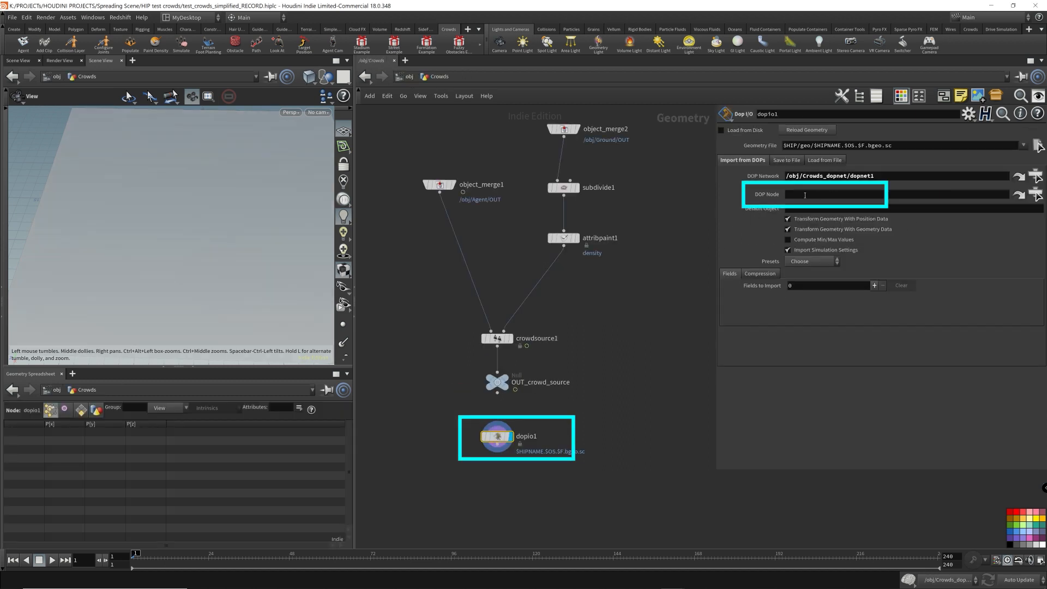
Set dopio1's DOP Node to crowdobject1 under Crowds_dopnet/dopnet1 via the operator chooser
{"action": "left_click", "coordinate": [1033, 194]}
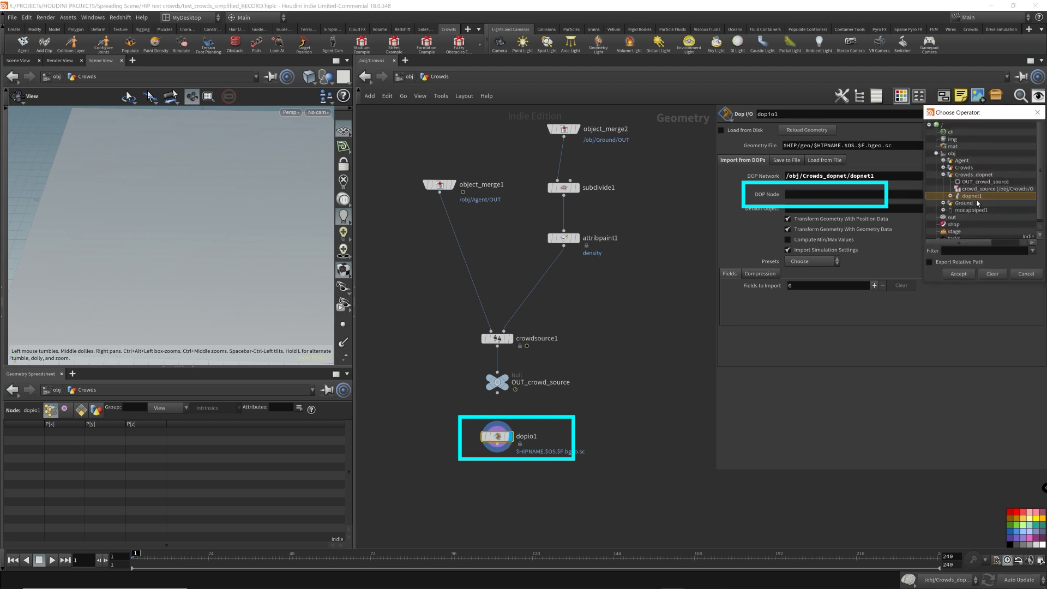
{"action": "mouse_move", "coordinate": [973, 202]}
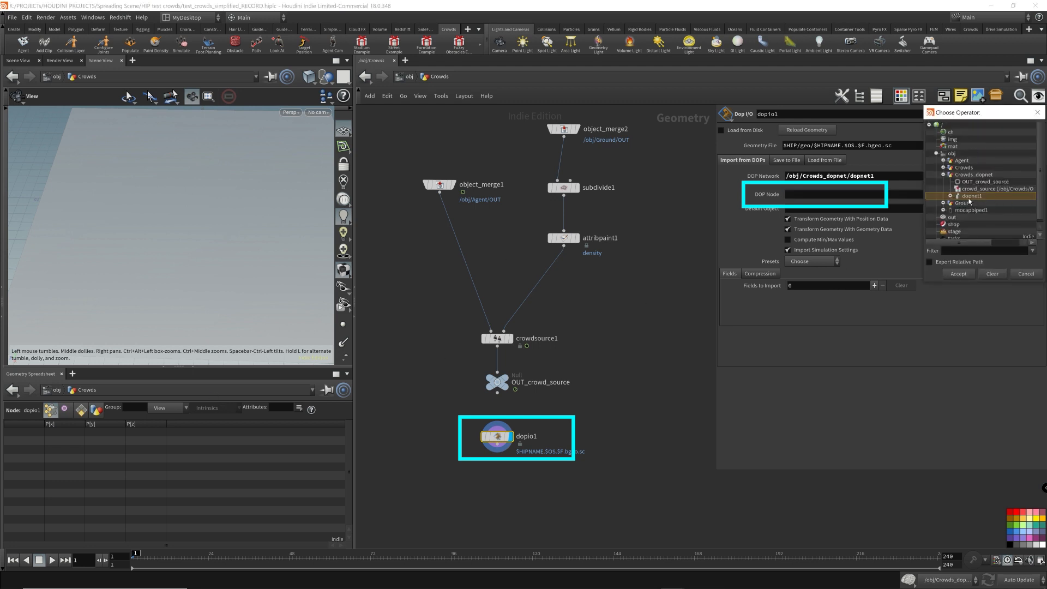
{"action": "left_click", "coordinate": [972, 175]}
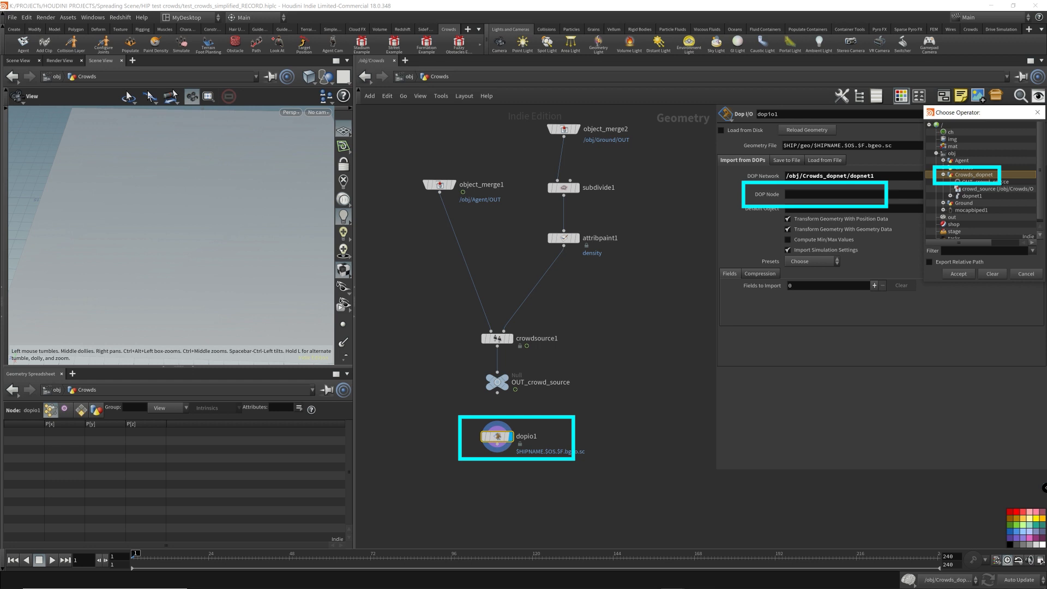
{"action": "left_click", "coordinate": [943, 175]}
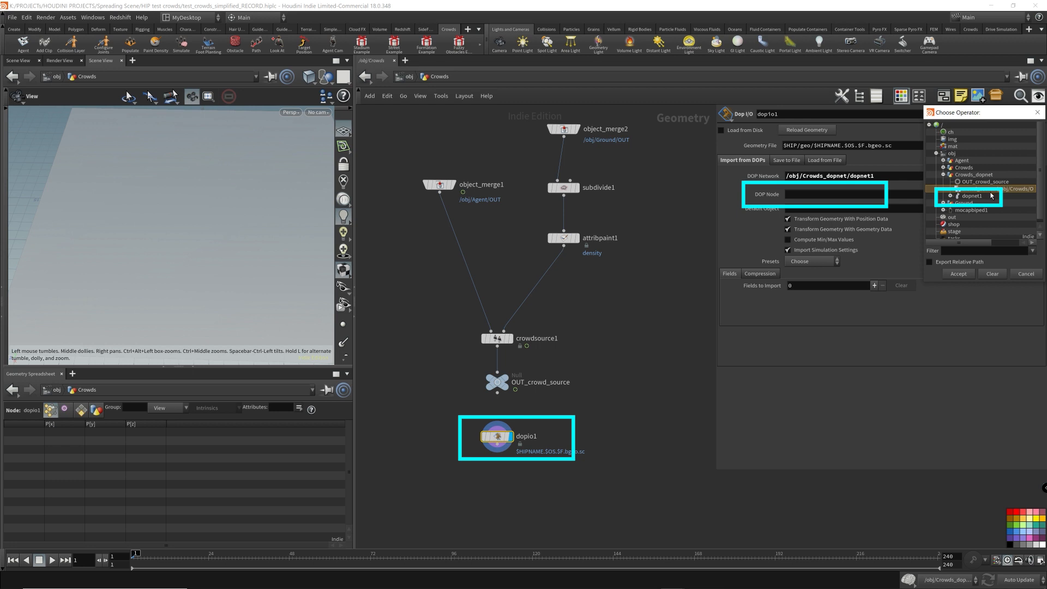
{"action": "left_click", "coordinate": [943, 195]}
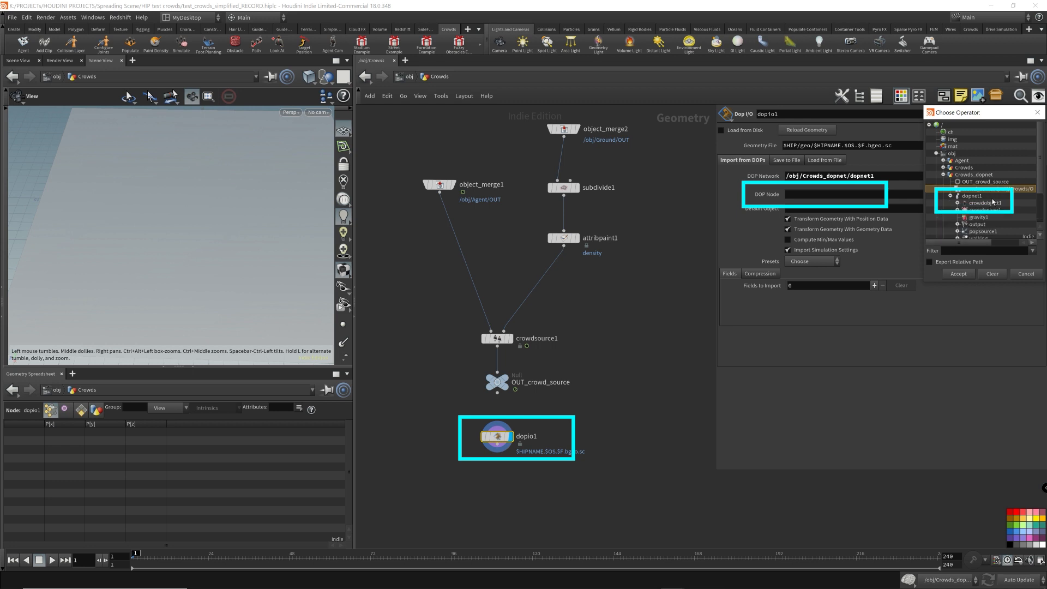
{"action": "left_click", "coordinate": [988, 202]}
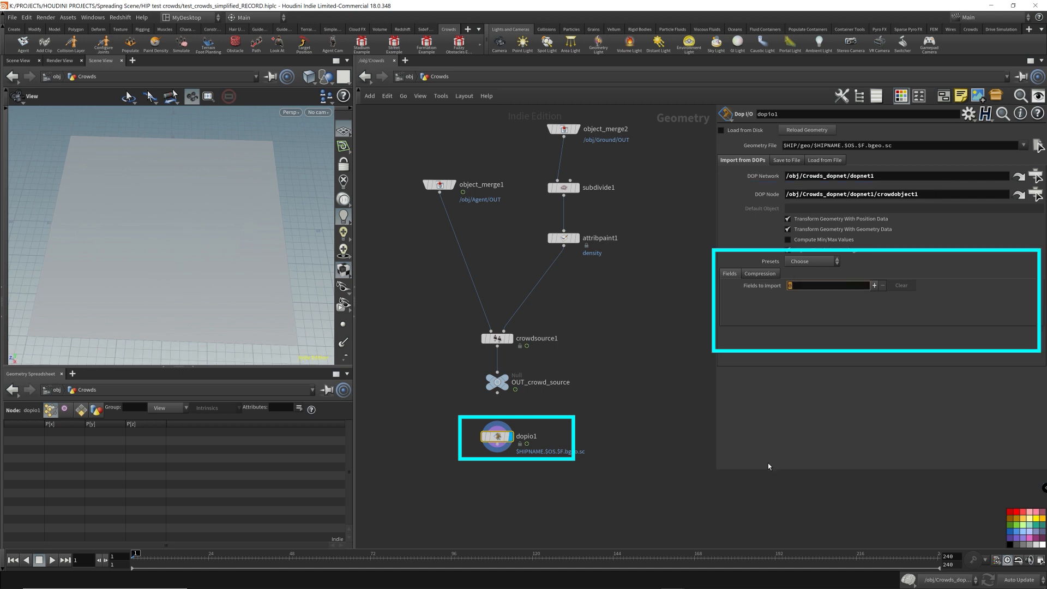
Leave Presets on Choose and add a field entry to dopio1's Fields to Import
{"action": "left_click", "coordinate": [810, 261]}
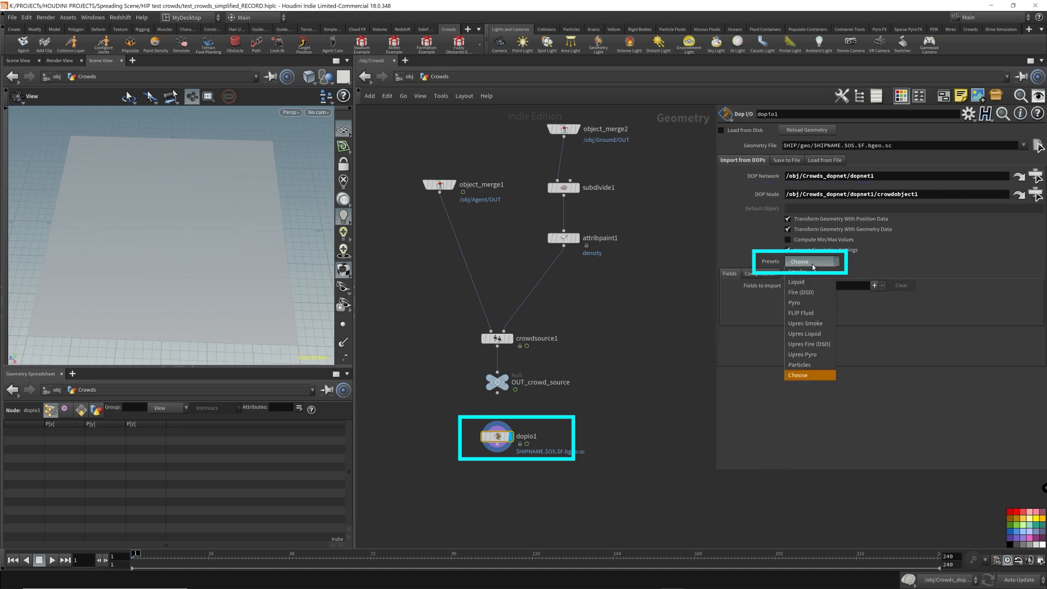
{"action": "mouse_move", "coordinate": [810, 281]}
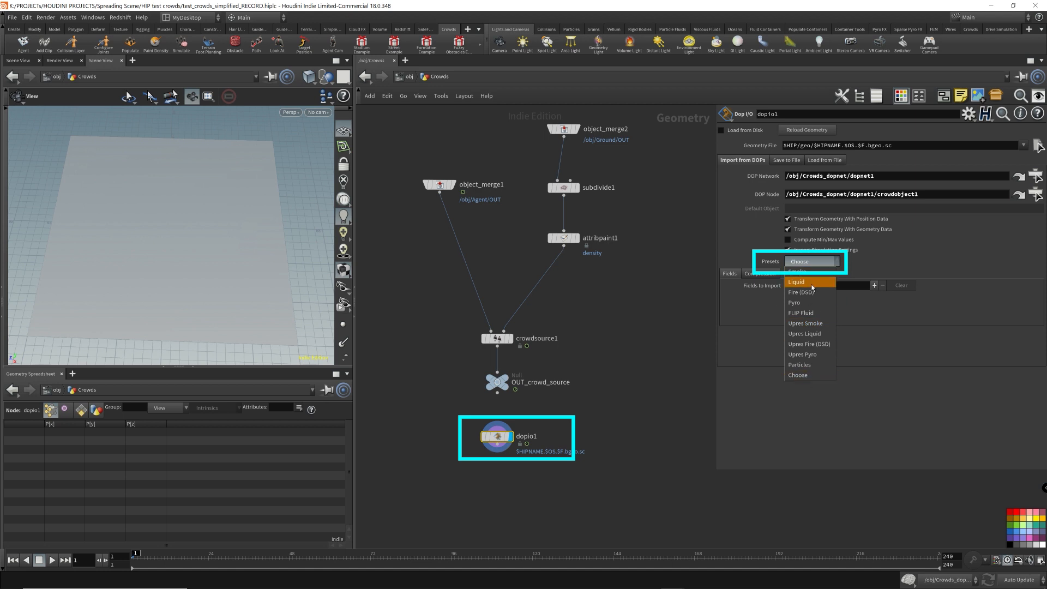
{"action": "left_click", "coordinate": [796, 281]}
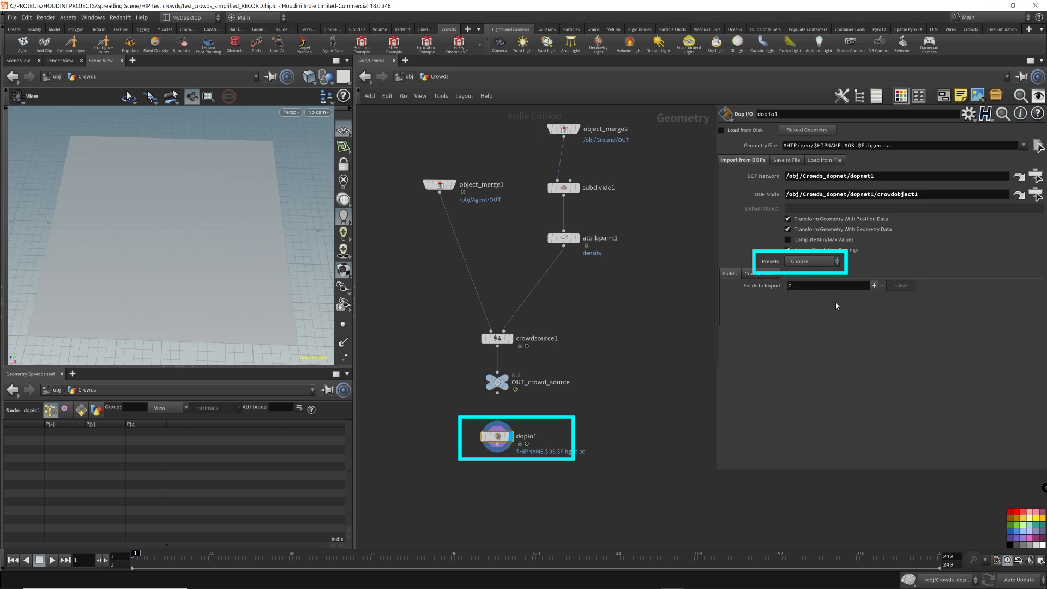
{"action": "left_click", "coordinate": [873, 284]}
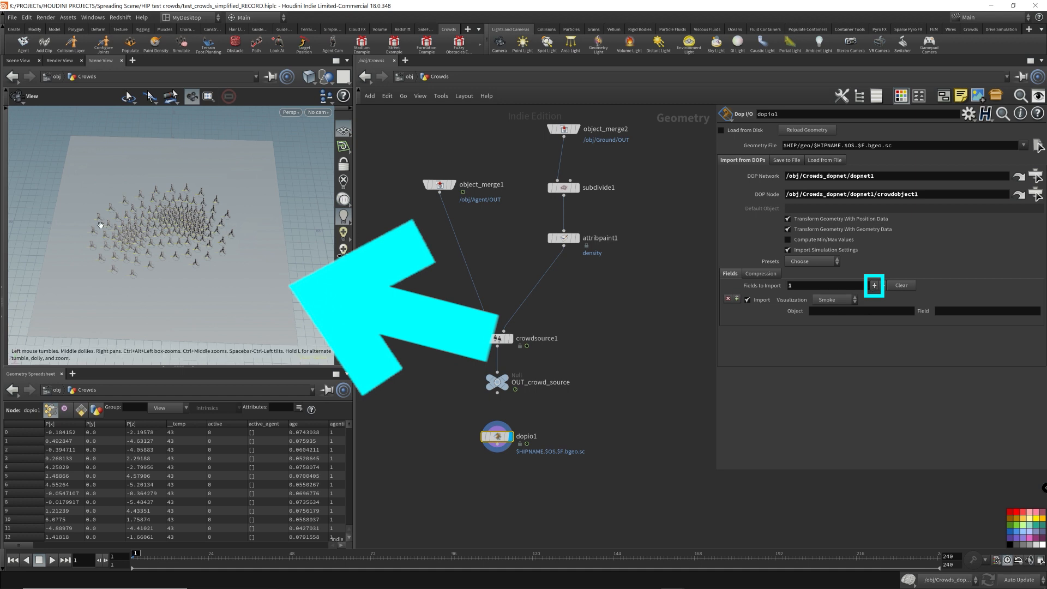
{"action": "left_click", "coordinate": [873, 285]}
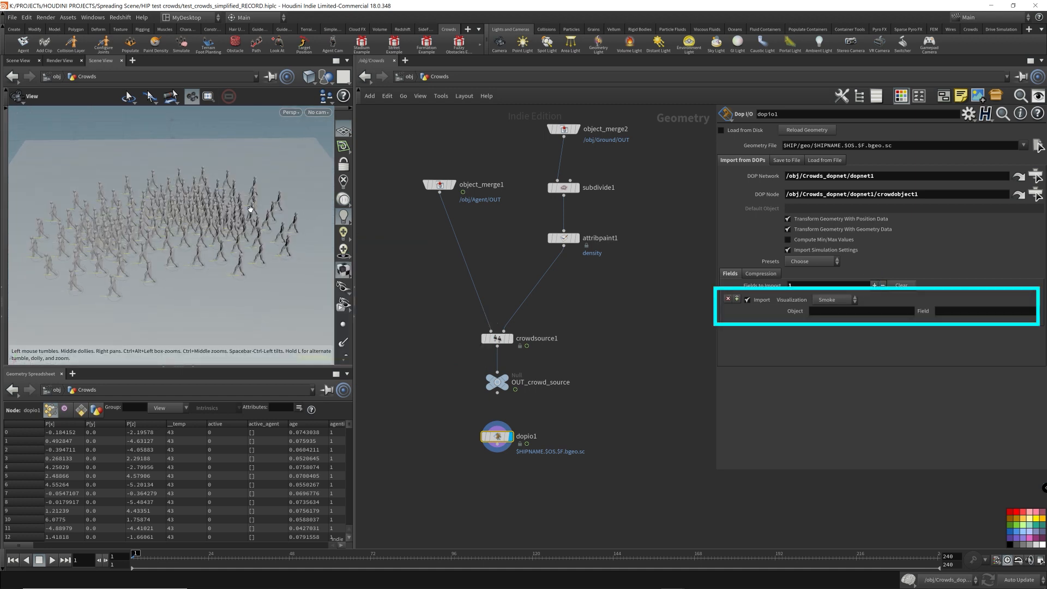
Set the new field's Object to crowdobject1 so the crowd agents appear
{"action": "left_click", "coordinate": [861, 311]}
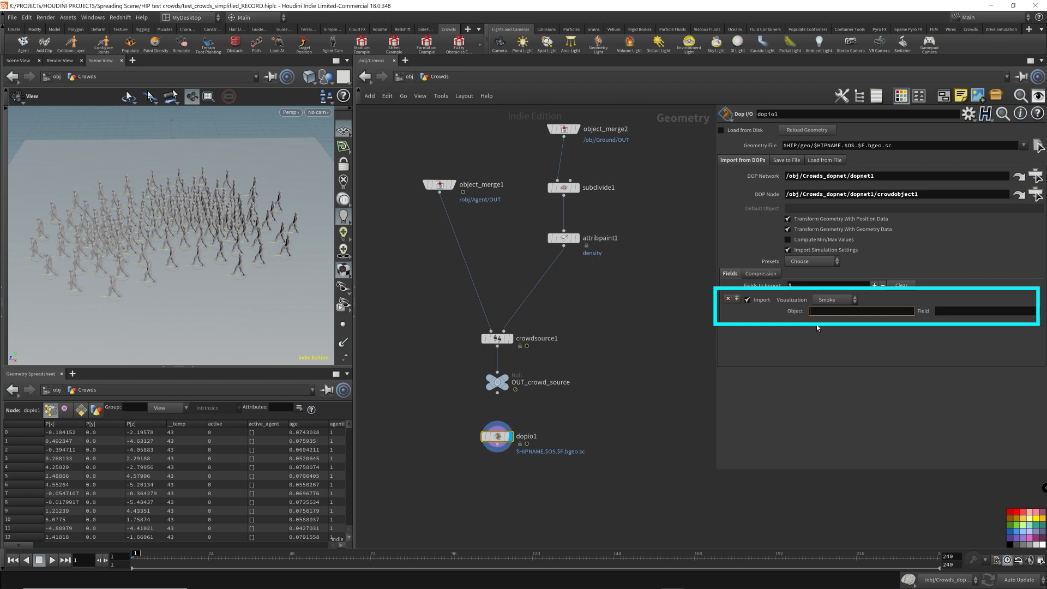
{"action": "left_click", "coordinate": [861, 310]}
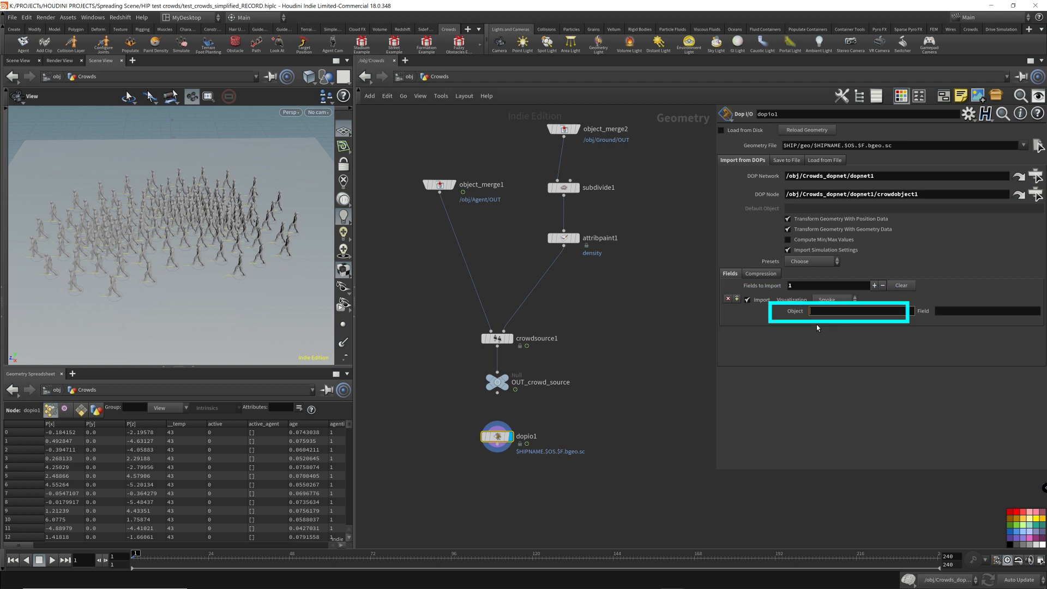
{"action": "type", "text": "crowdobje"}
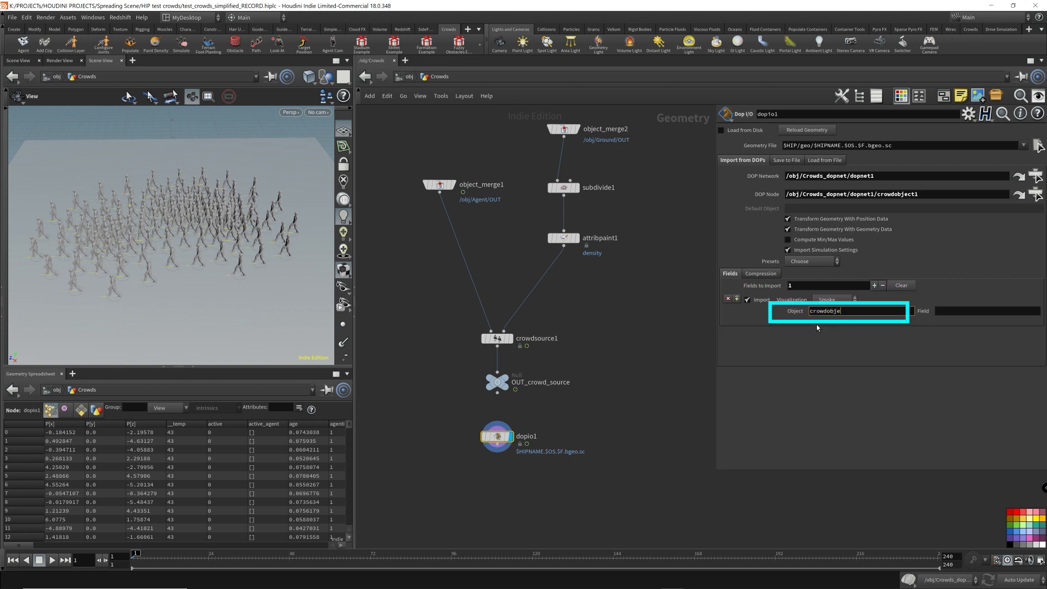
{"action": "type", "text": "ct1"}
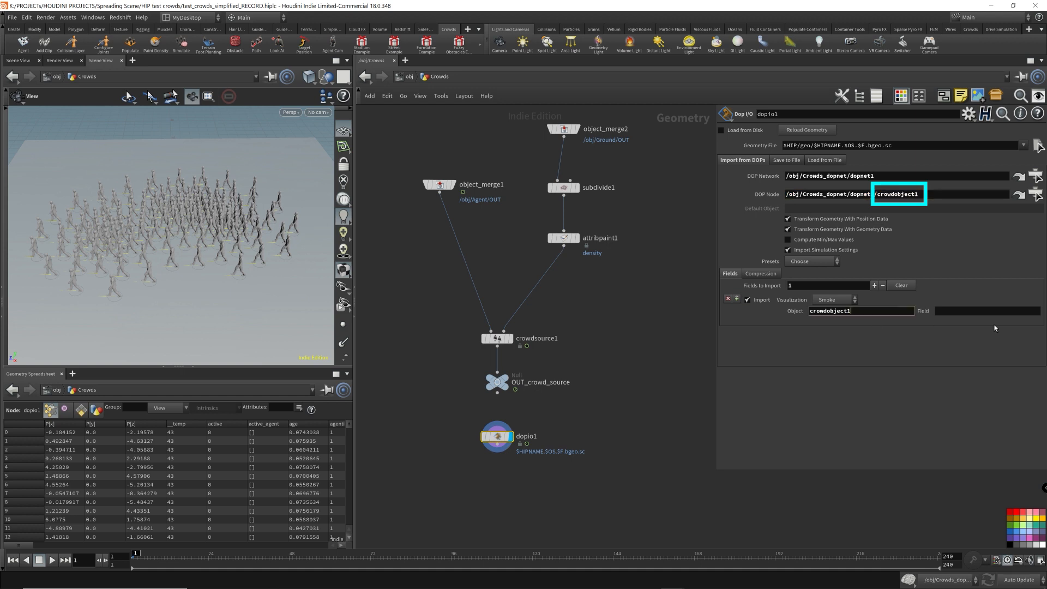
{"action": "left_click", "coordinate": [958, 311]}
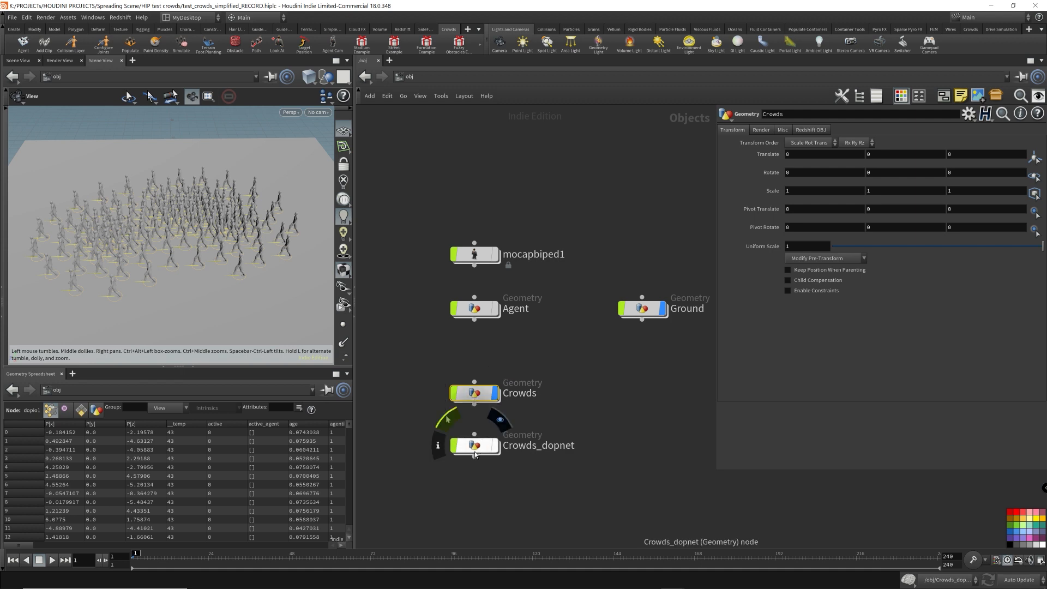
Find the Geometry data under crowdobject1 in Crowds_dopnet and set dopio1's Field to Geometry
{"action": "double_click", "coordinate": [474, 445]}
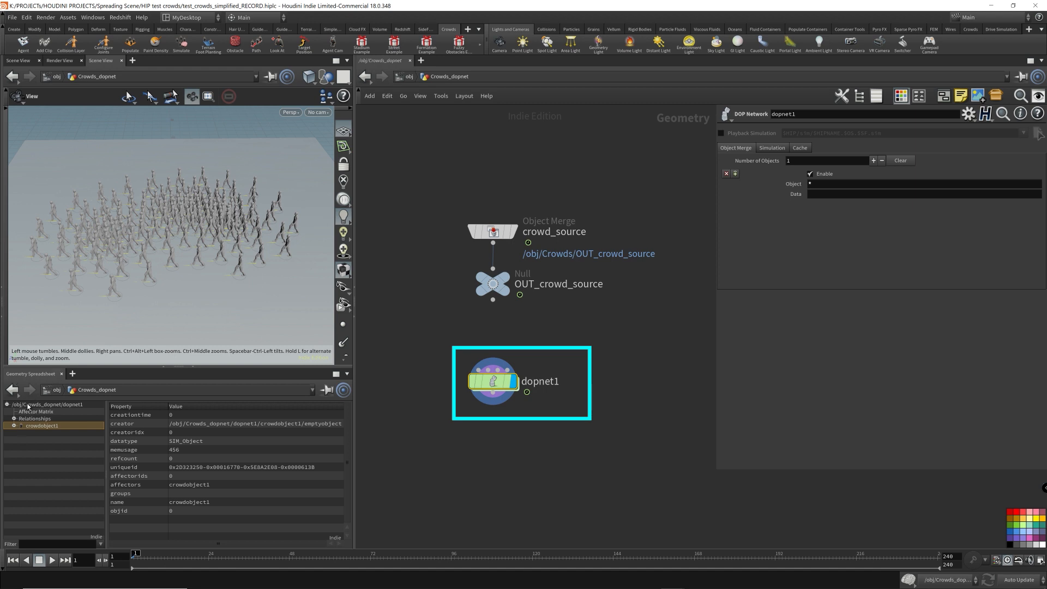
{"action": "left_click", "coordinate": [43, 425]}
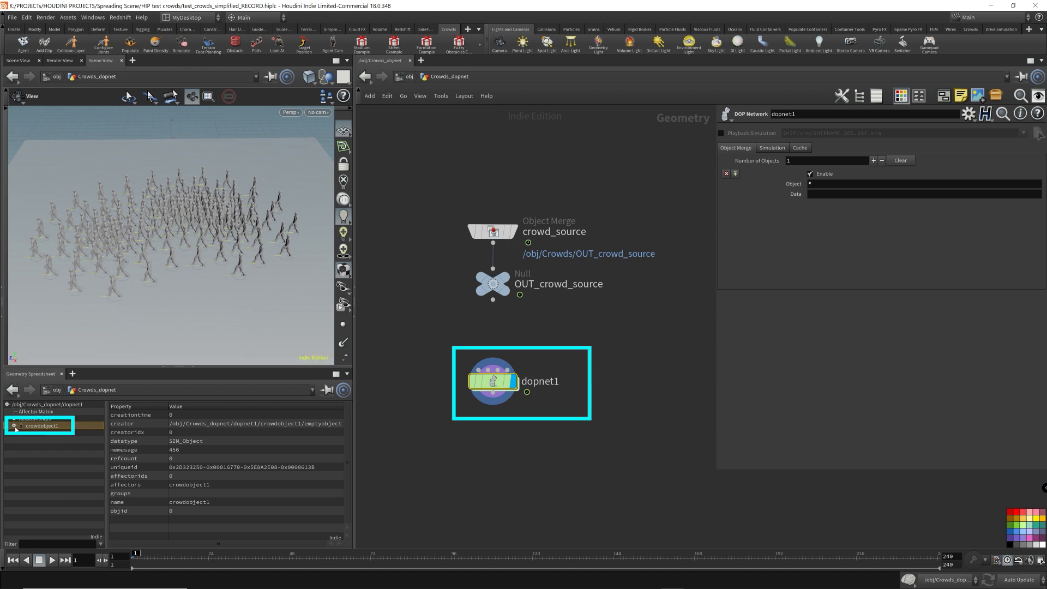
{"action": "left_click", "coordinate": [14, 425]}
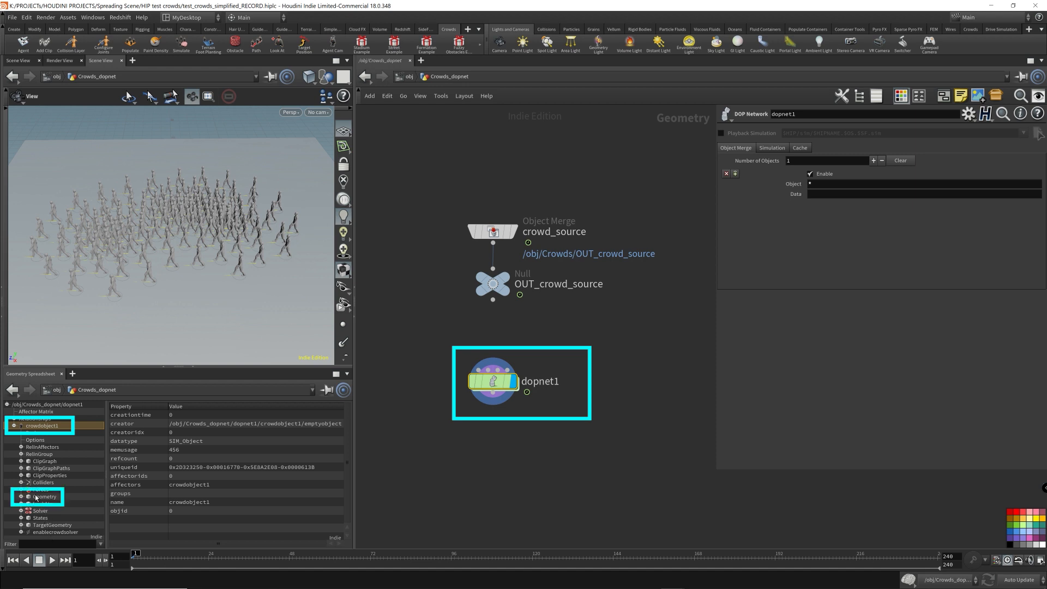
{"action": "left_click", "coordinate": [46, 496]}
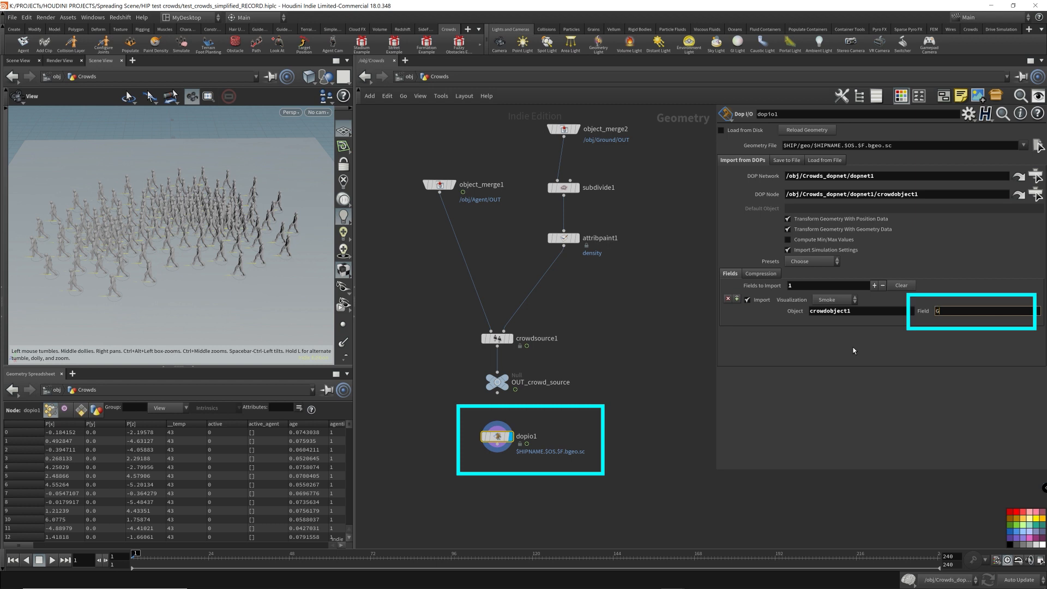
{"action": "type", "text": "Geometry"}
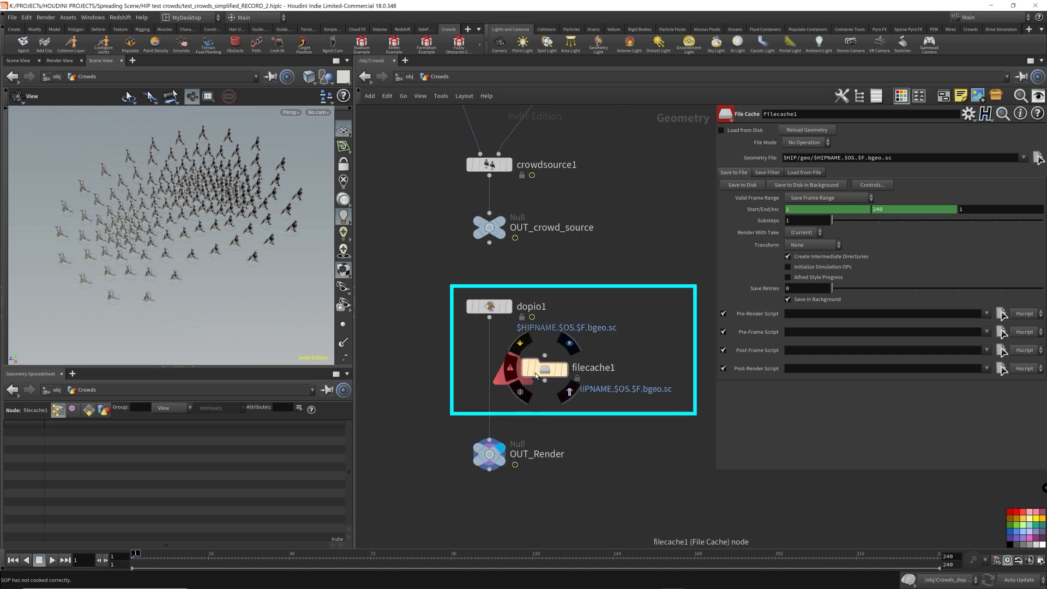
Rename the File Cache node below dopio1 to crowd_sim
{"action": "left_click", "coordinate": [489, 305]}
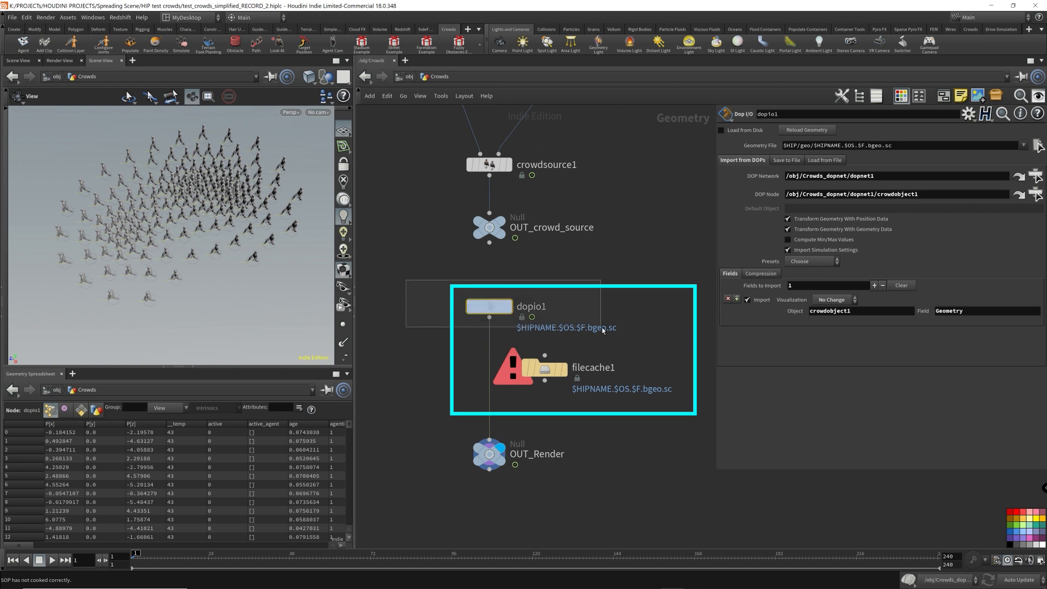
{"action": "mouse_move", "coordinate": [607, 340]}
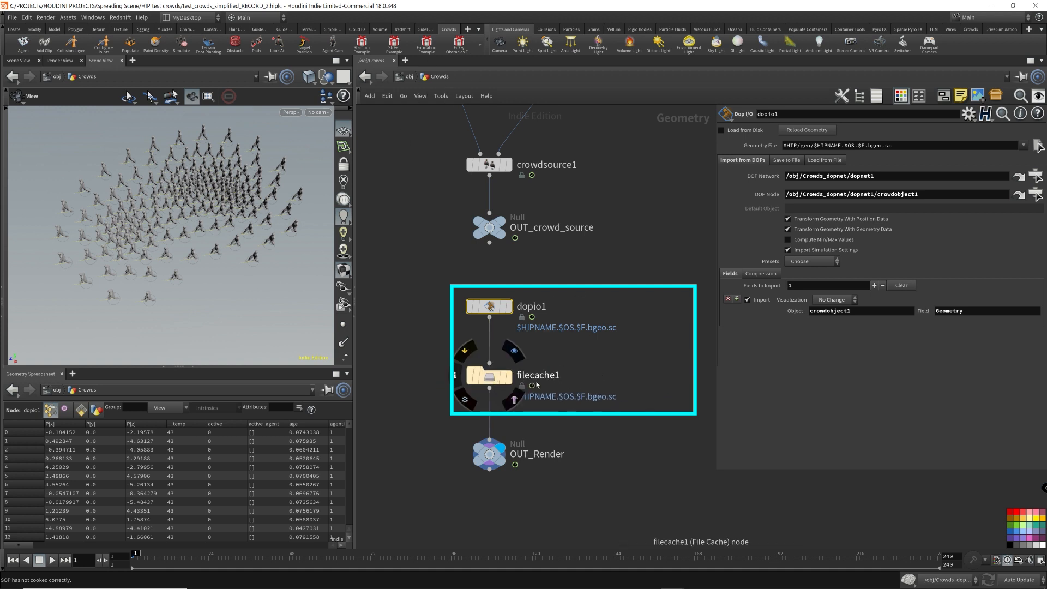
{"action": "double_click", "coordinate": [538, 374]}
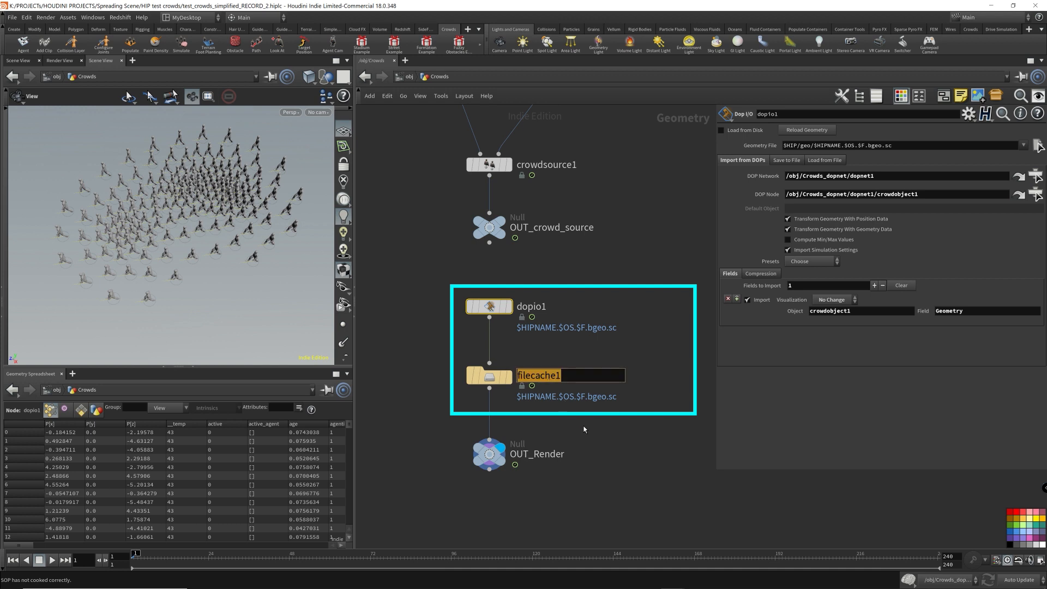
{"action": "type", "text": "crowd_sim"}
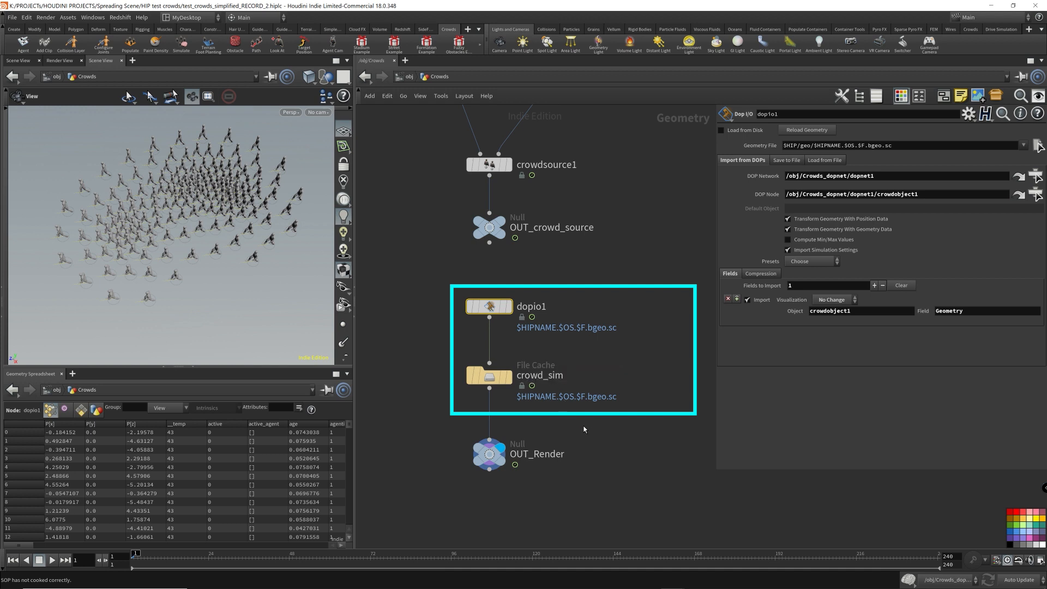
{"action": "left_click", "coordinate": [488, 375]}
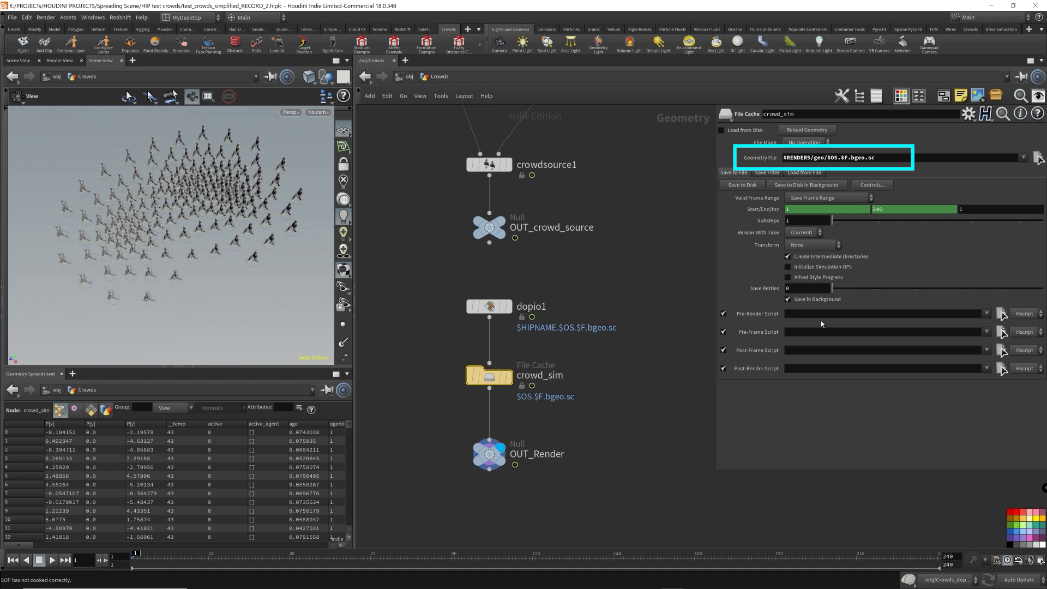
Set crowd_sim's Geometry File to $RENDERS/crowds_geo/$OS.$F.bgeo.sc and enable Load from Disk
{"action": "double_click", "coordinate": [815, 157]}
{"action": "type", "text": "crowds_"}
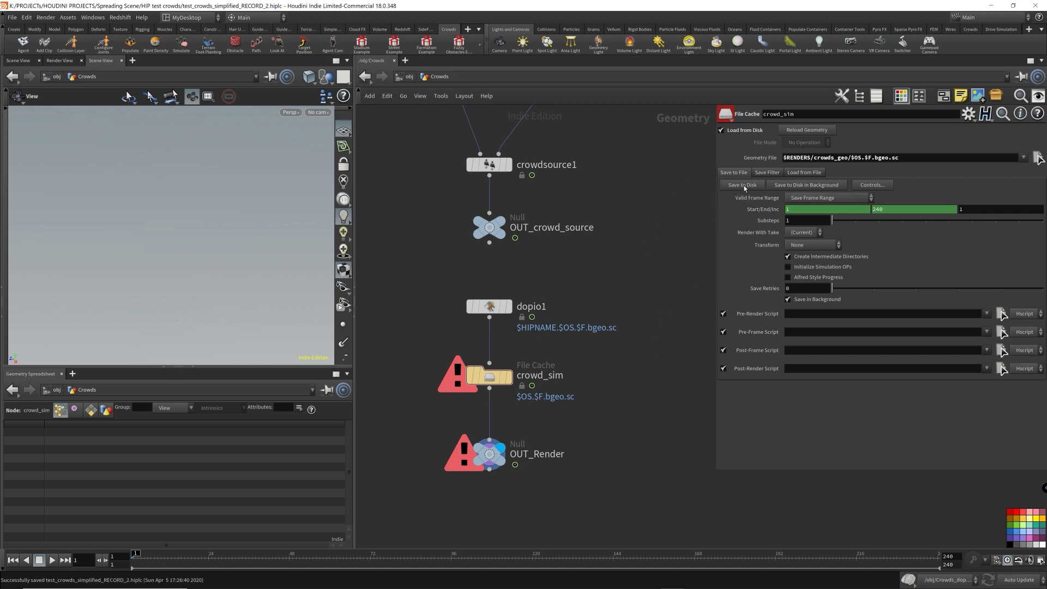
Save the crowd simulation to disk through crowd_sim
{"action": "left_click", "coordinate": [741, 186]}
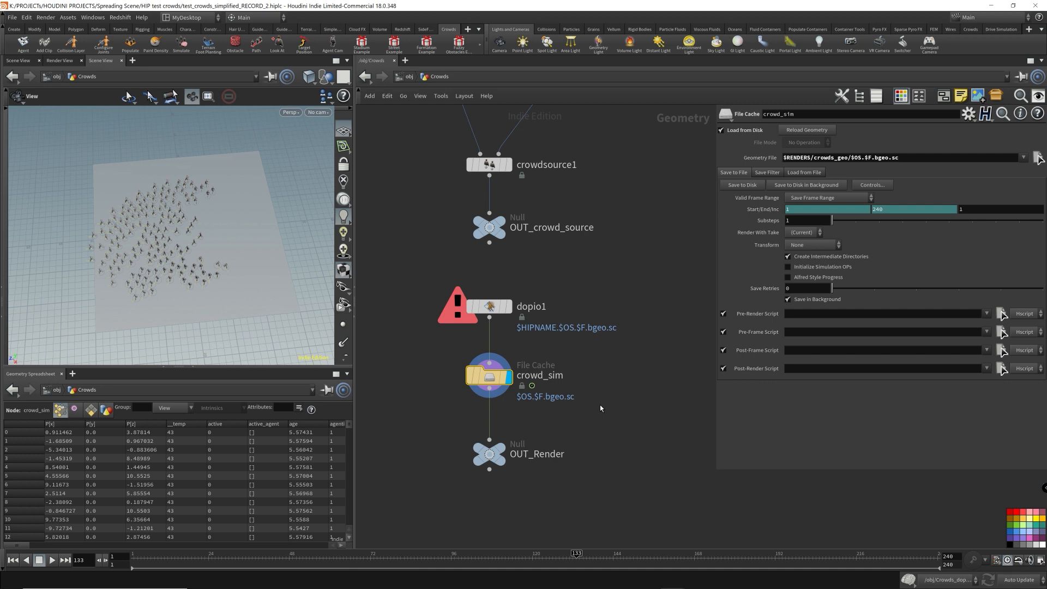
{"action": "mouse_move", "coordinate": [599, 400]}
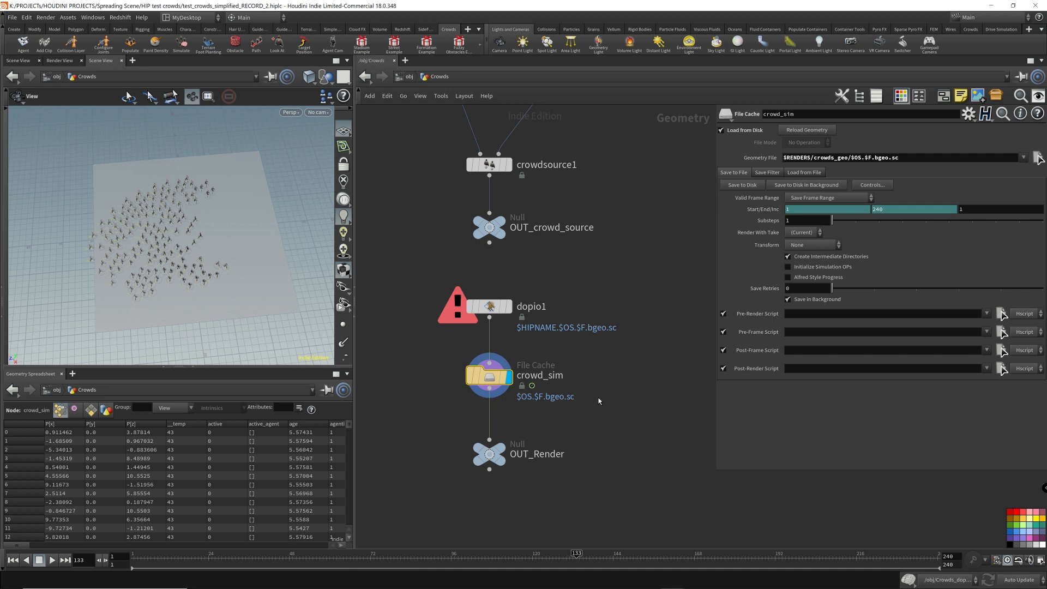